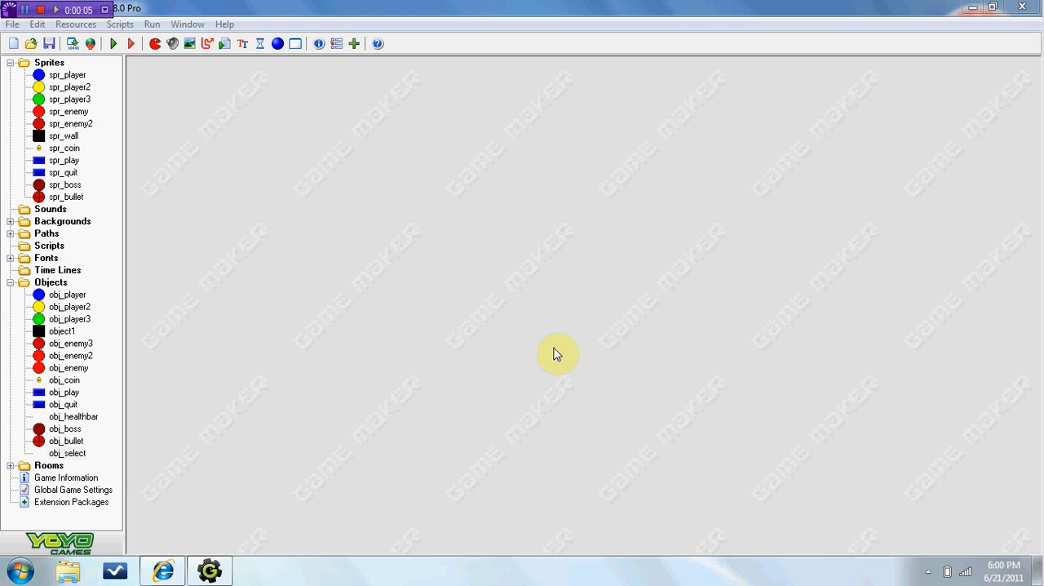
mouse_move(254, 213)
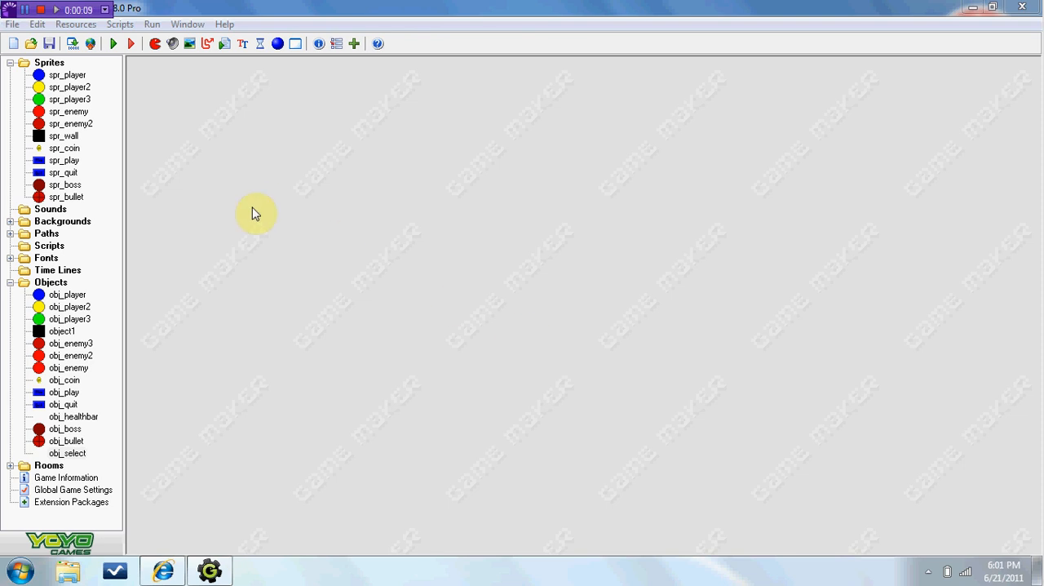
Step: Inspect the events of obj_player2 and obj_player3, then expand Rooms to show room0, room1 and room2
double_click(69, 75)
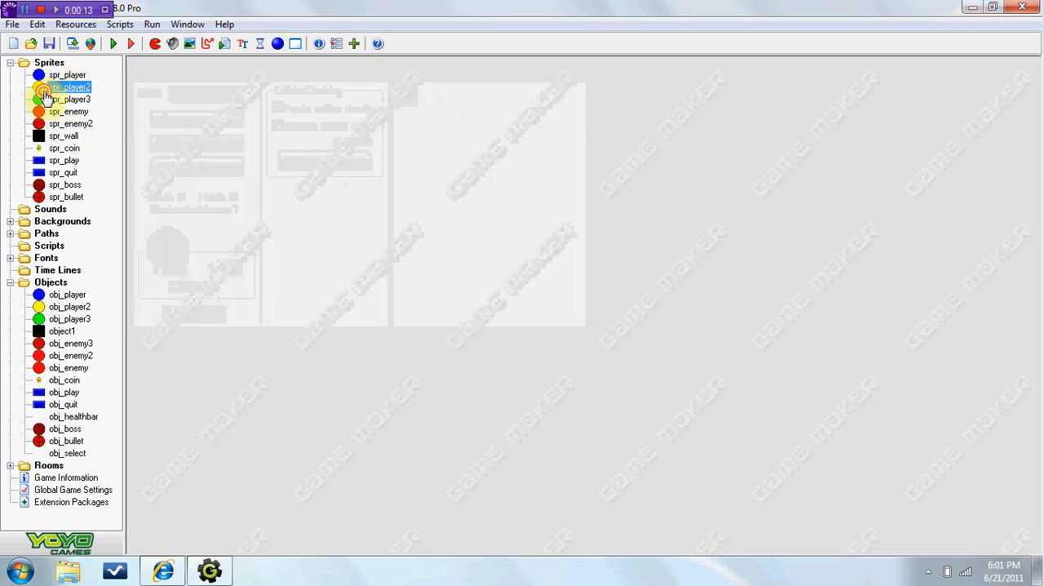
left_click(68, 98)
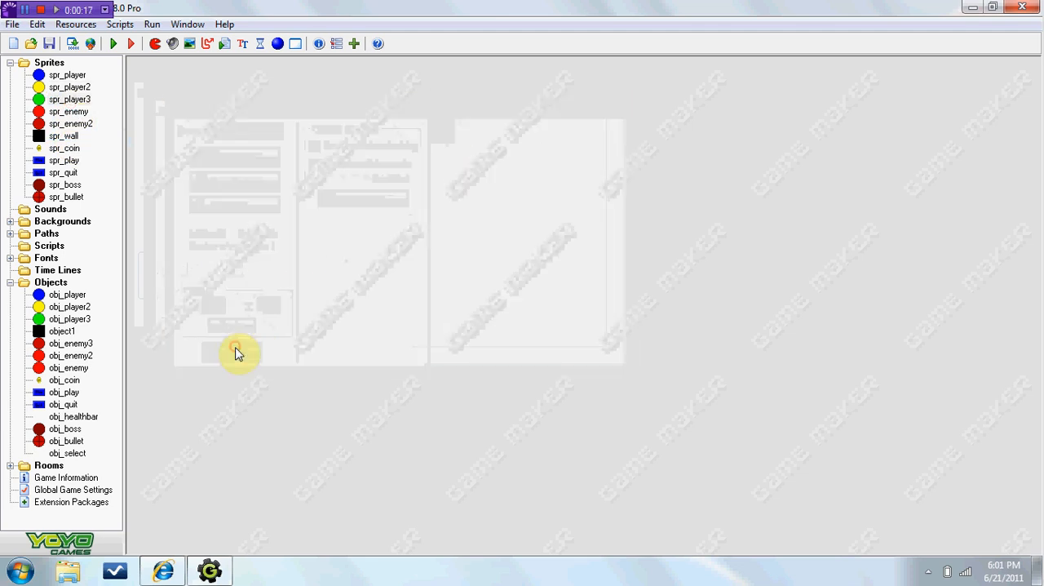
left_click(68, 307)
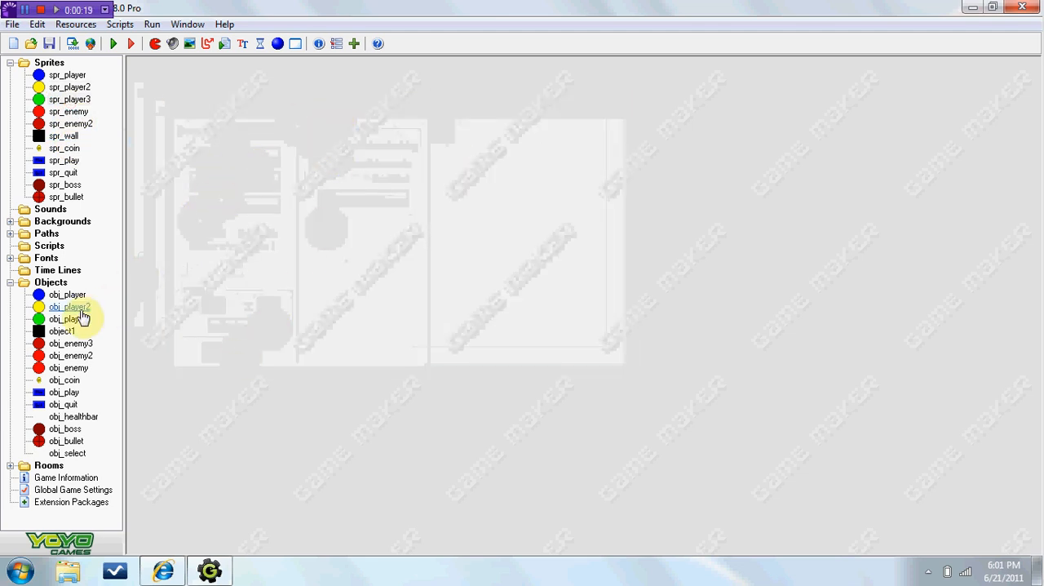
double_click(68, 307)
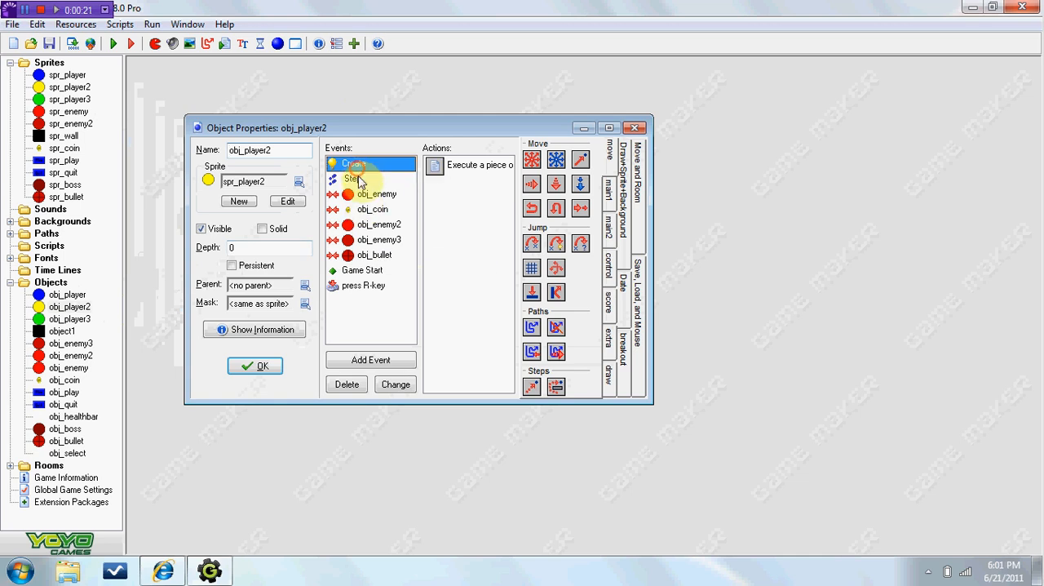
left_click(362, 271)
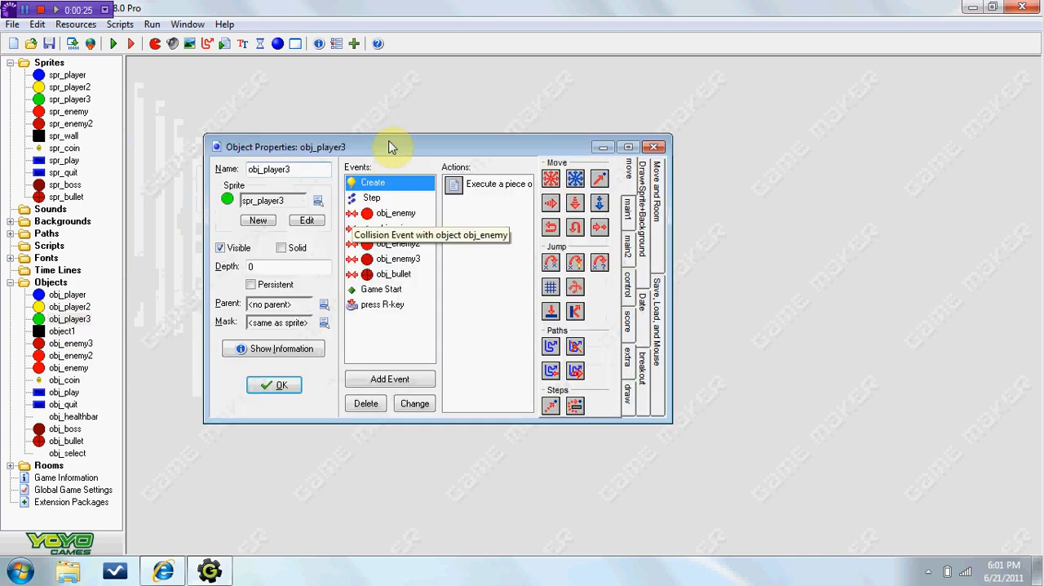
left_click(275, 385)
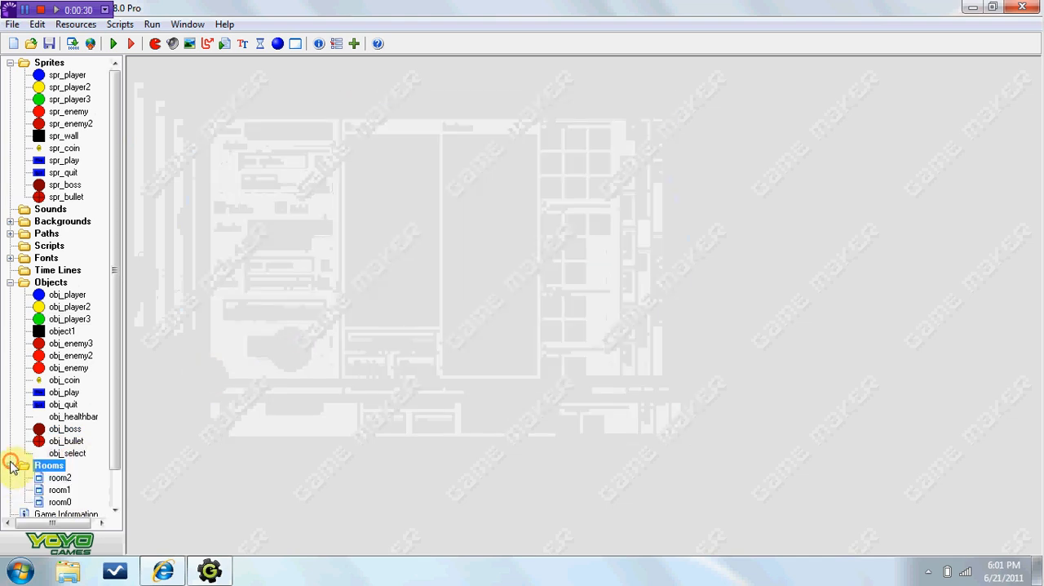
Step: Place obj_select at the centre of room0 in place of the blue player and close the room
double_click(59, 489)
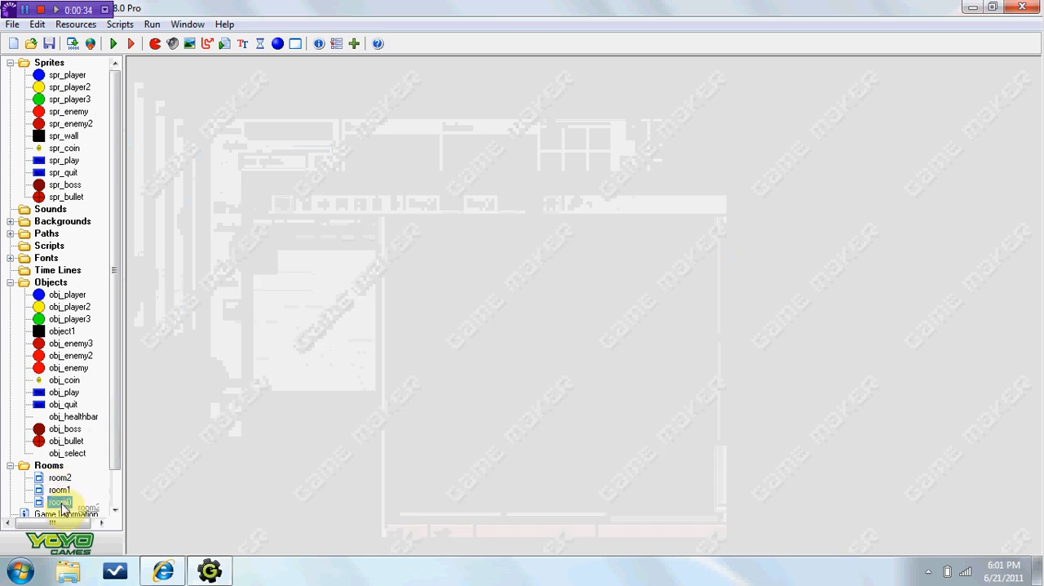
double_click(59, 502)
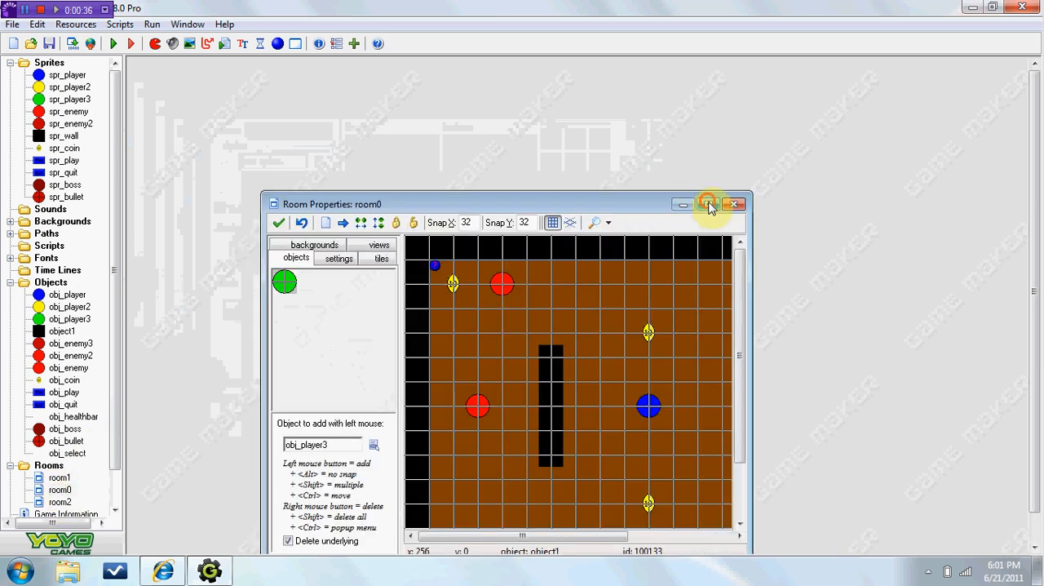
left_click(708, 204)
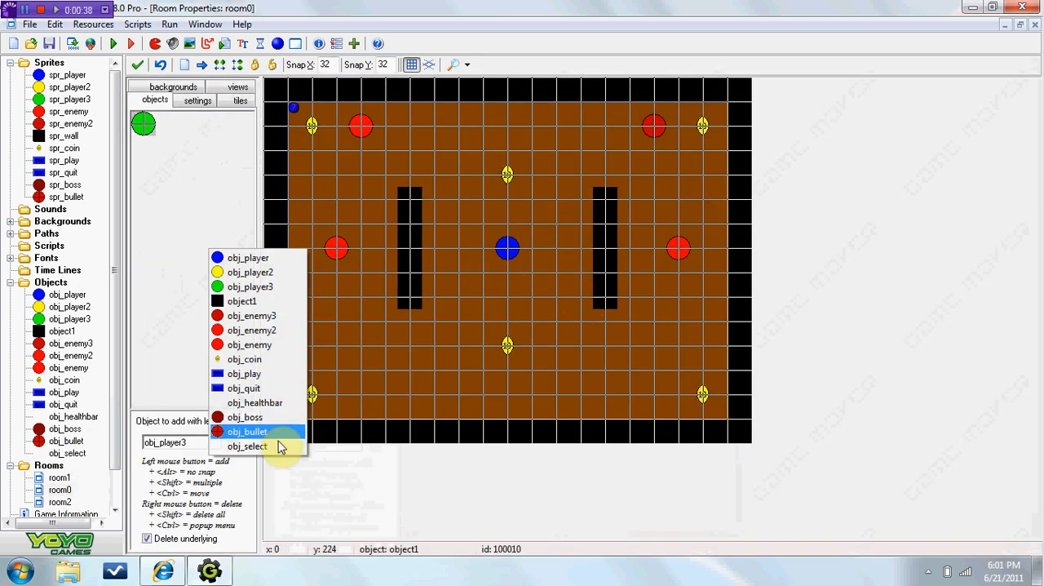
left_click(248, 445)
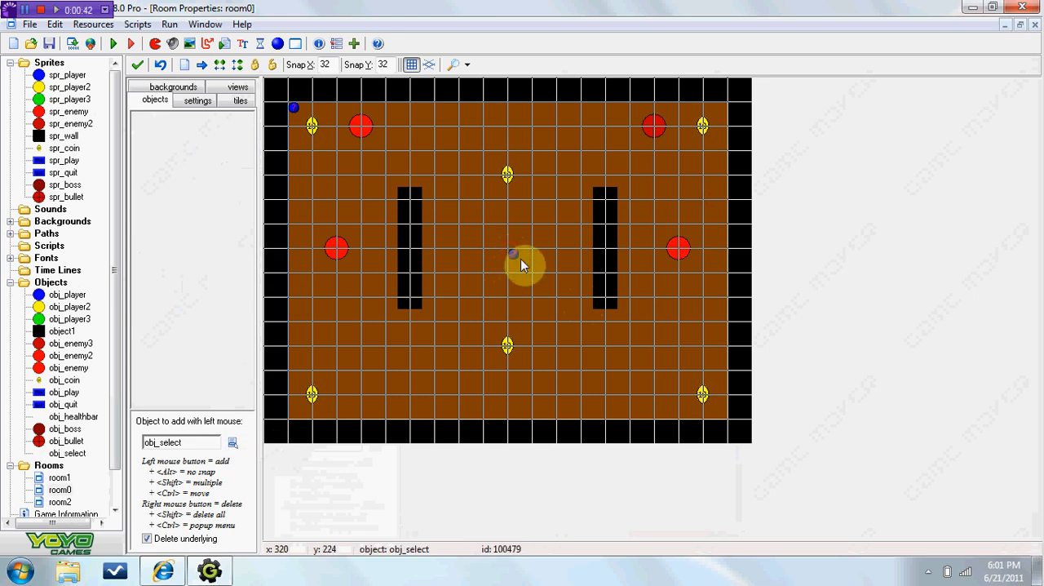
left_click(137, 65)
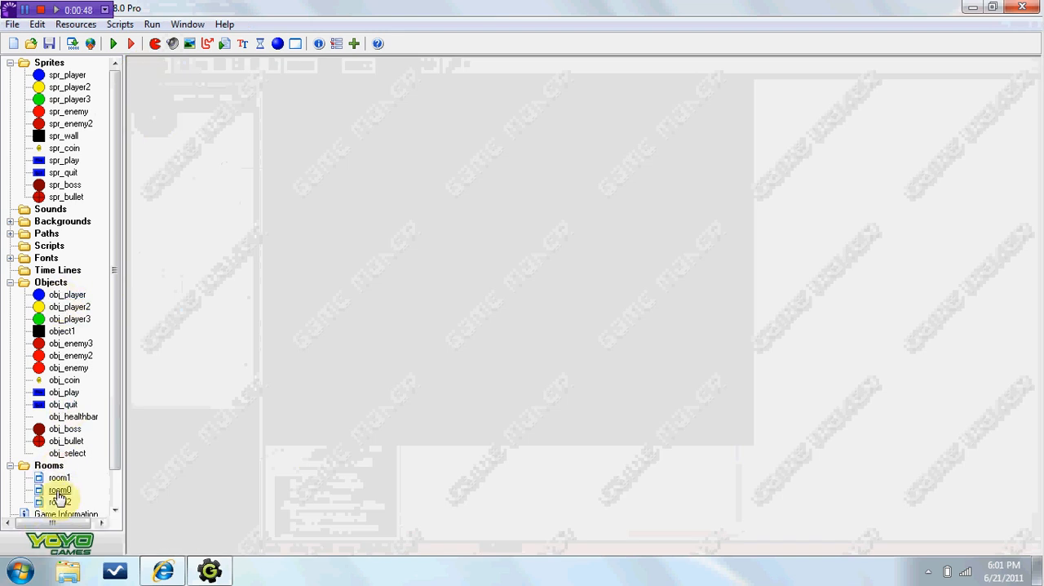
Step: Give obj_select a Create event executing the code global.select = 0
double_click(59, 489)
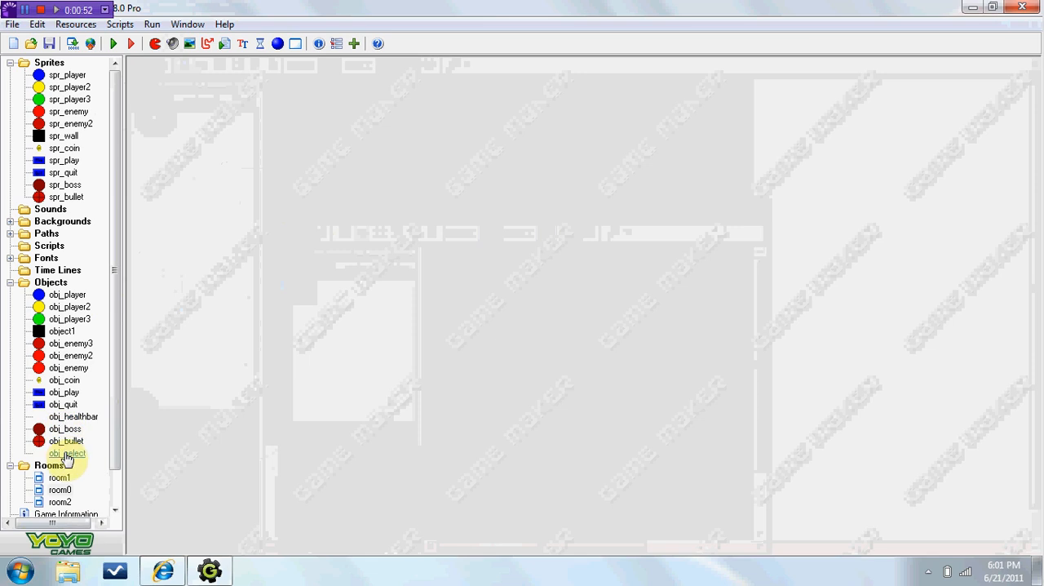
double_click(66, 454)
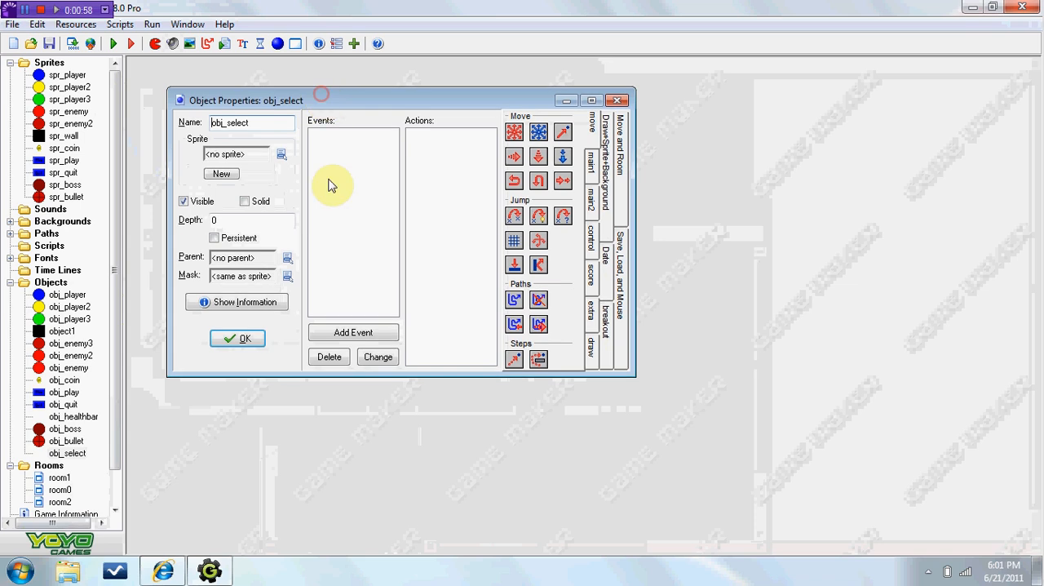
left_click(352, 332)
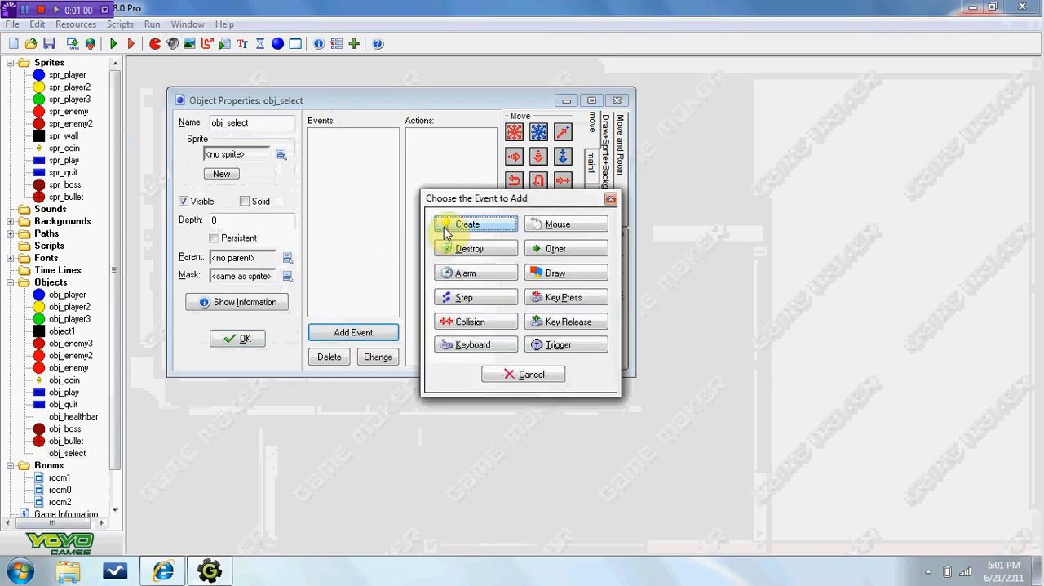
left_click(467, 225)
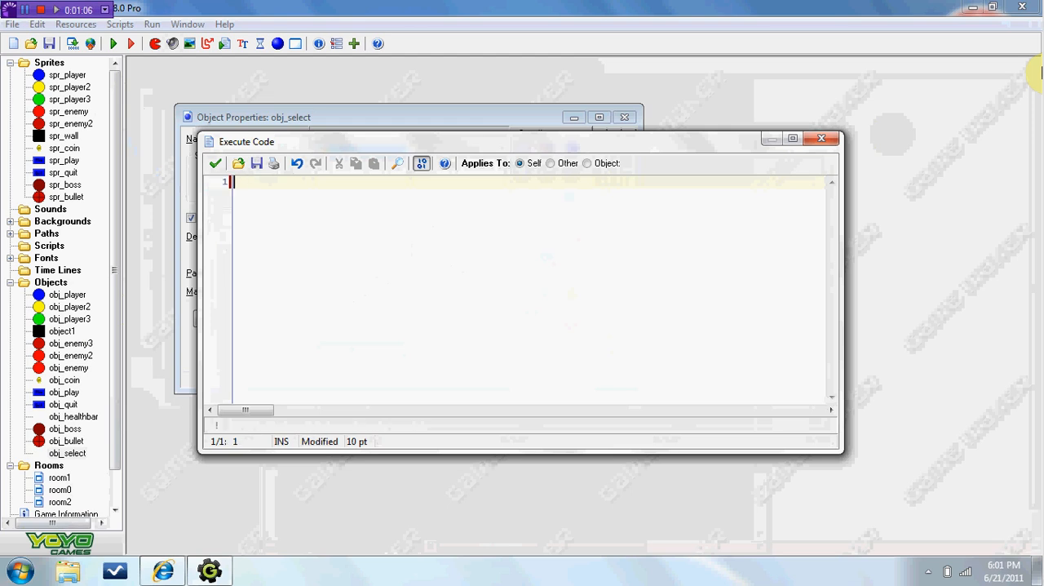
type("global")
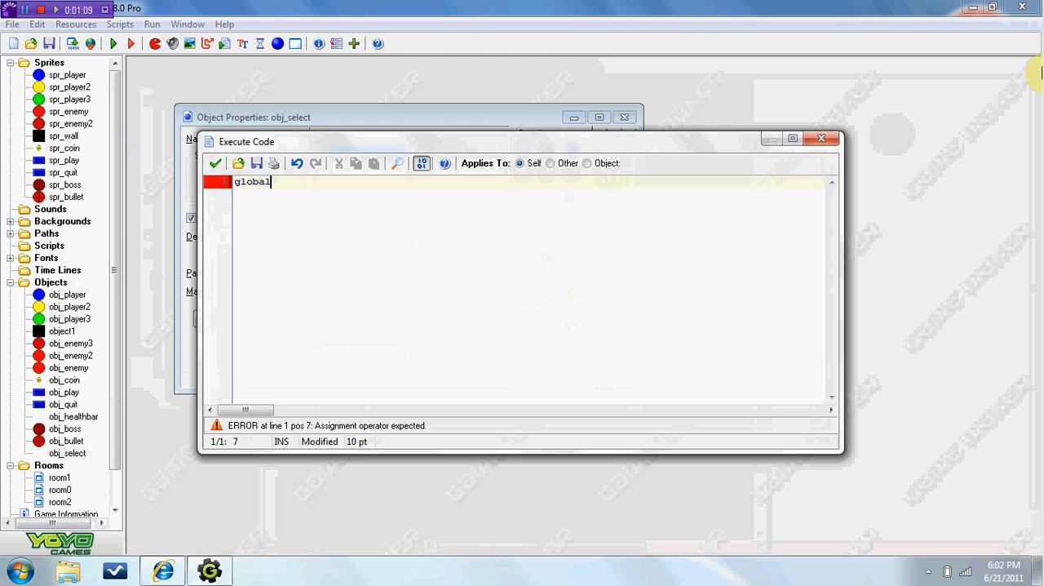
type(".selec")
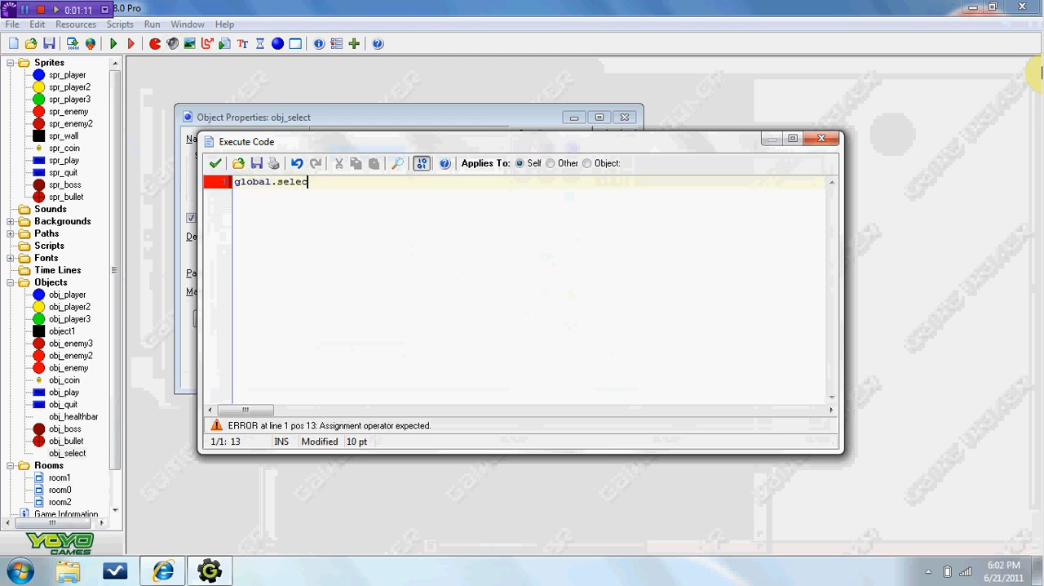
type("t")
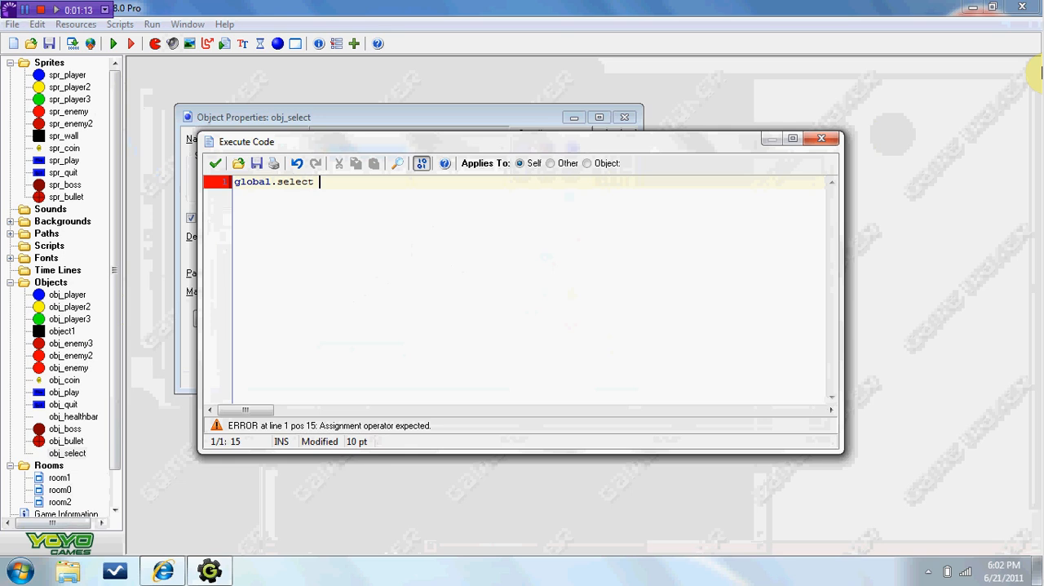
type("=")
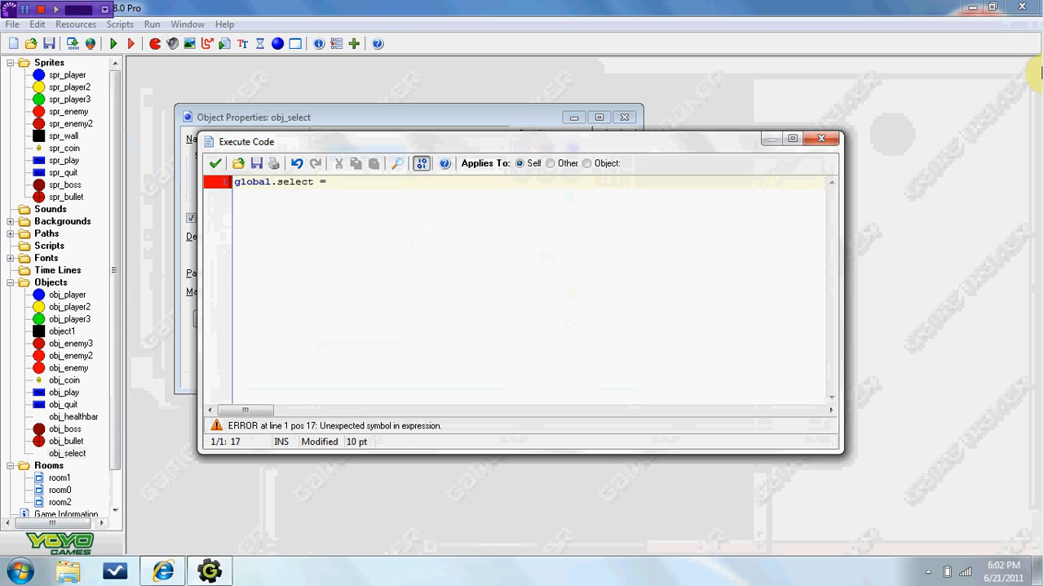
type("0")
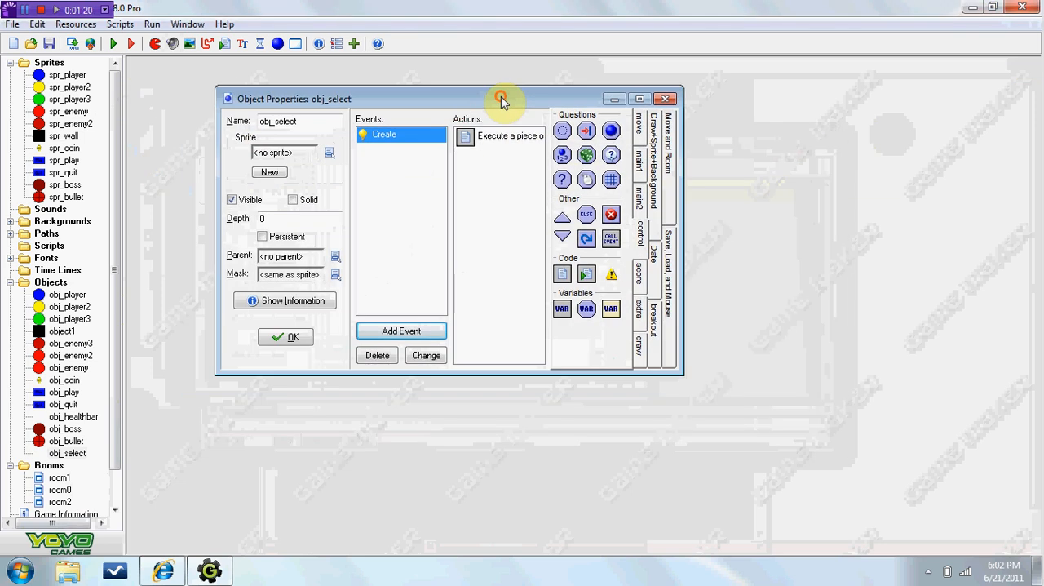
mouse_move(57, 285)
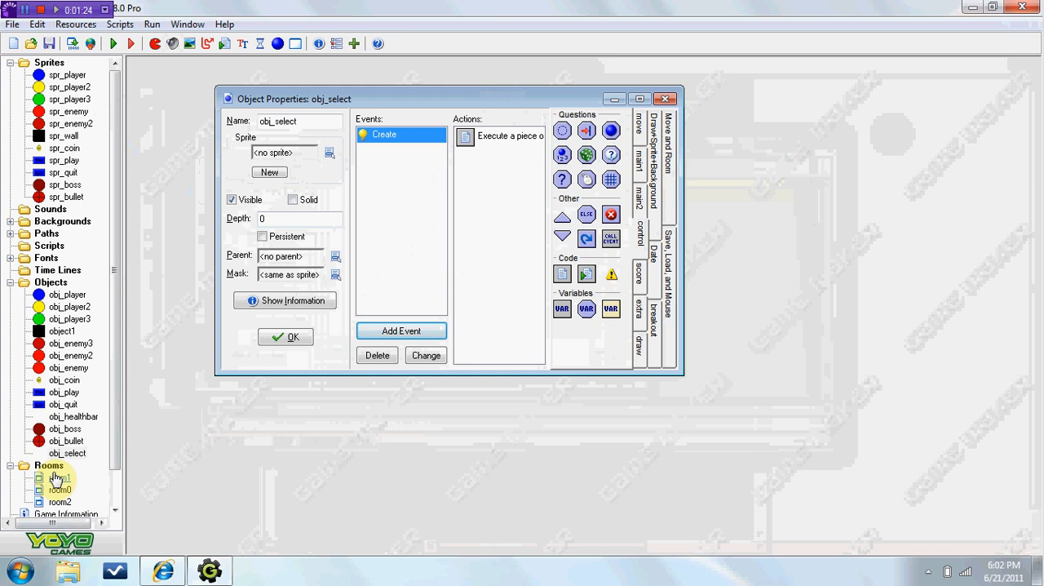
Step: Remove the Play and Quit buttons from the title room room1
double_click(59, 477)
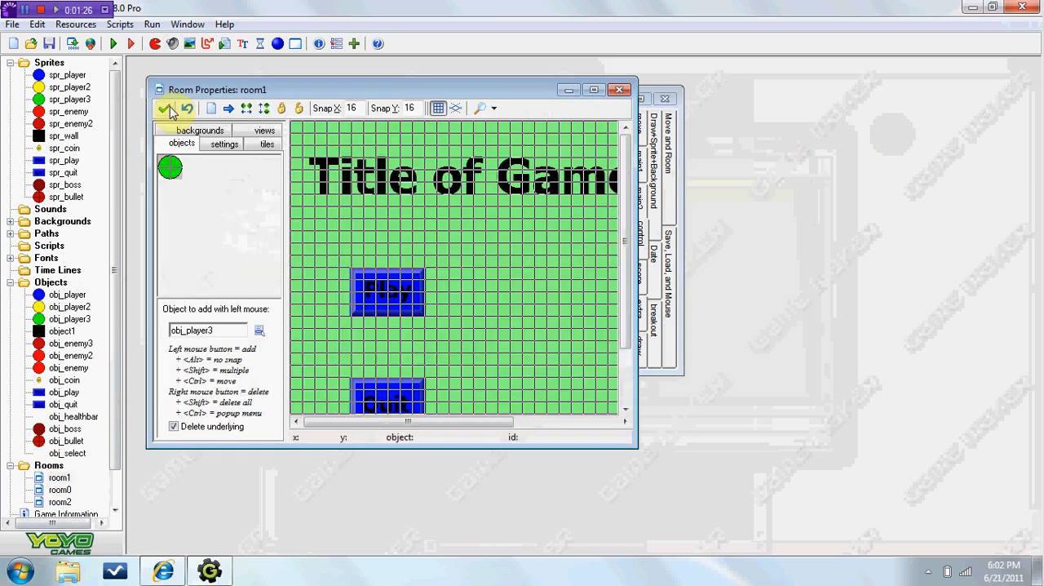
left_click(581, 89)
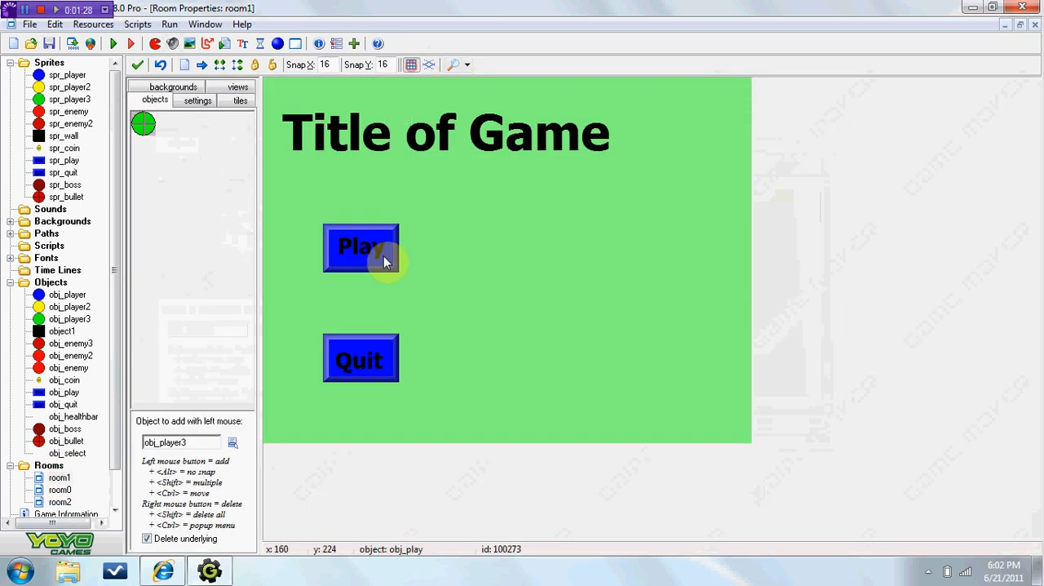
right_click(53, 280)
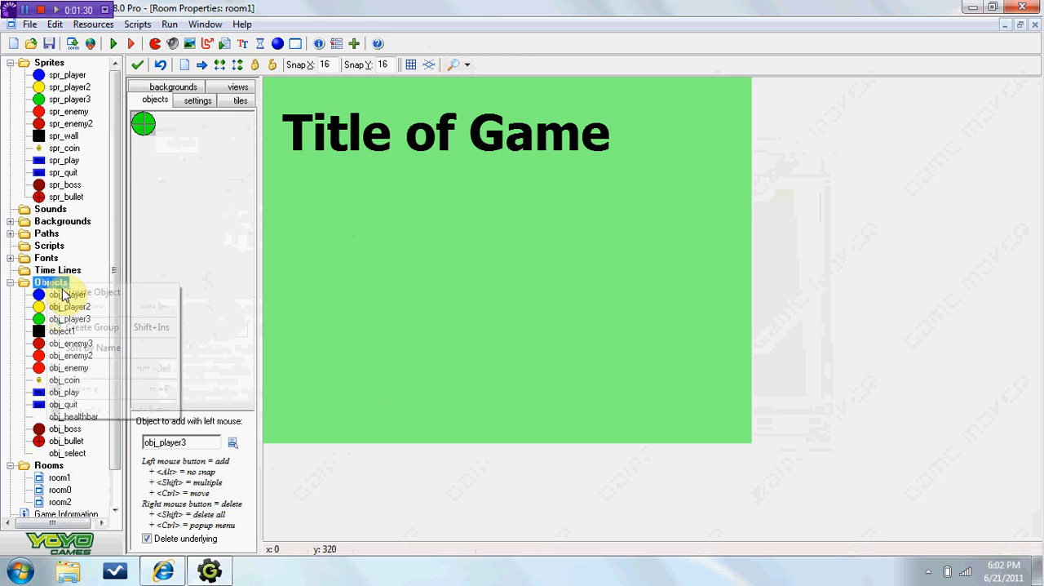
Step: Create a new object obj_player1S using the blue spr_player sprite
left_click(90, 292)
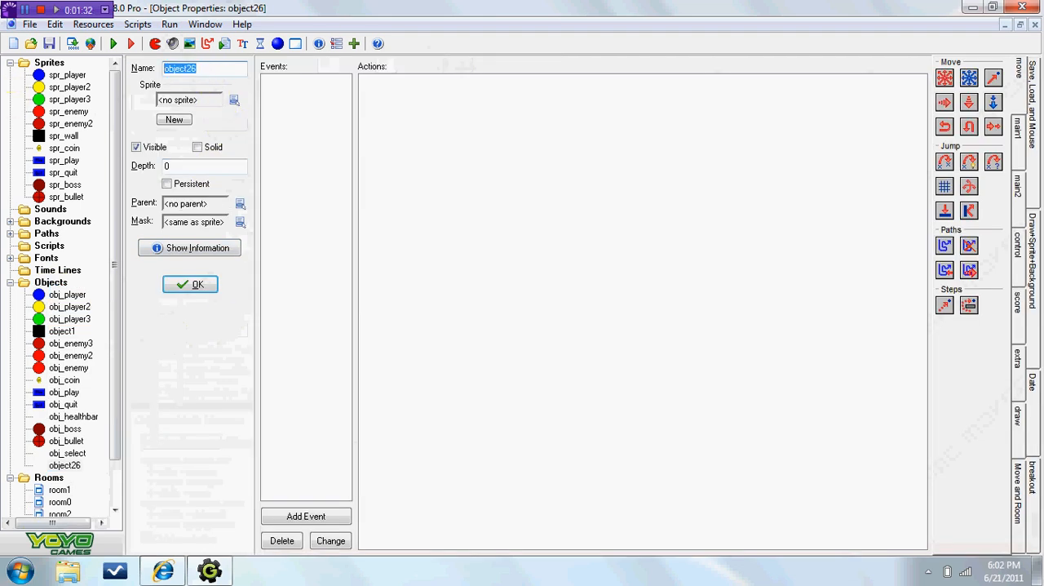
type("obj_")
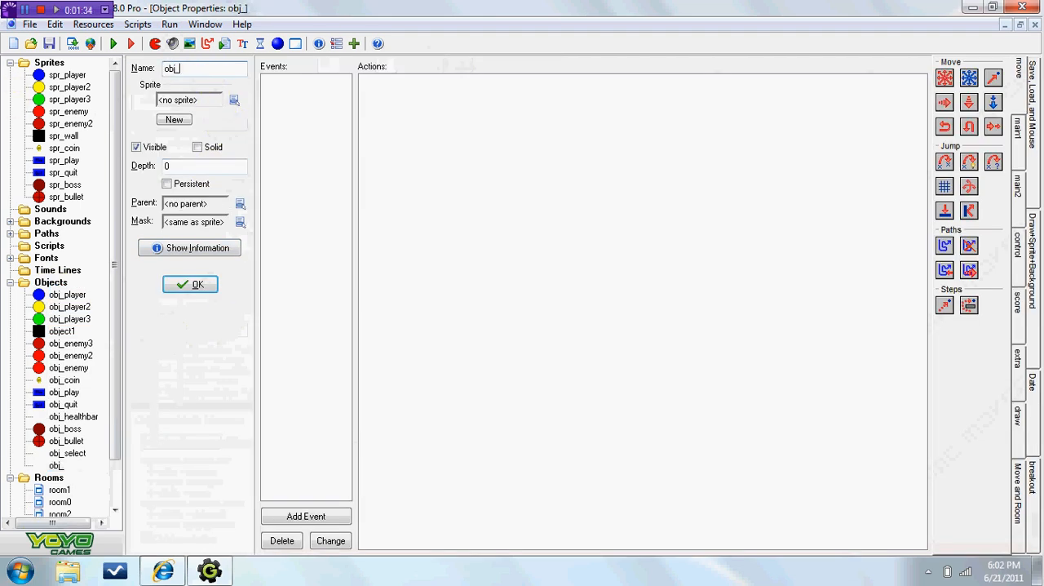
type("pl")
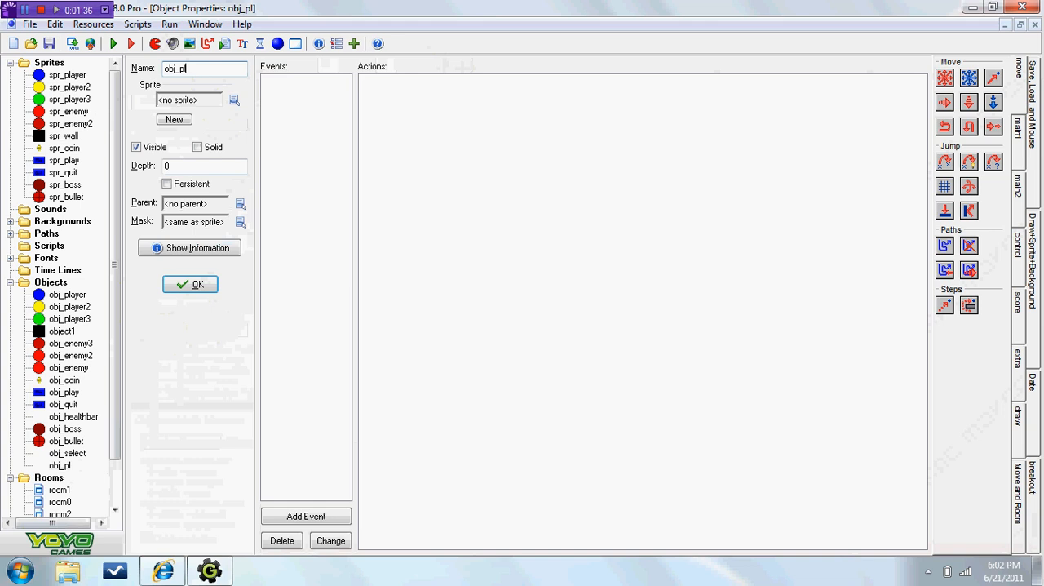
type("ayer1S")
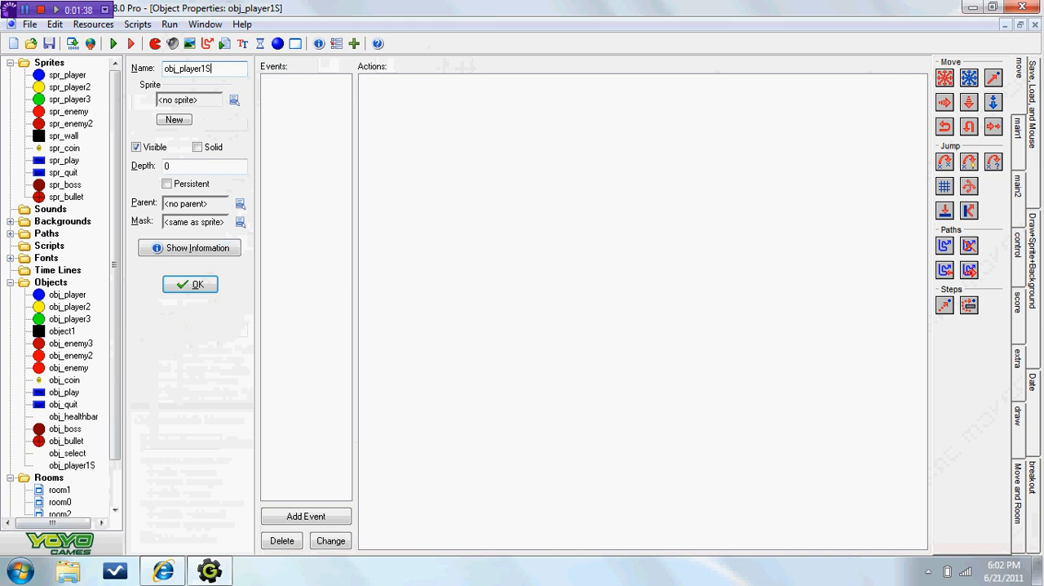
left_click(235, 100)
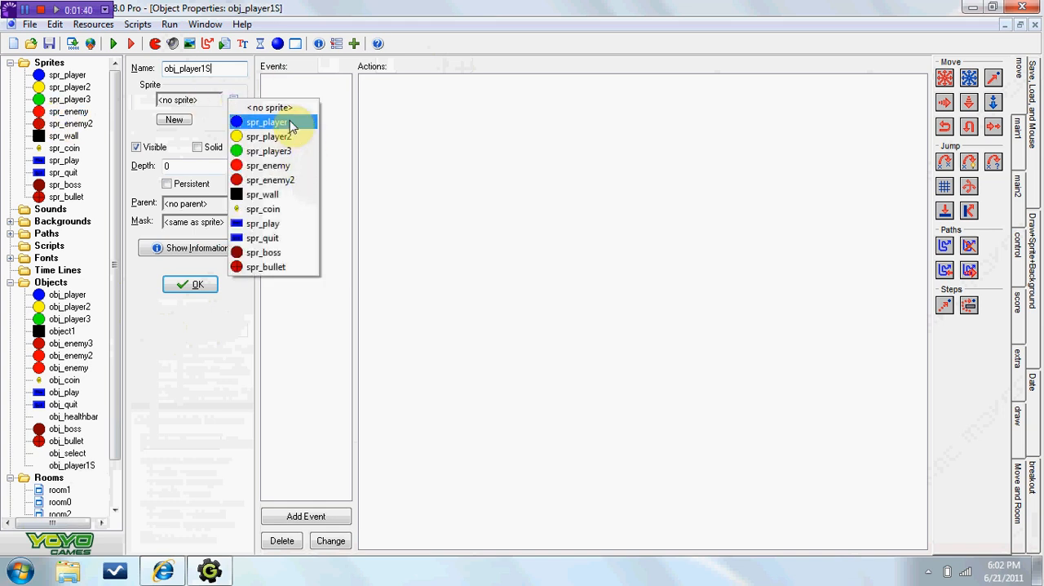
left_click(268, 120)
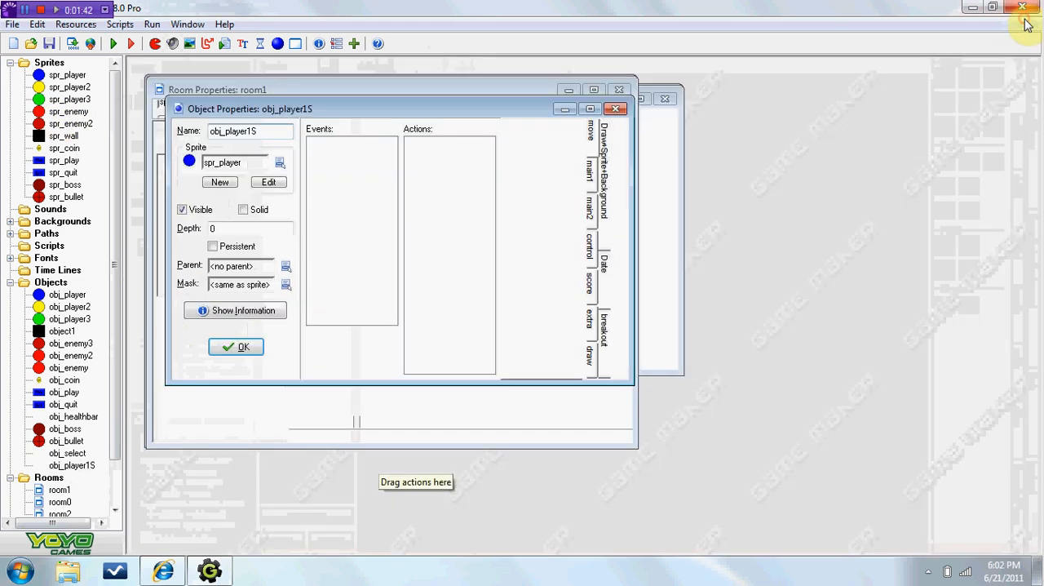
Step: Add a Mouse Left Pressed event running global.select = 1 and going to the next room with a transition
left_click(352, 339)
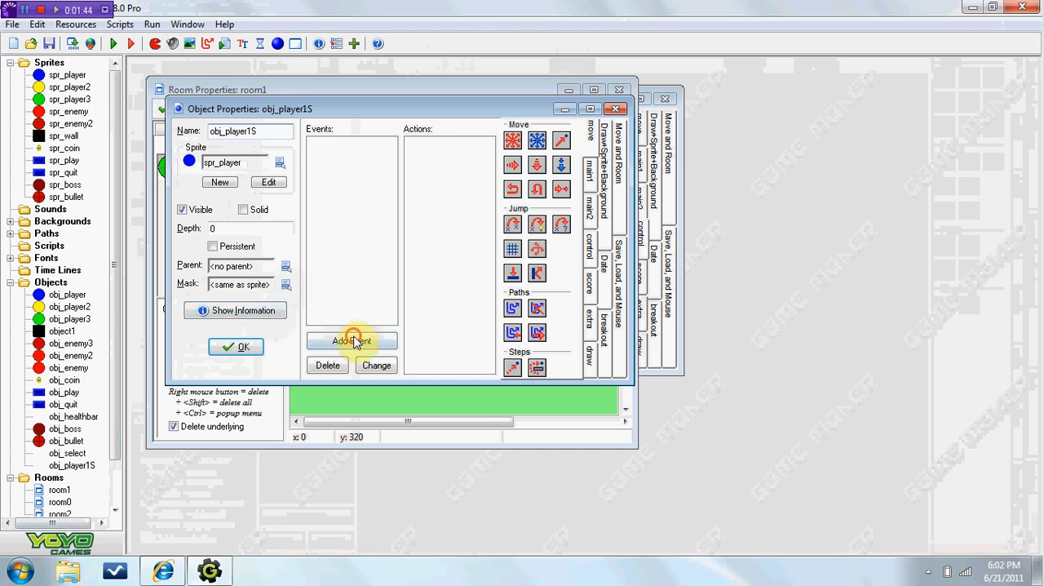
left_click(352, 340)
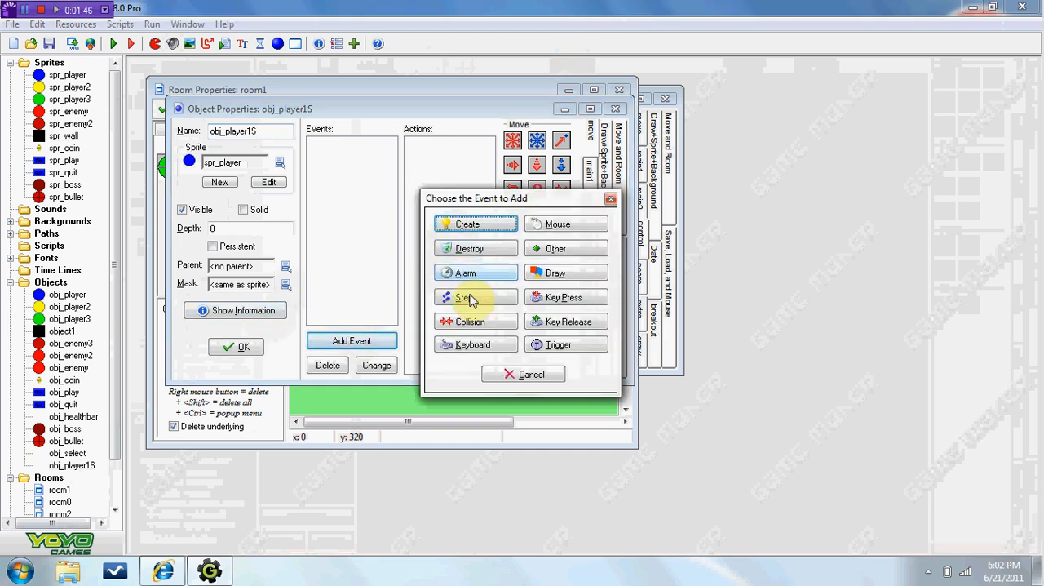
left_click(565, 223)
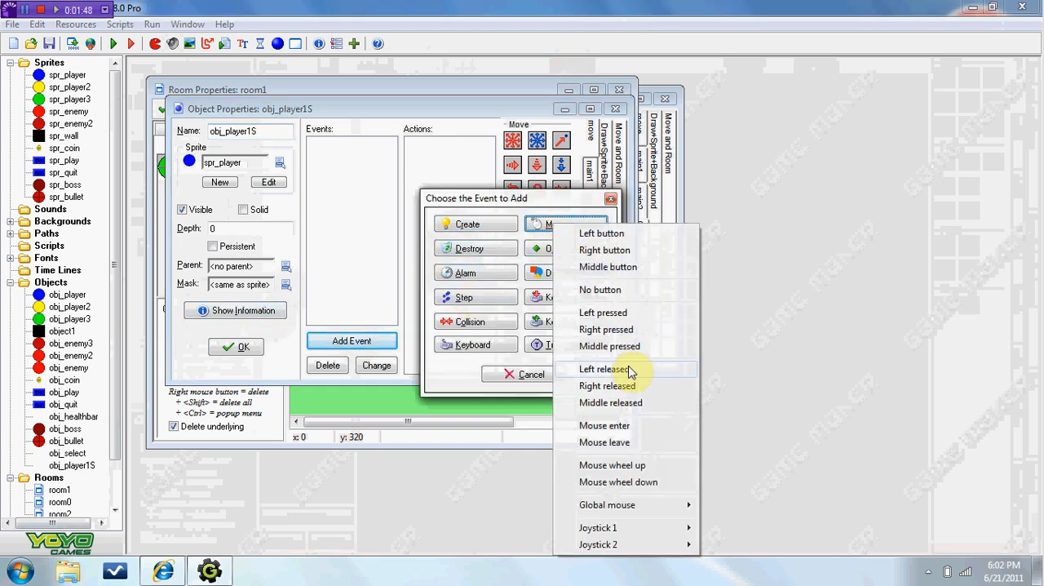
left_click(604, 311)
type("globa")
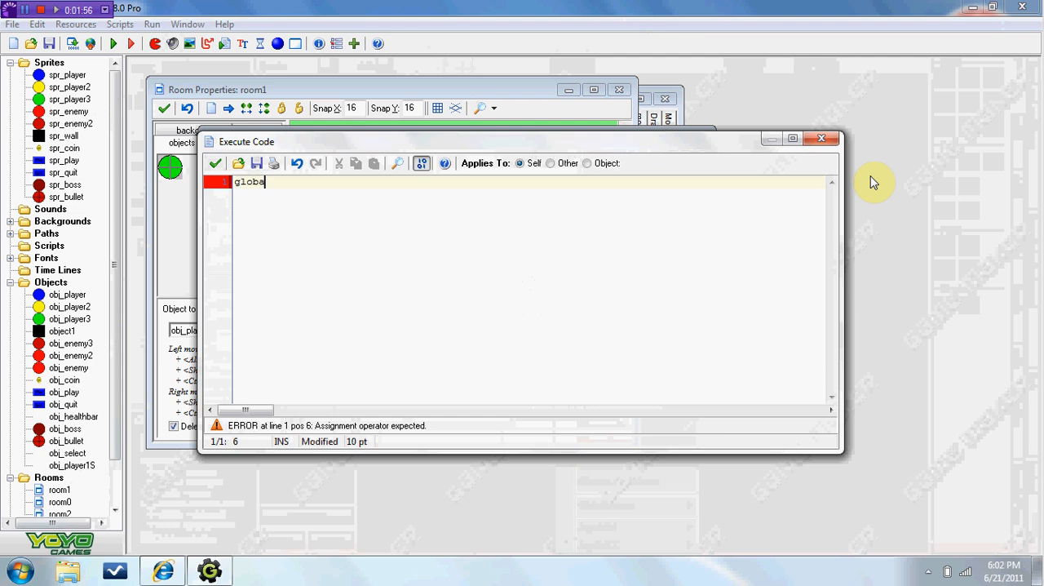
type("l.se")
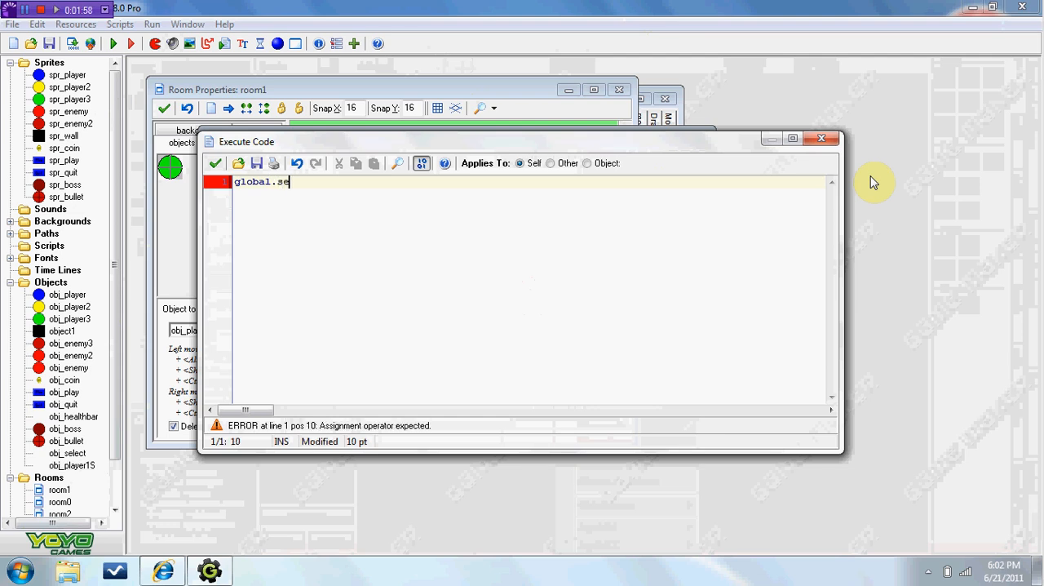
type("l")
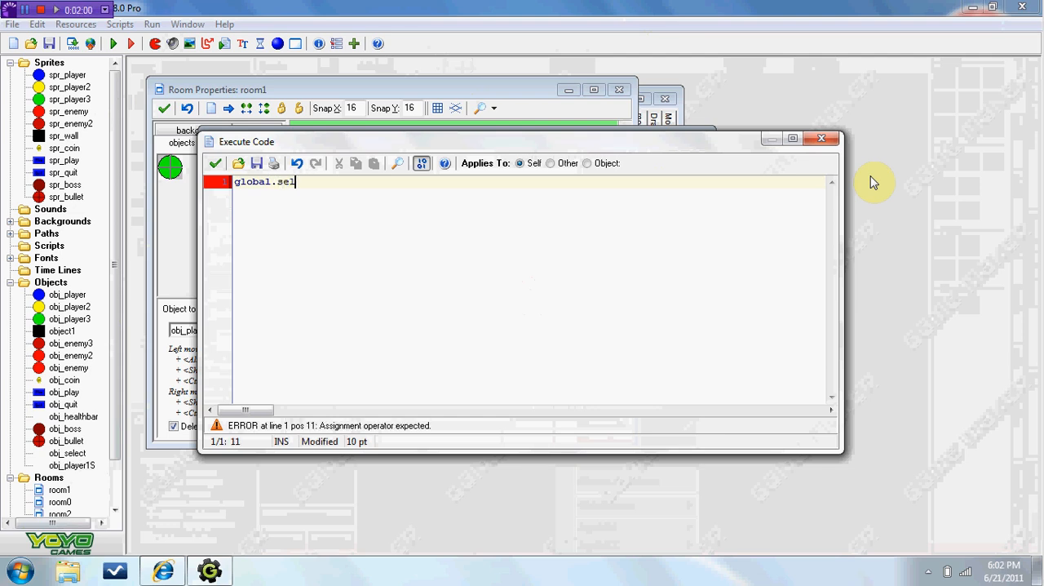
type("ect")
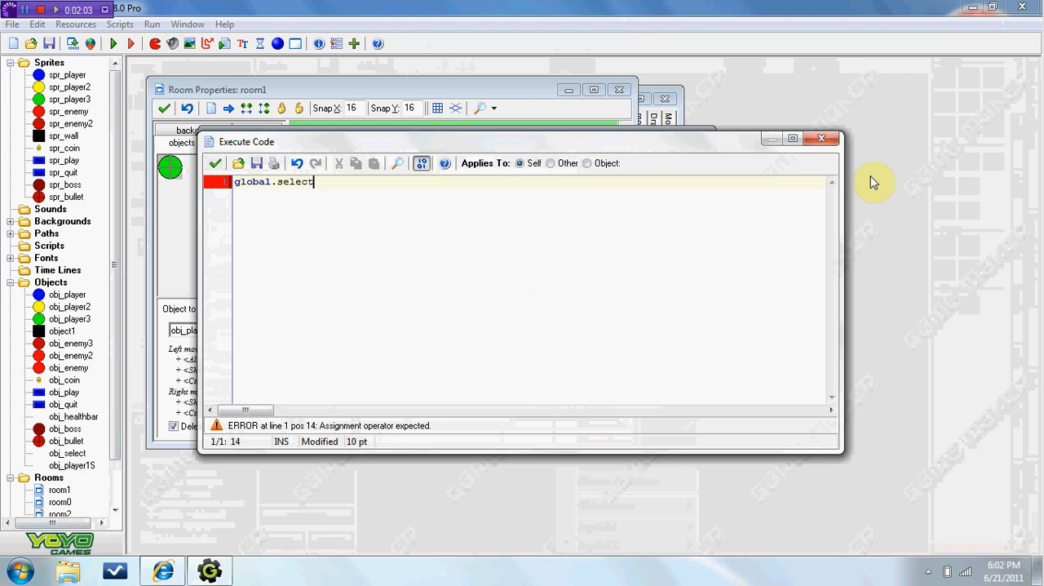
type("= 1")
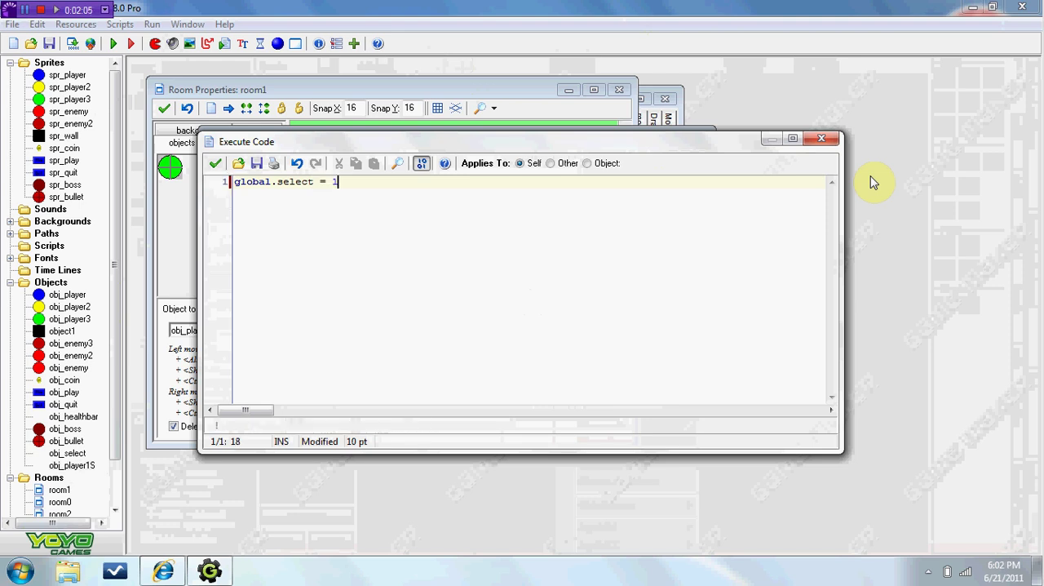
mouse_move(225, 145)
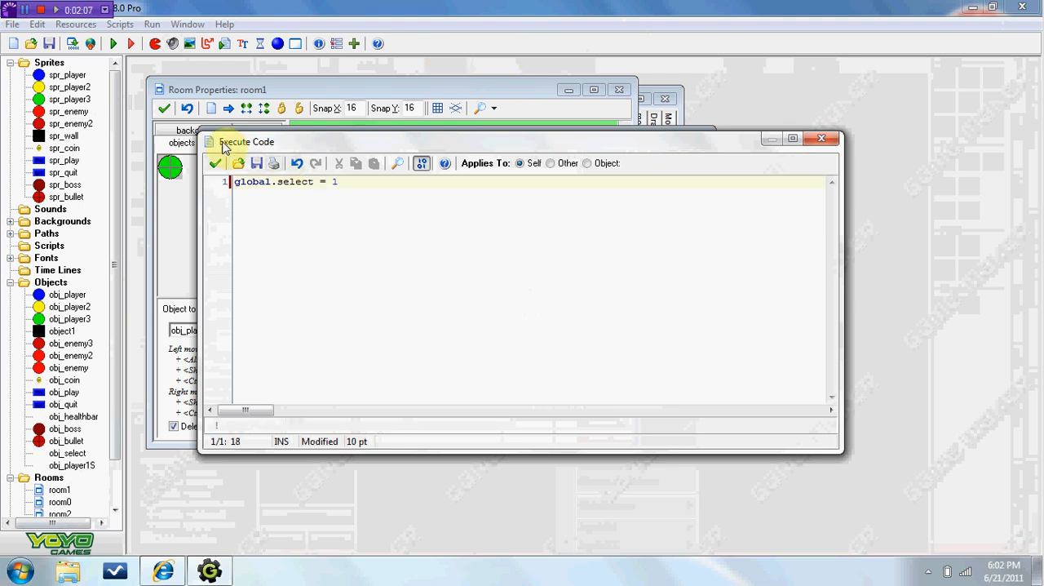
left_click(216, 163)
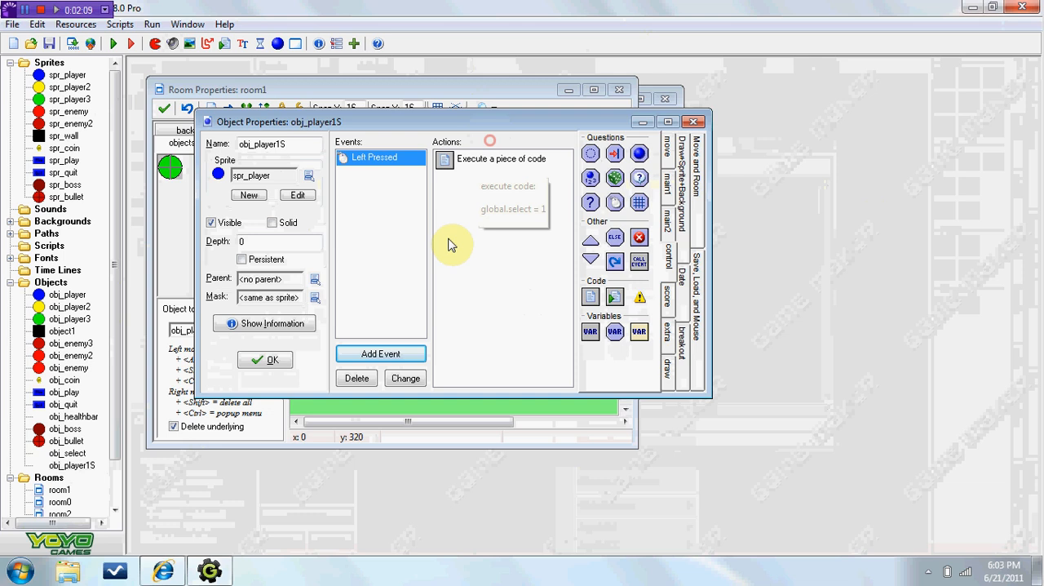
left_click(668, 222)
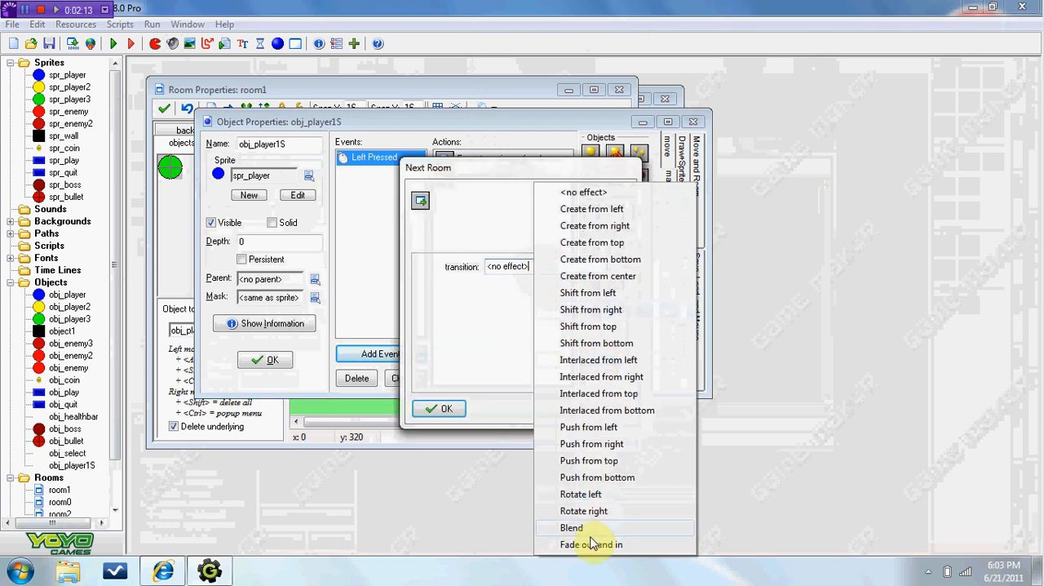
left_click(439, 408)
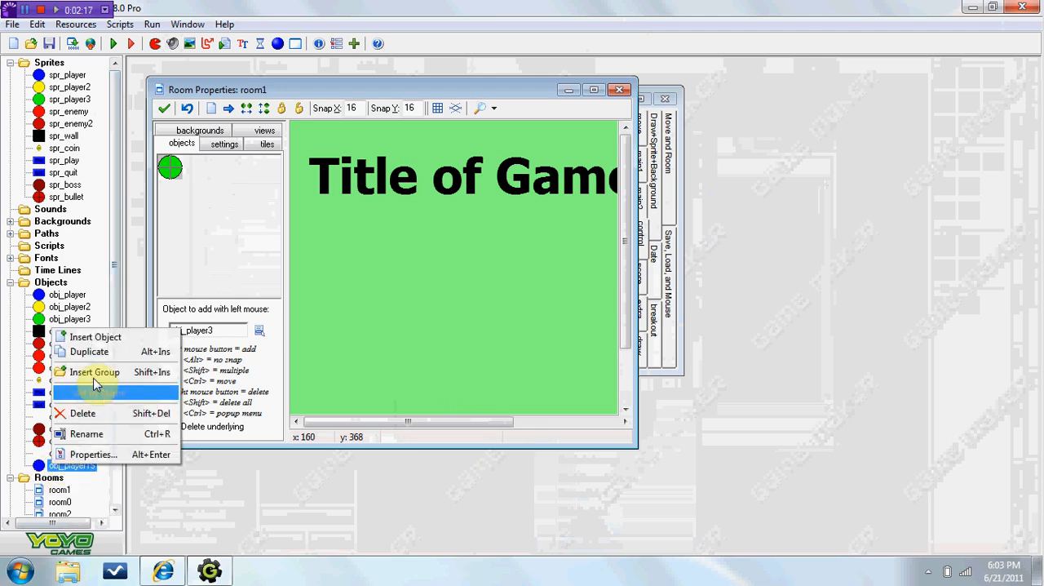
Step: Duplicate the select object as the yellow player copy with its code set to global.select = 2
left_click(95, 336)
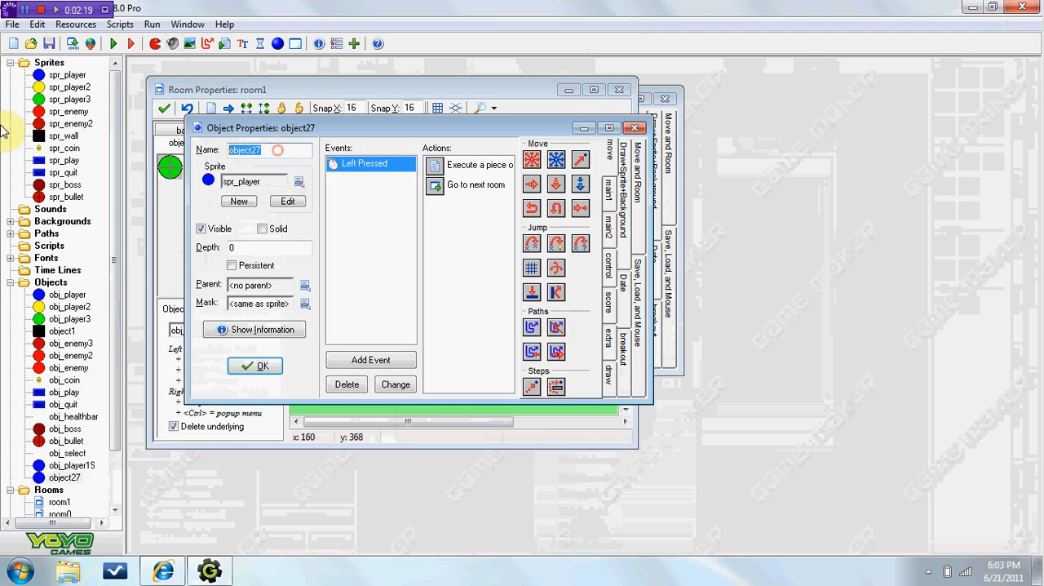
type("obj_player2S")
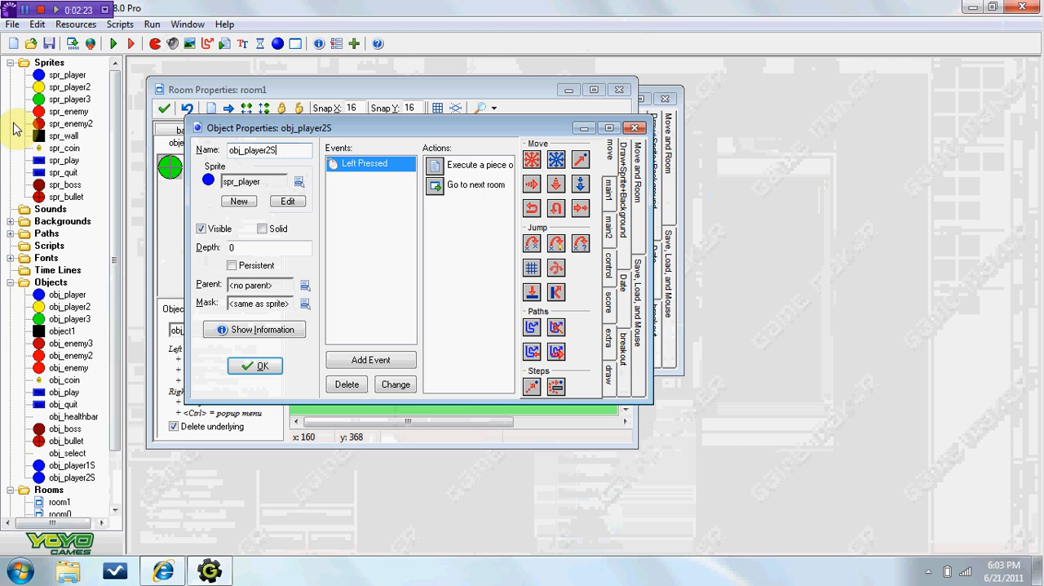
left_click(300, 181)
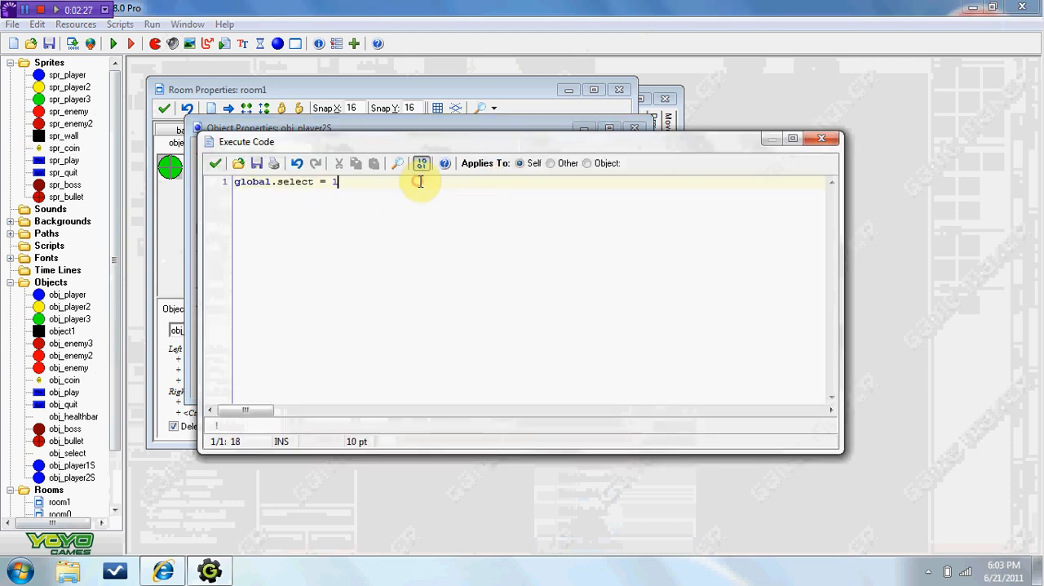
type("2")
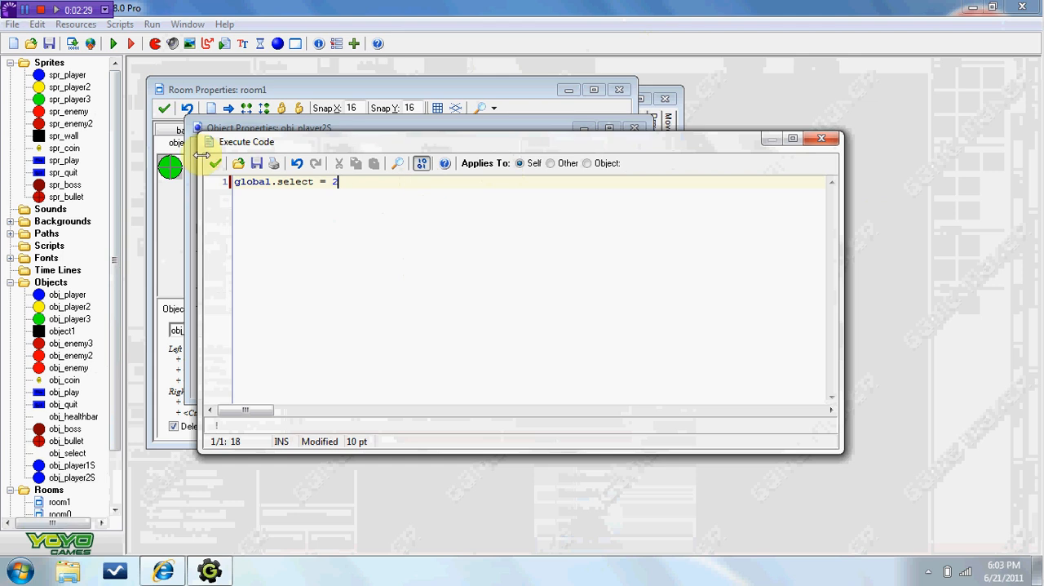
Step: Duplicate again to make the third player's select object with global.select = 3
right_click(72, 477)
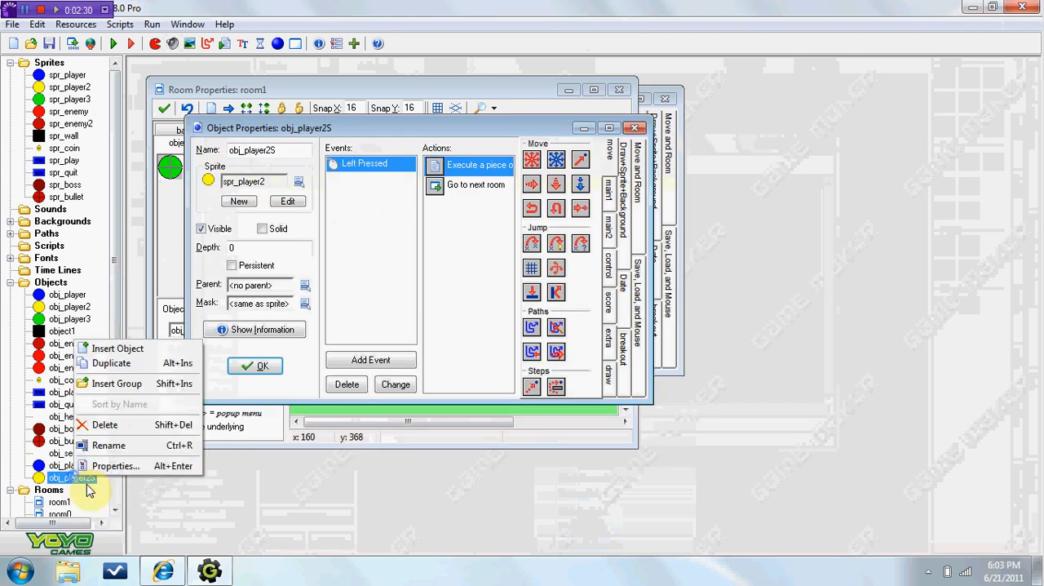
left_click(115, 465)
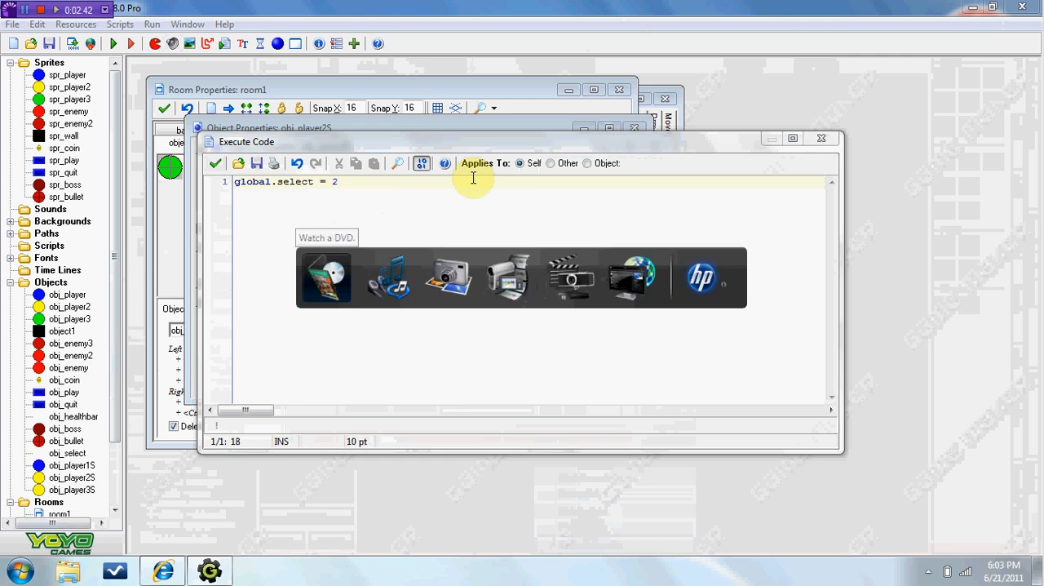
type("3")
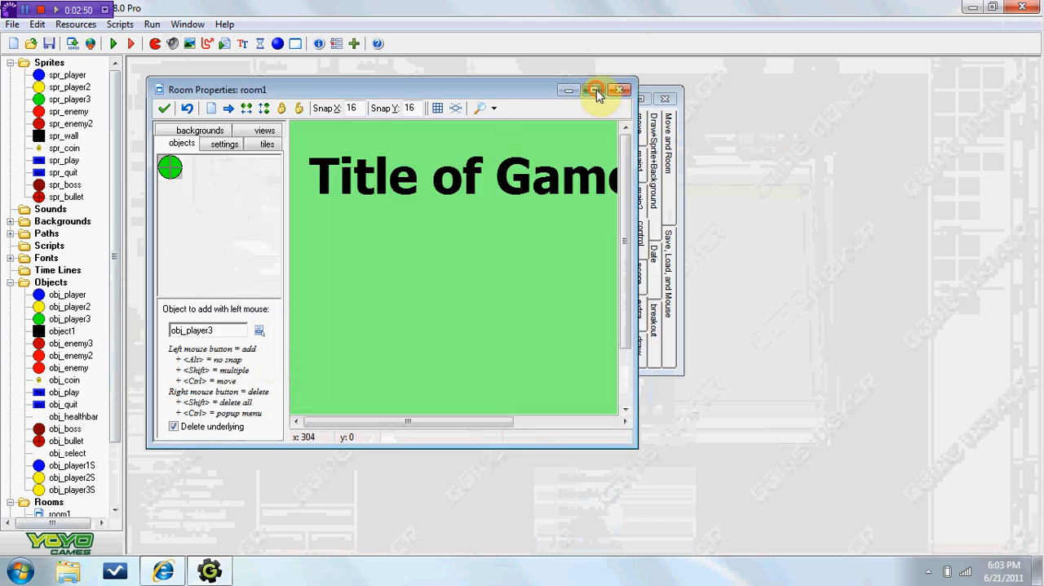
Step: Place the blue, yellow and green select objects in a row beneath the title in room1
left_click(594, 90)
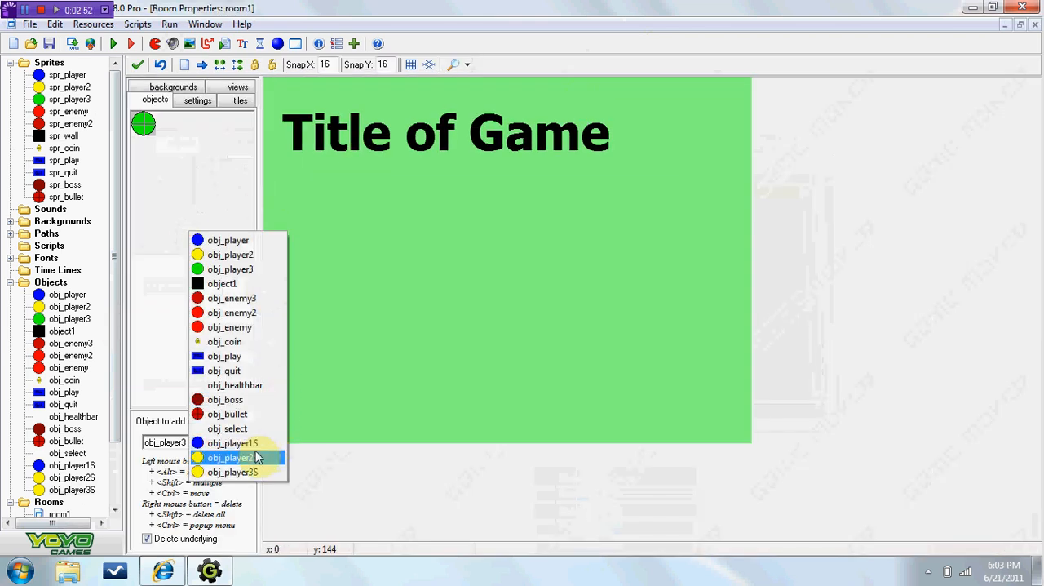
double_click(232, 471)
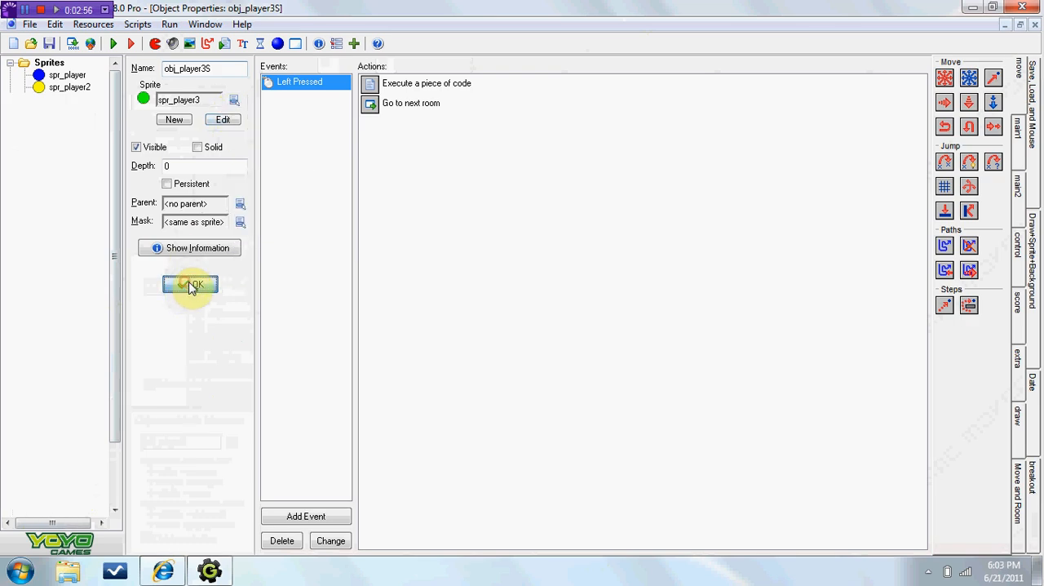
left_click(189, 284)
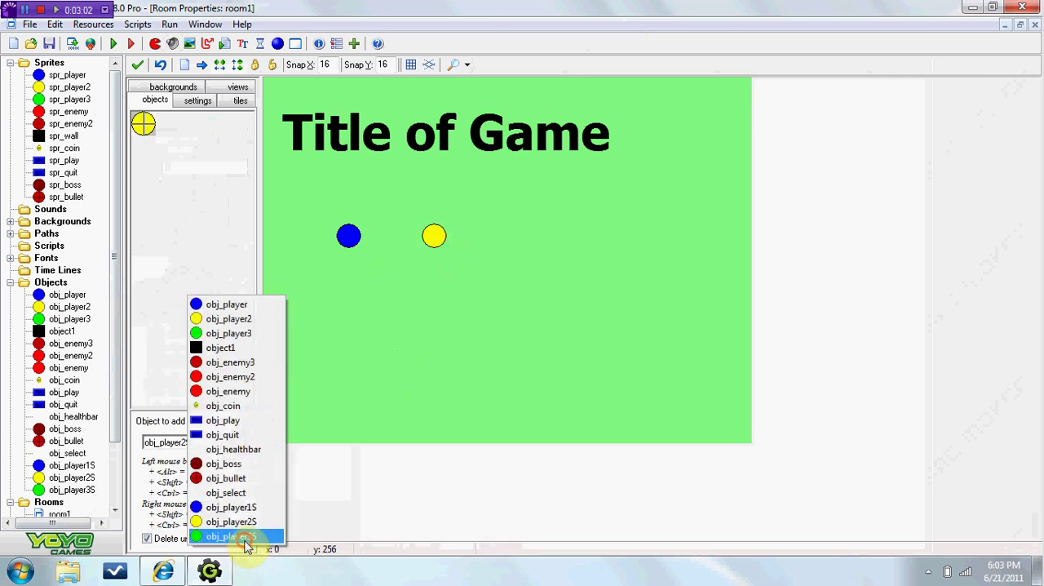
left_click(232, 535)
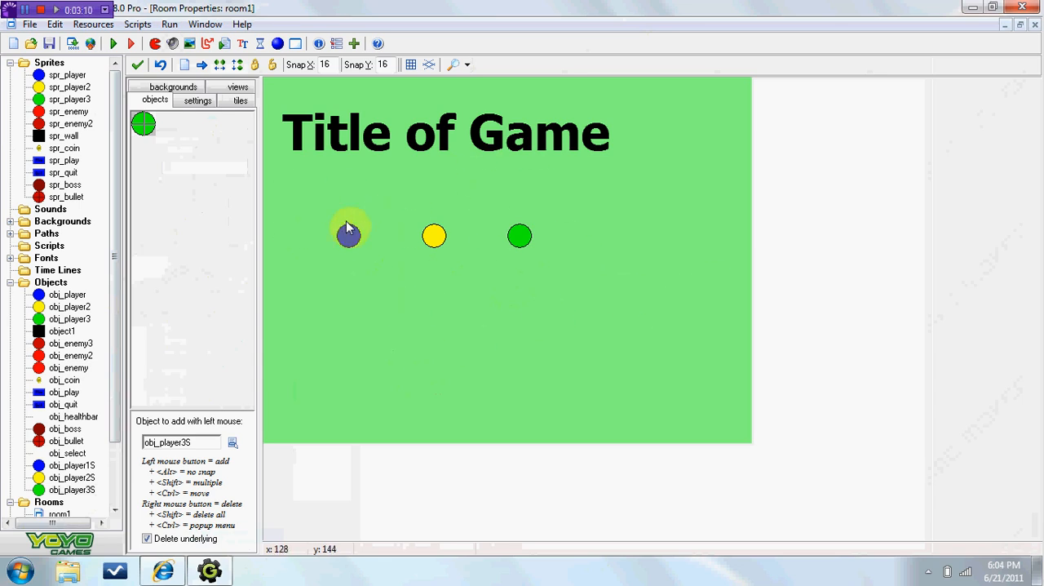
mouse_move(504, 255)
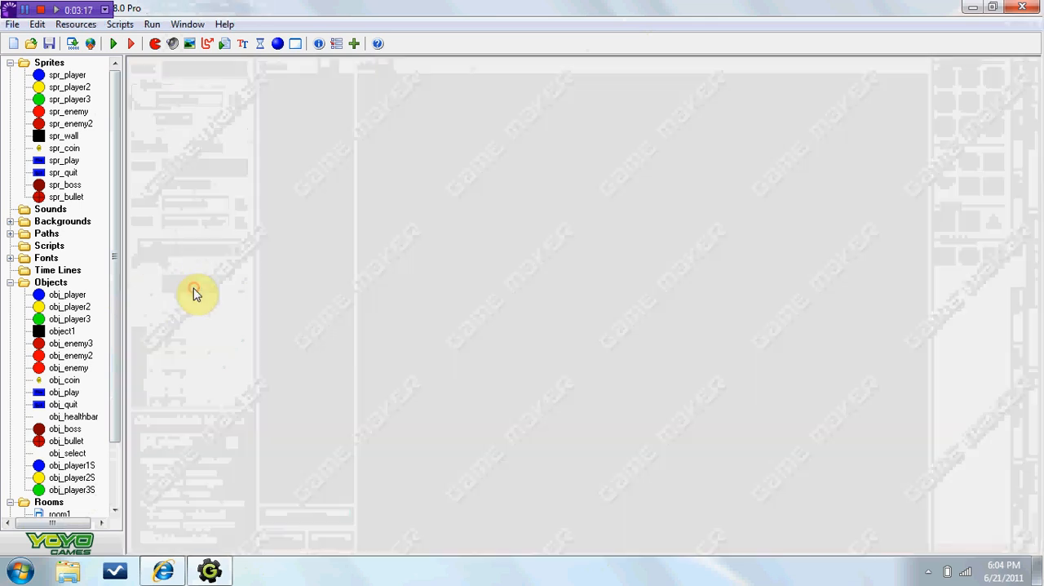
Step: Bring up obj_select's Create event Execute Code action for editing
double_click(67, 454)
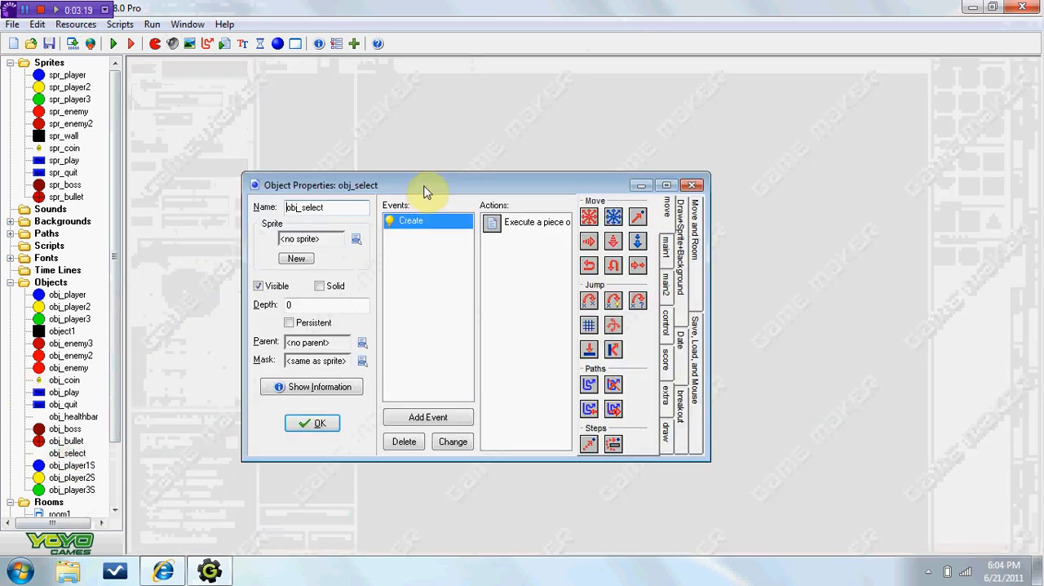
double_click(525, 222)
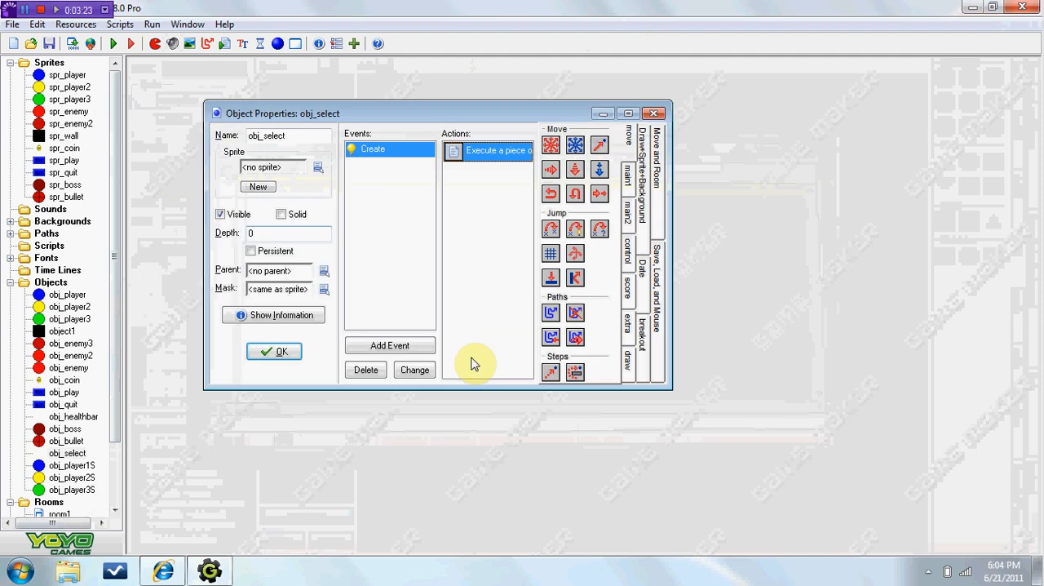
left_click(390, 346)
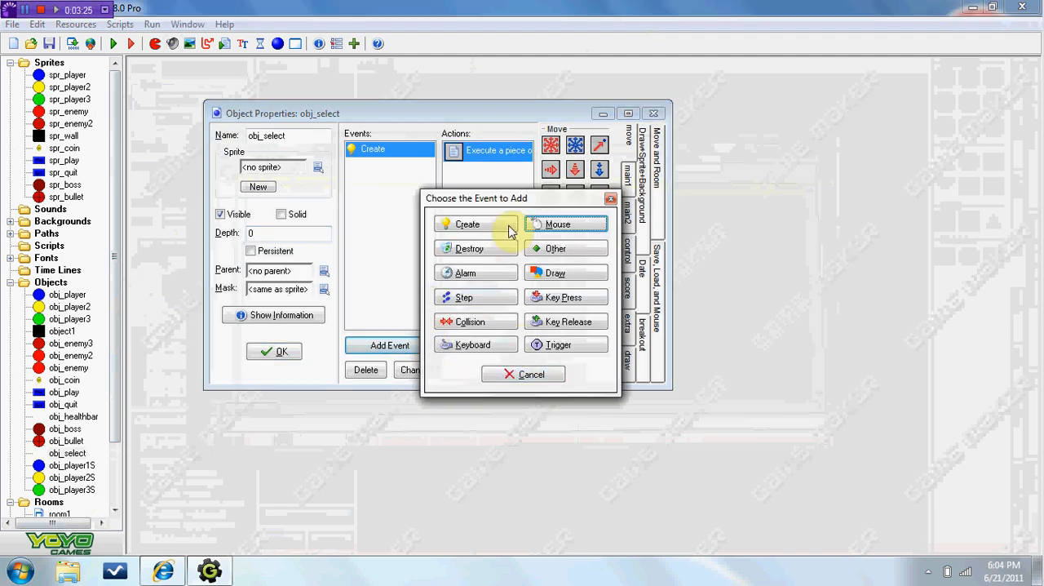
left_click(532, 373)
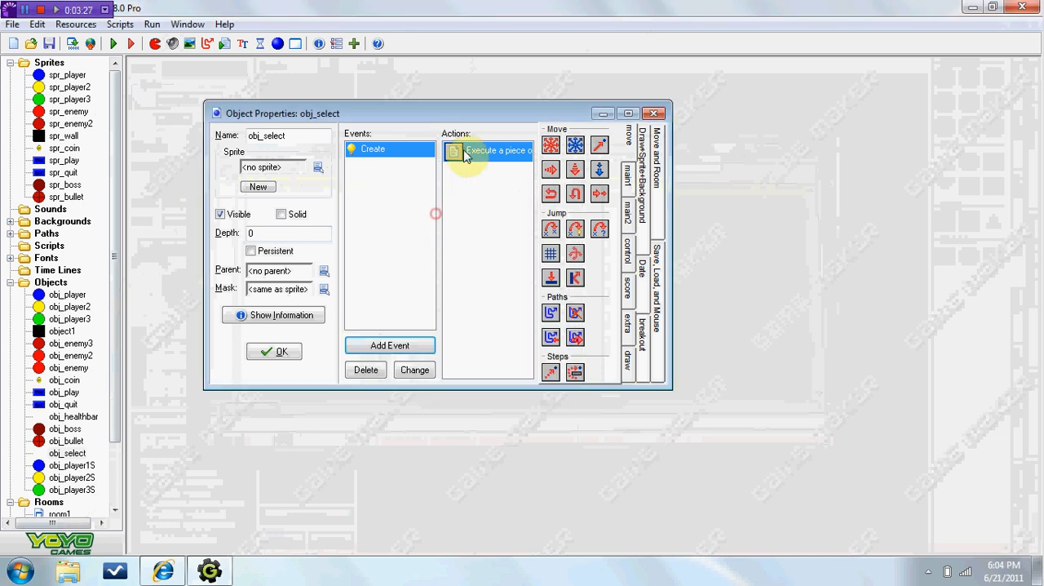
double_click(490, 150)
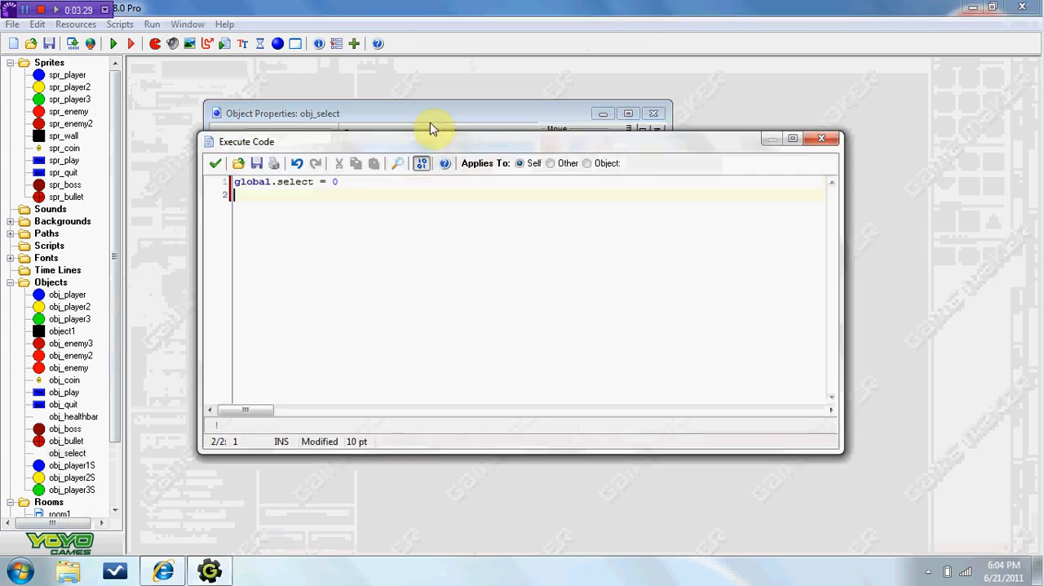
Step: Write if global.select = 1 calling instance_change(obj_player,true)
type("if")
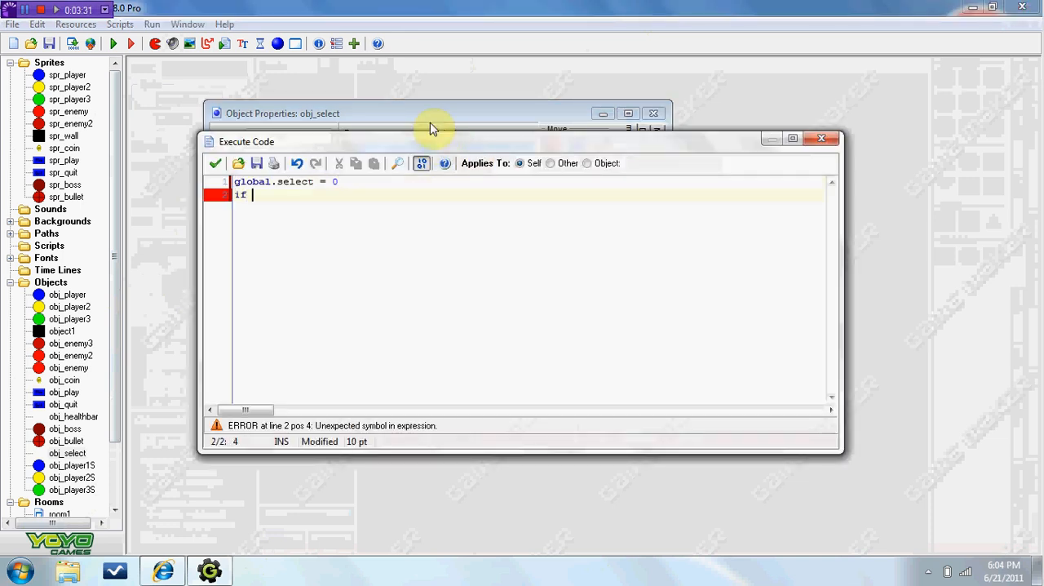
type("globa")
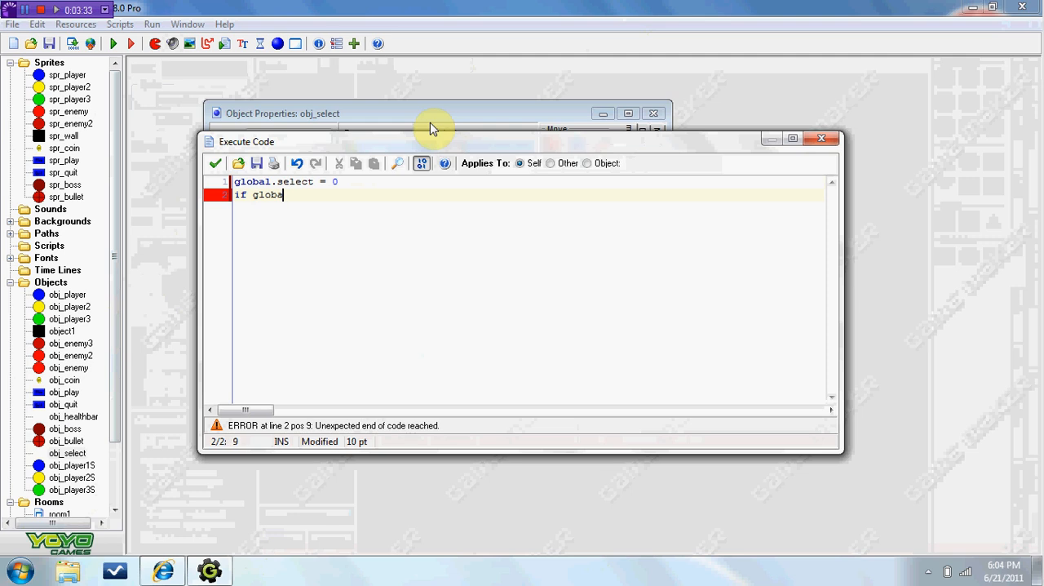
type("l.")
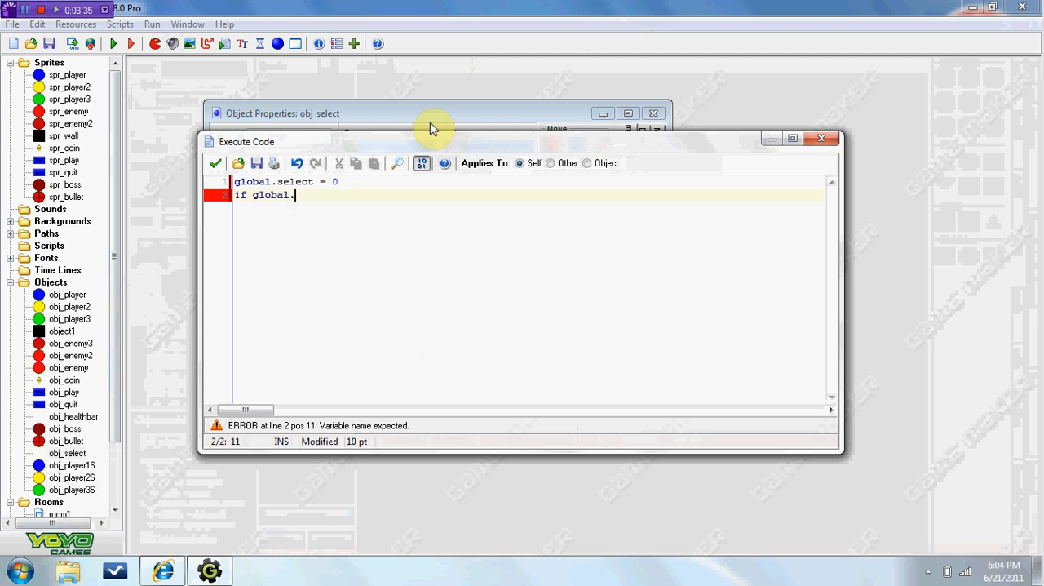
type("se")
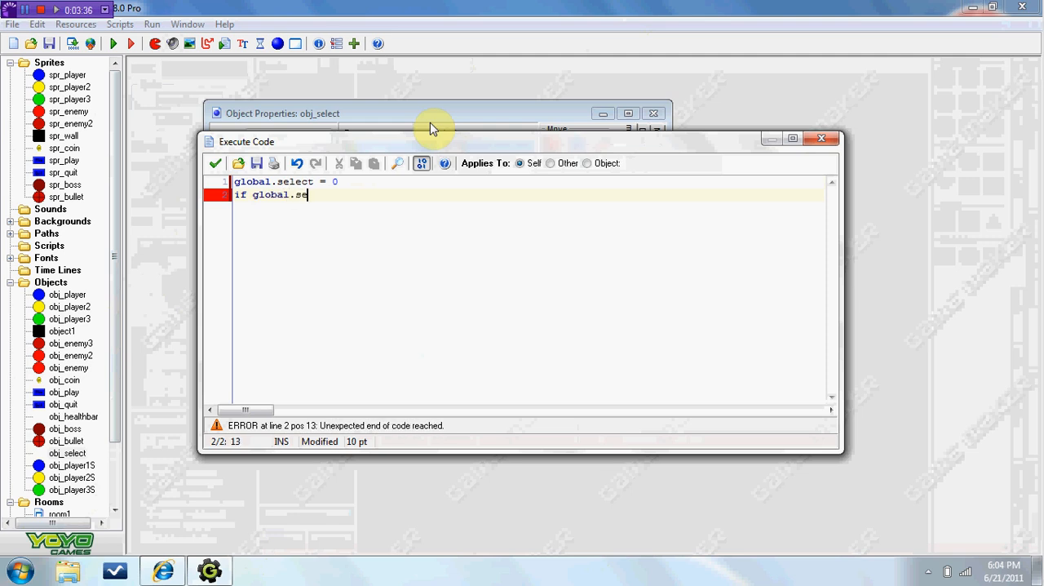
type("lect")
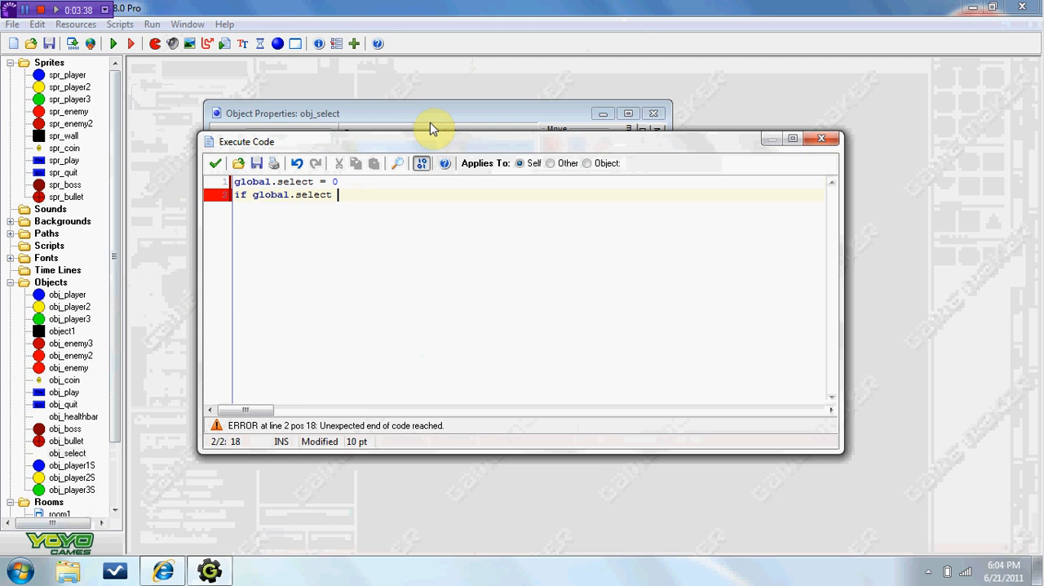
type("= 1")
type("{")
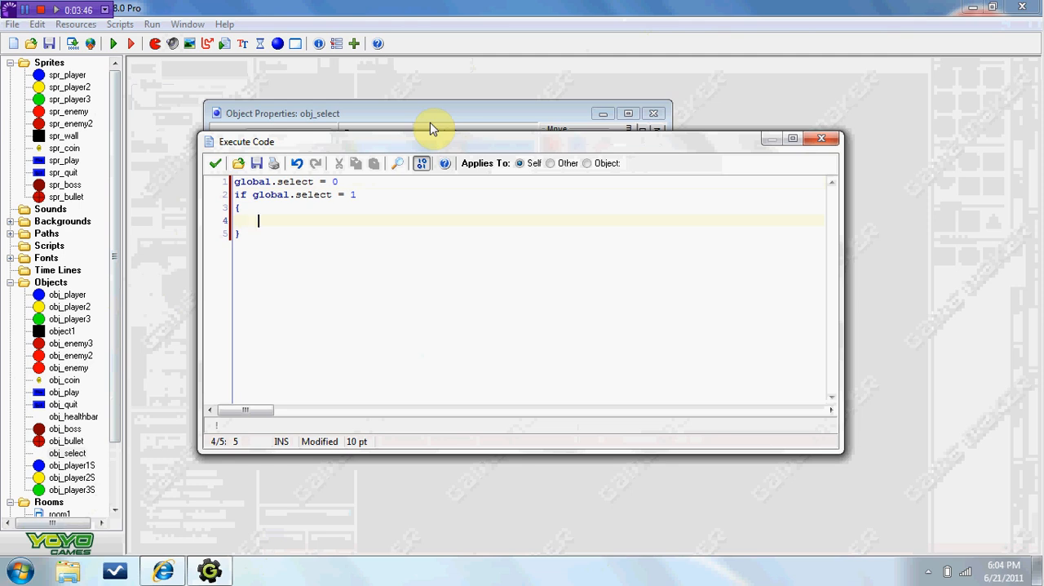
type("ins")
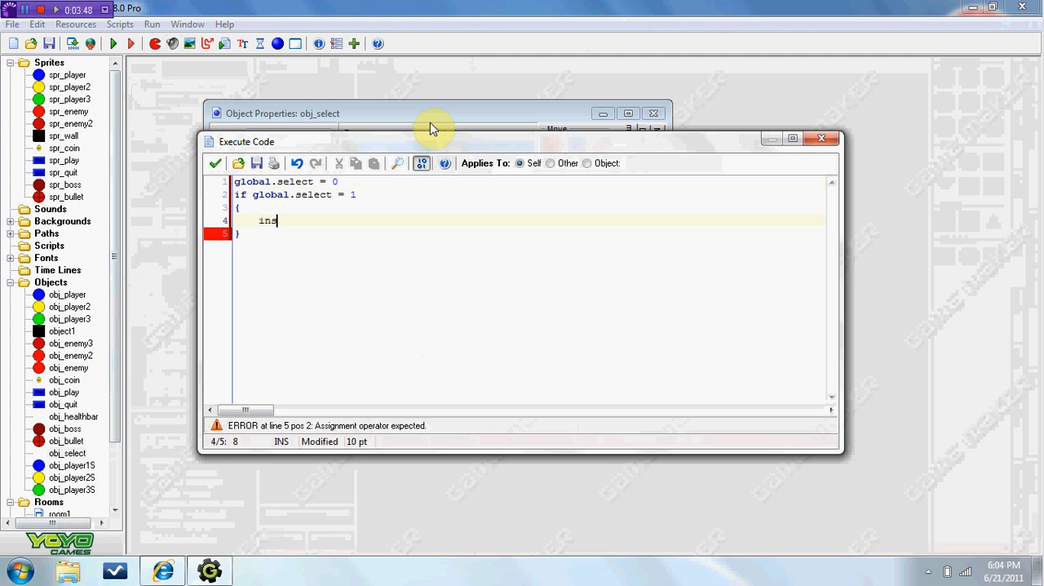
type("tance_change(")
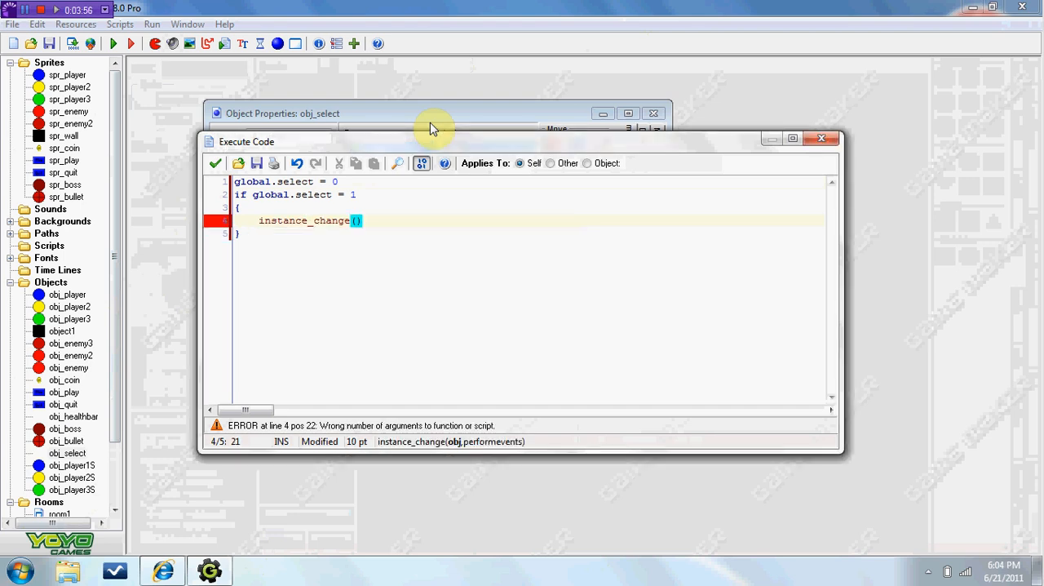
type("obj_player,")
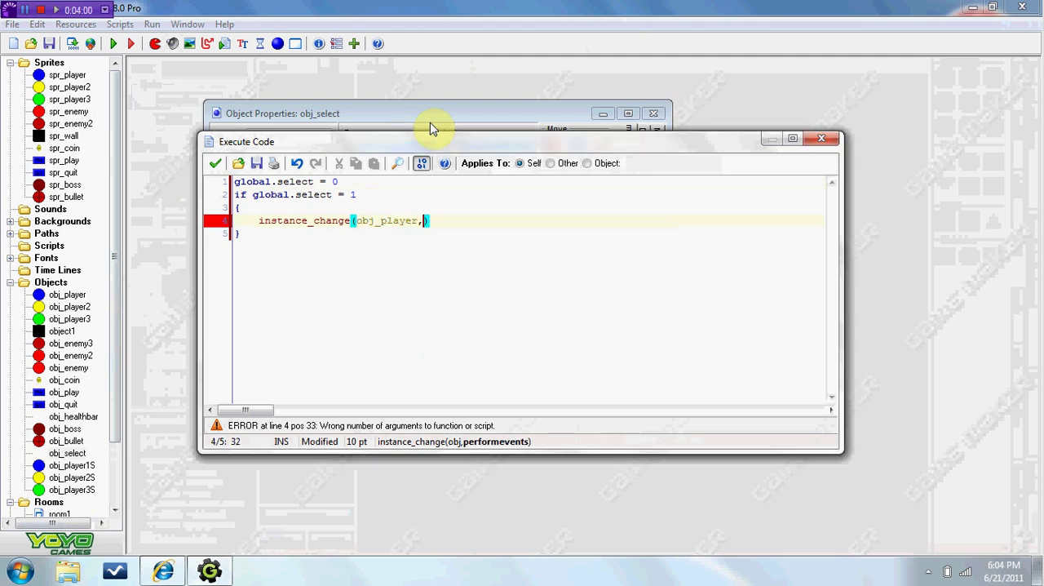
type("true")
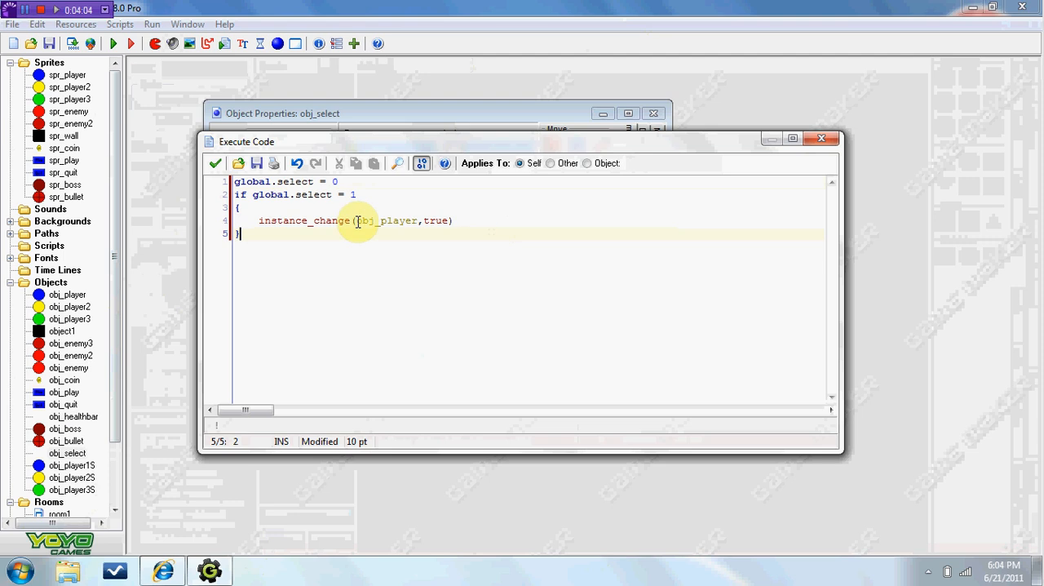
Step: Add else if branches for global.select = 2 and 3 changing into obj_player2 and obj_player3
type("else if g")
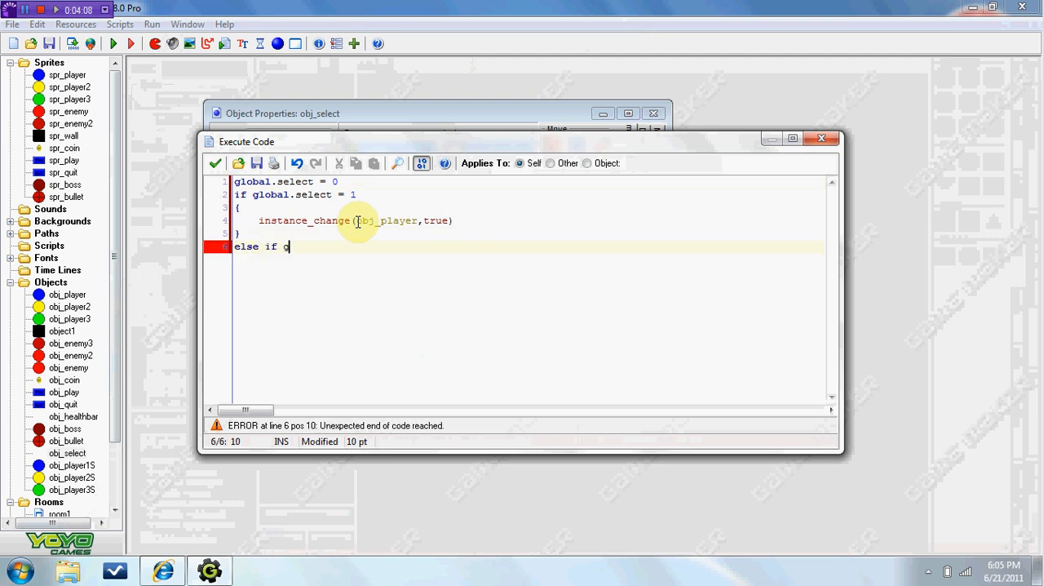
type("lobal.se")
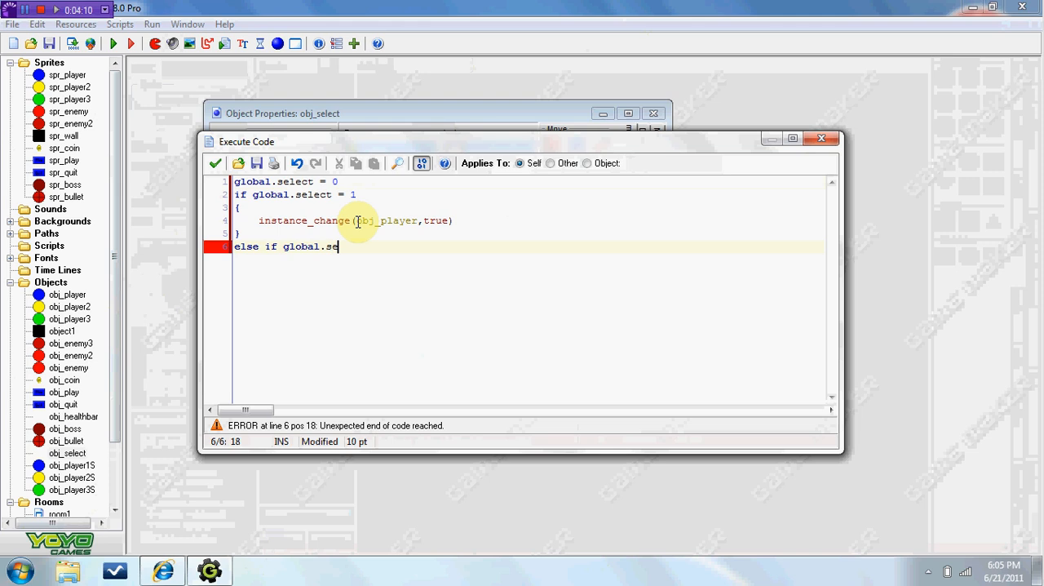
type("lect = 2")
type("{")
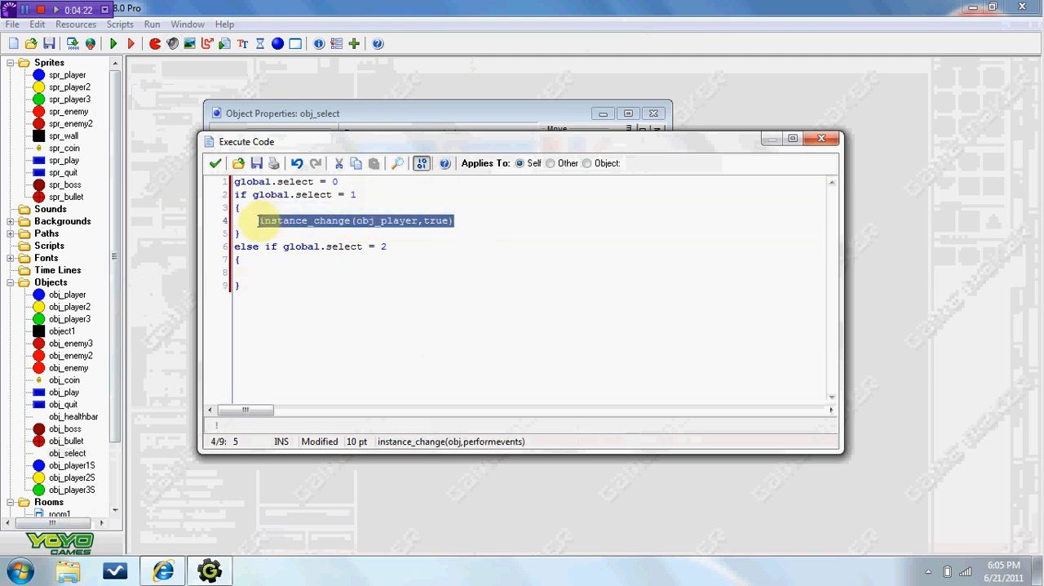
left_click(253, 271)
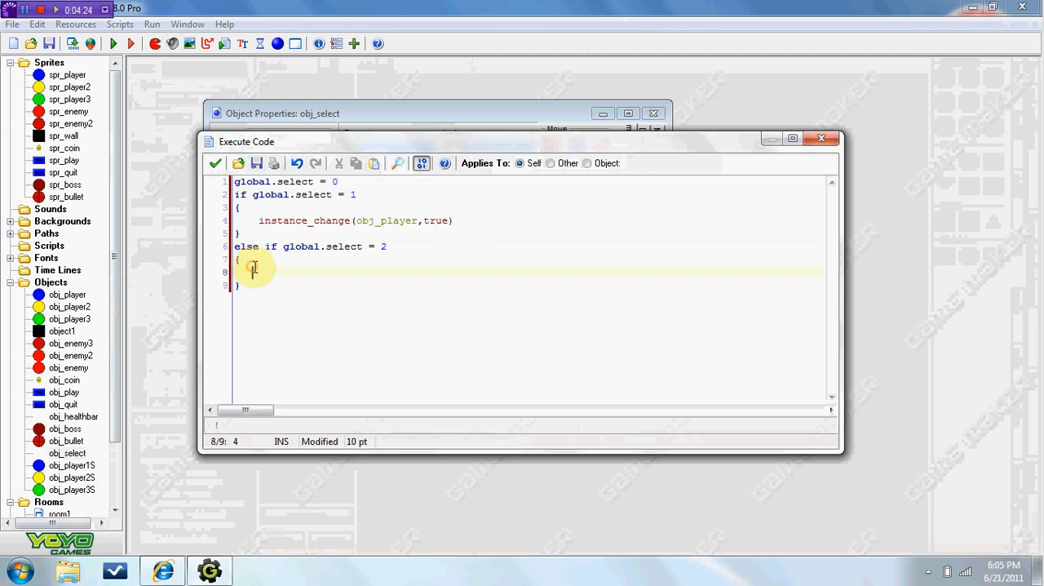
type("instance_change(obj_player,true)")
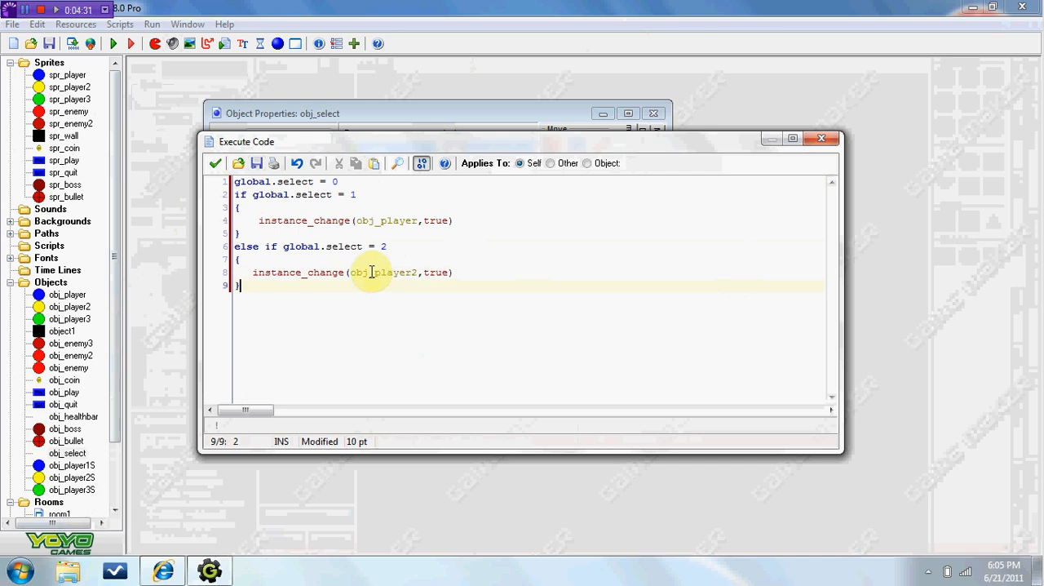
type("else if gl")
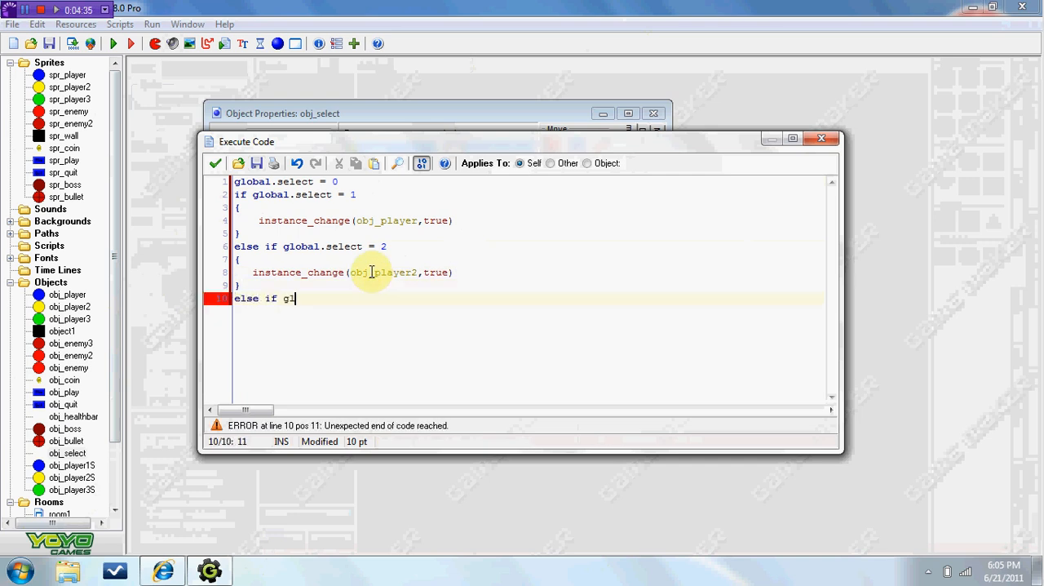
type("obl")
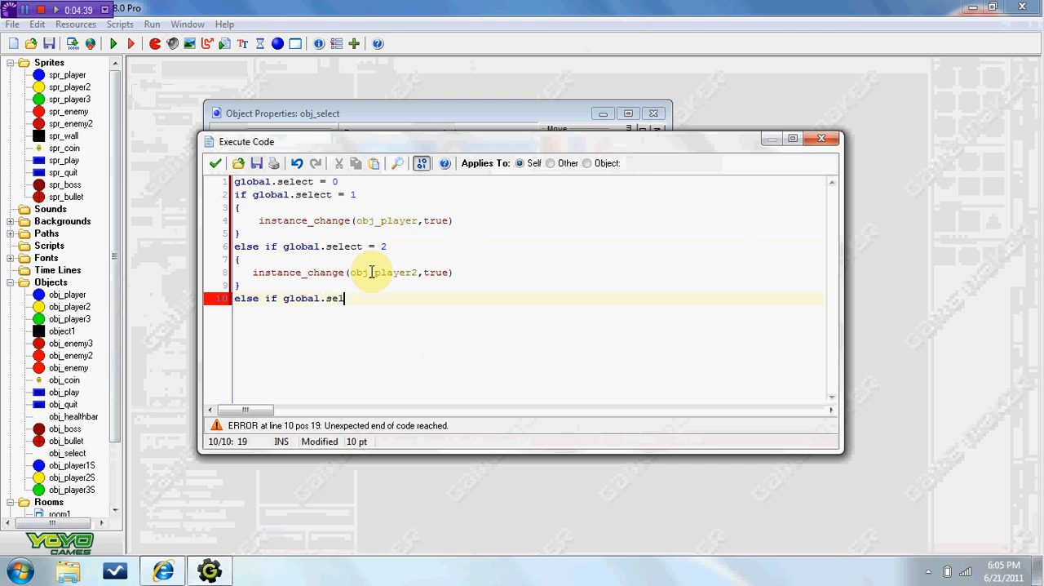
type("ect =")
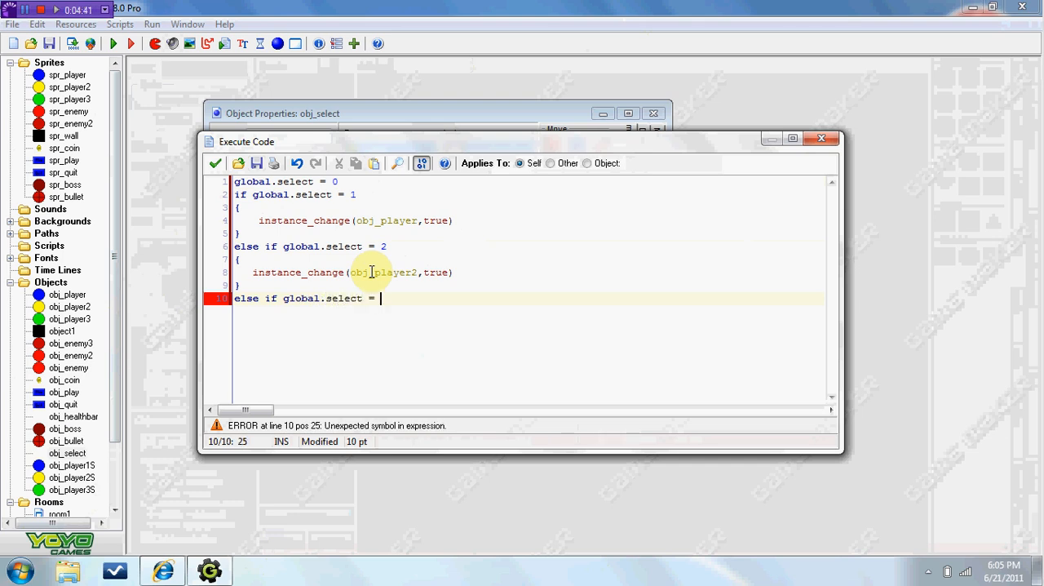
type("3")
type("{")
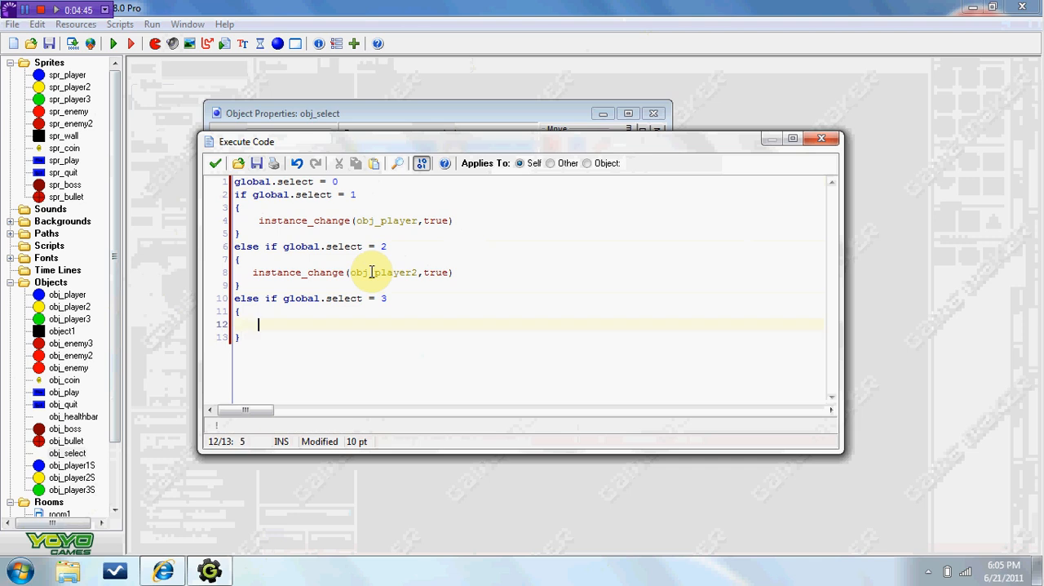
type("instance_change(obj_player,true)")
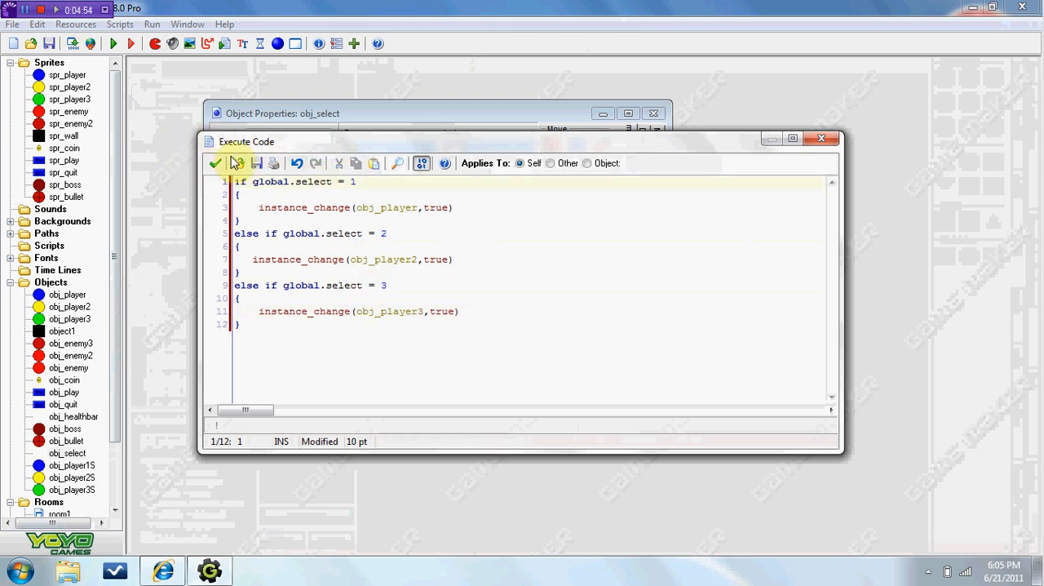
Step: Confirm obj_select's code and review obj_player1S's Left Pressed actions: Execute code and Go to next room
left_click(216, 163)
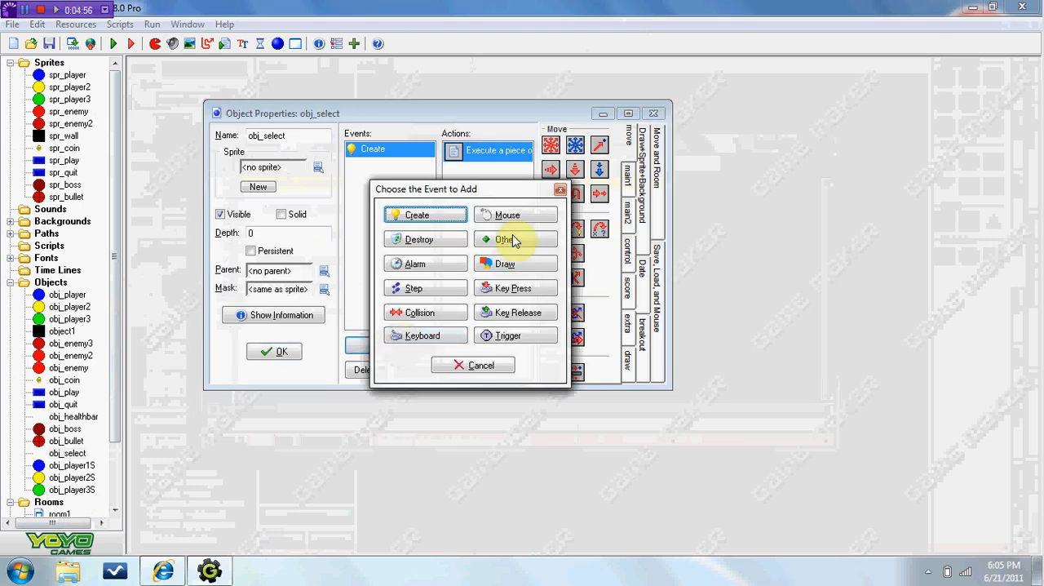
left_click(508, 239)
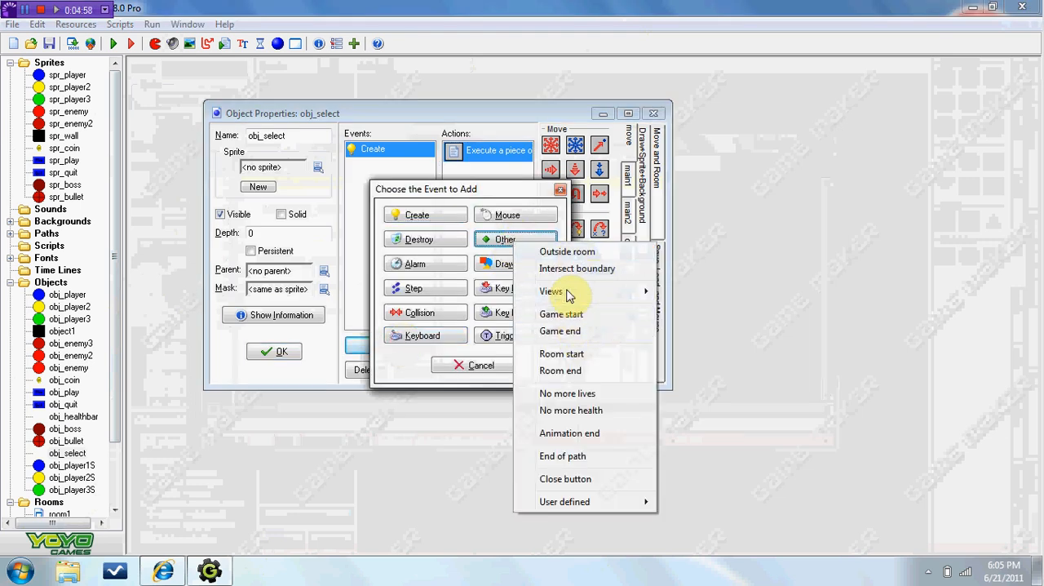
left_click(481, 365)
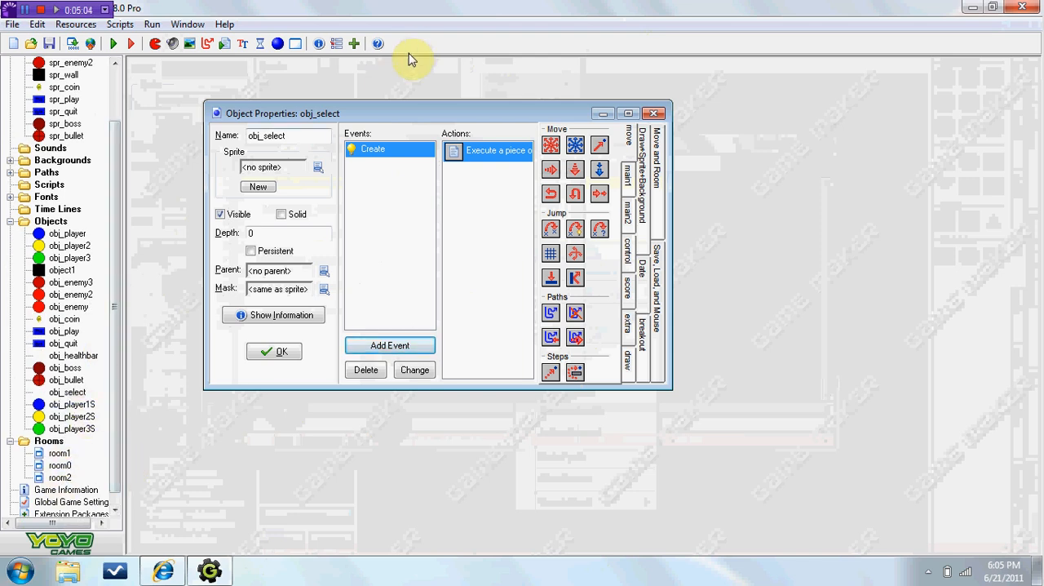
double_click(72, 405)
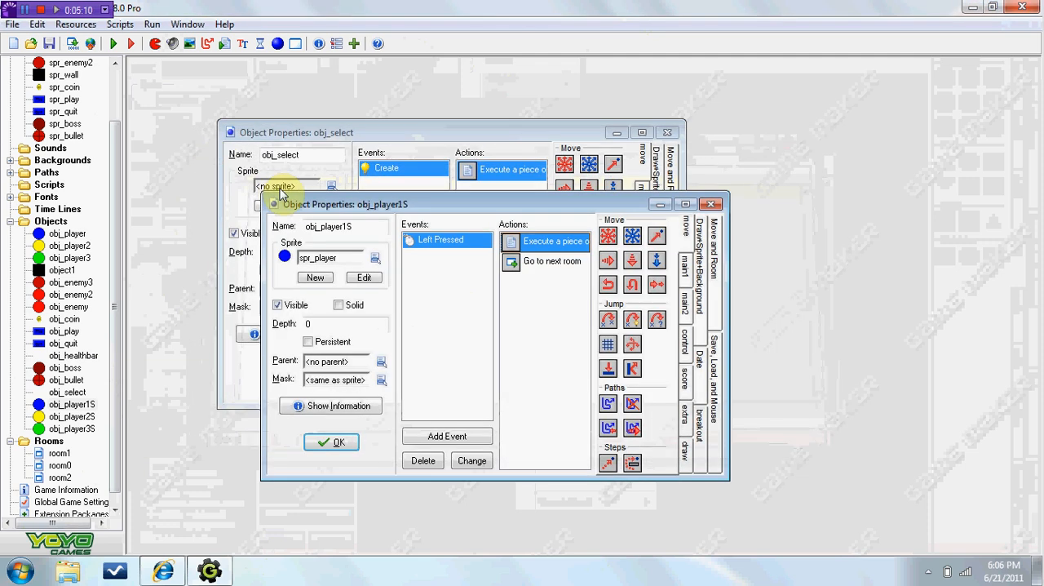
double_click(555, 242)
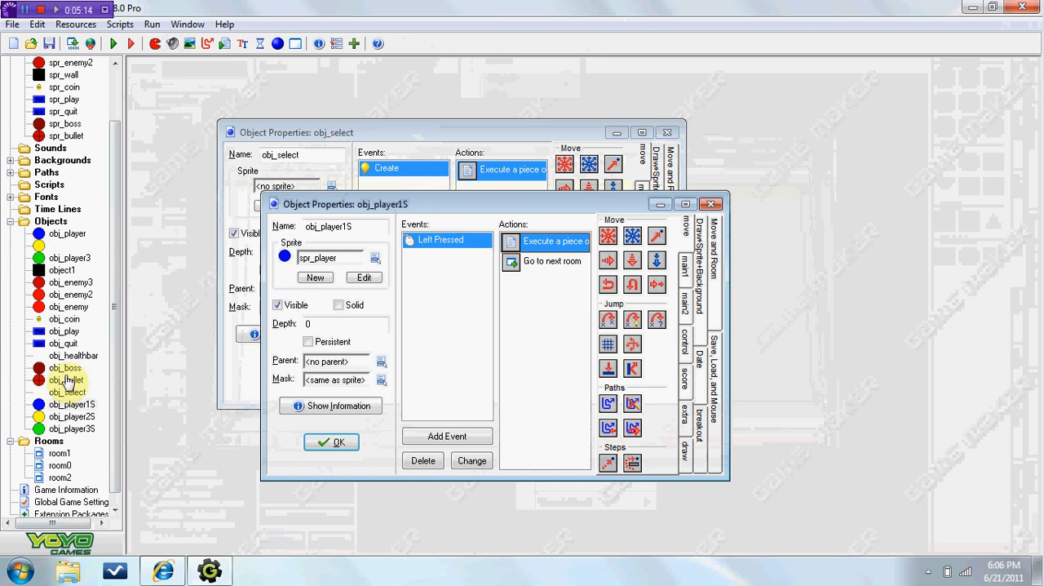
Step: Create object obj_C with a Create event executing global.select = 0
right_click(45, 220)
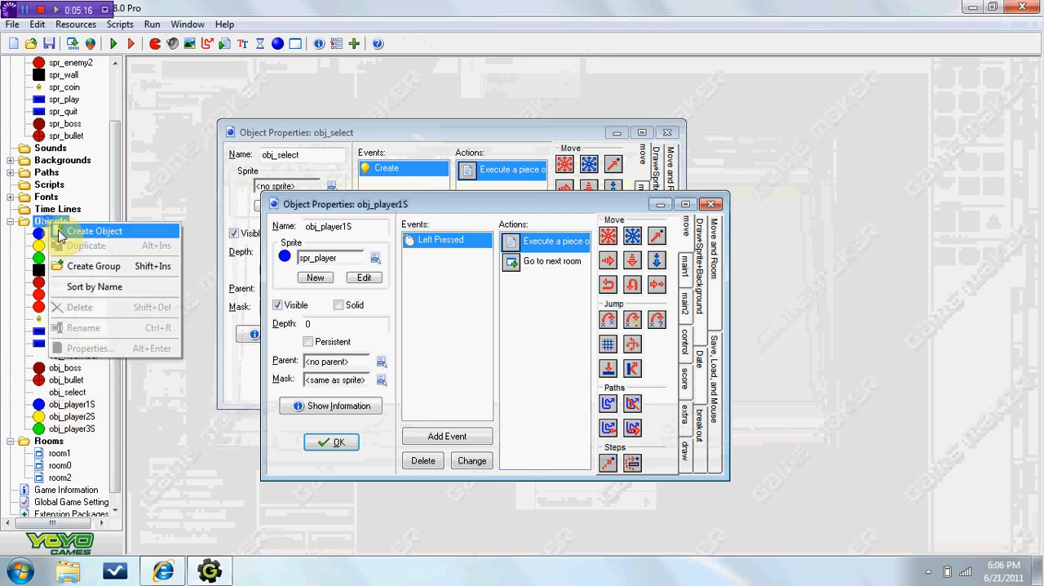
left_click(95, 231)
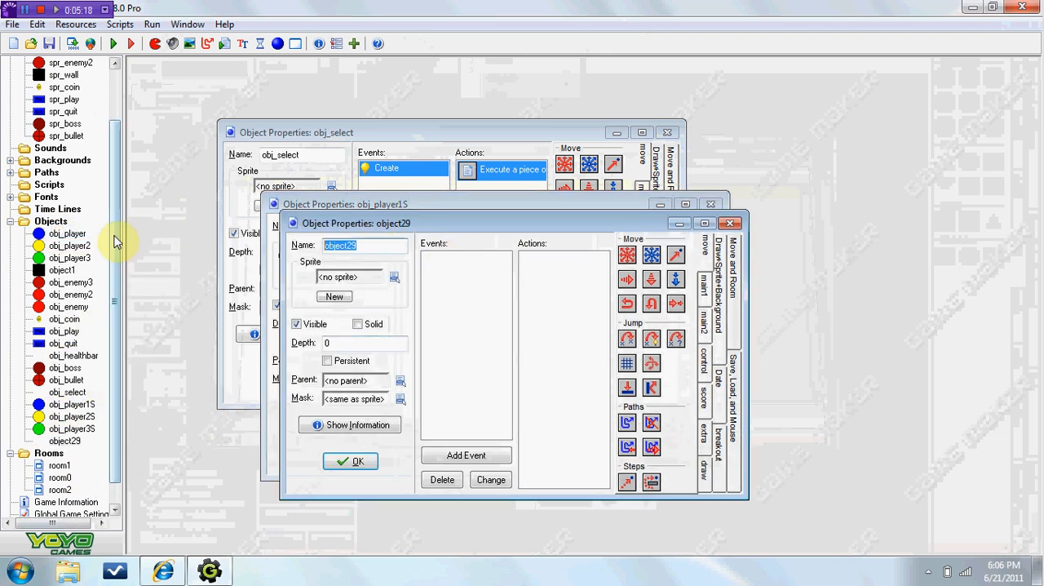
type("obj_C")
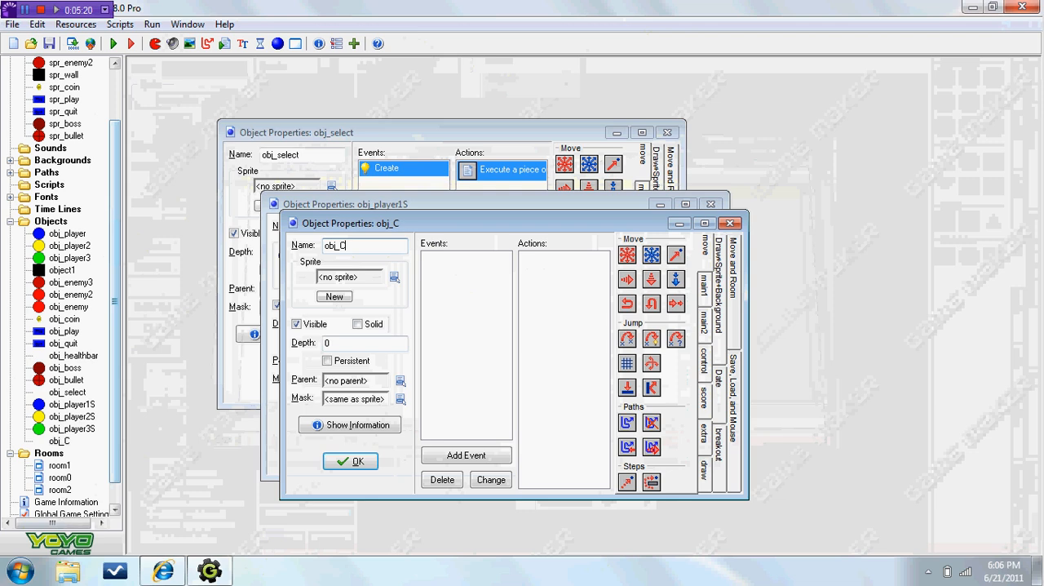
left_click(467, 454)
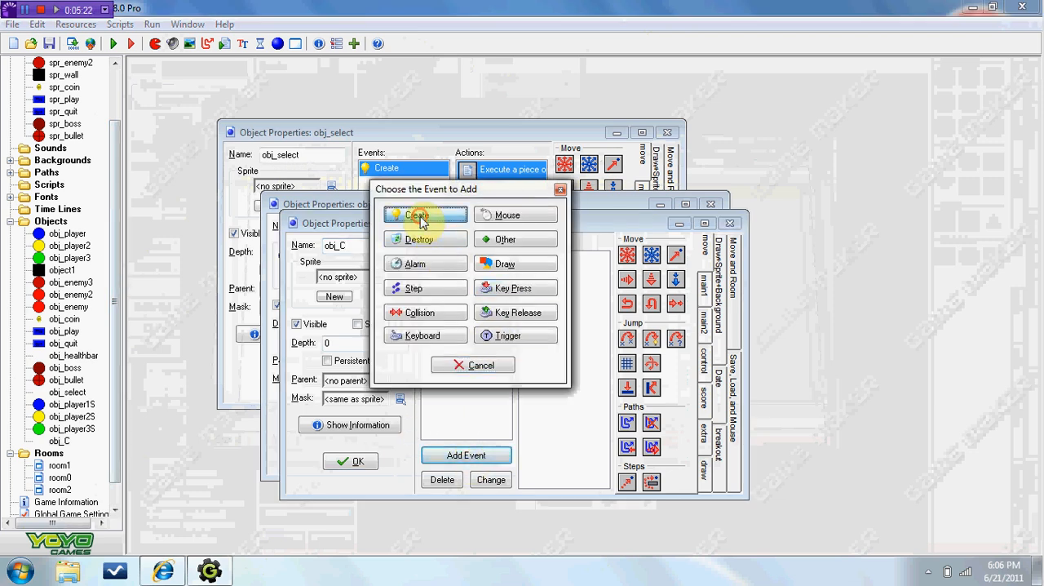
left_click(424, 216)
type("global")
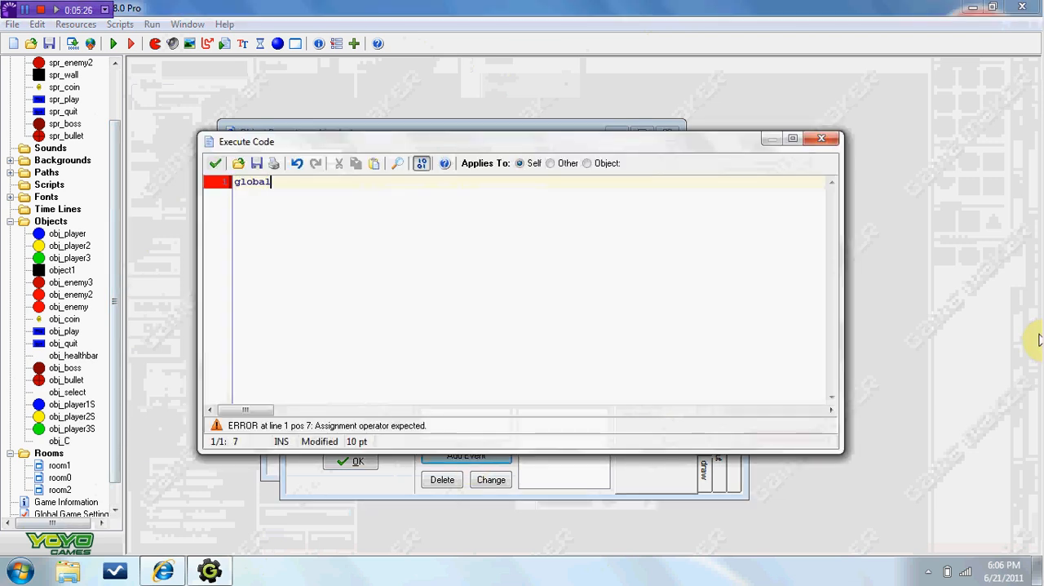
type(".select")
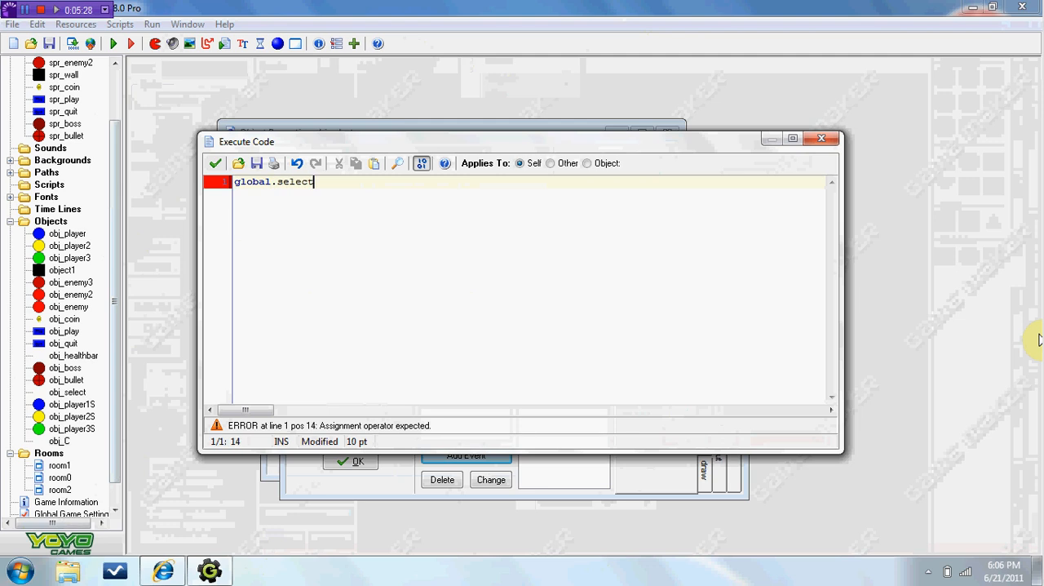
type("= 0")
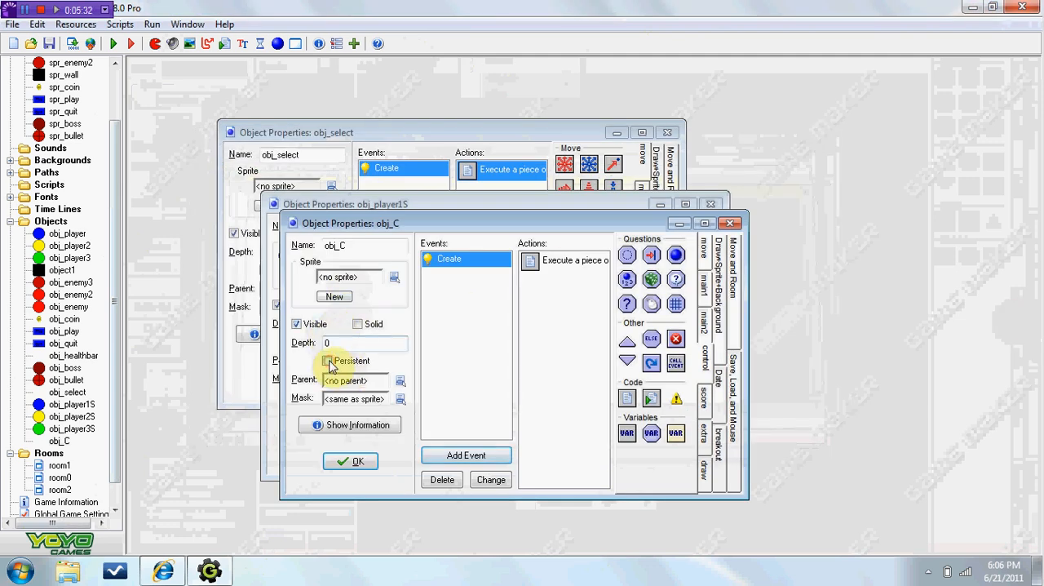
left_click_drag(349, 222, 476, 112)
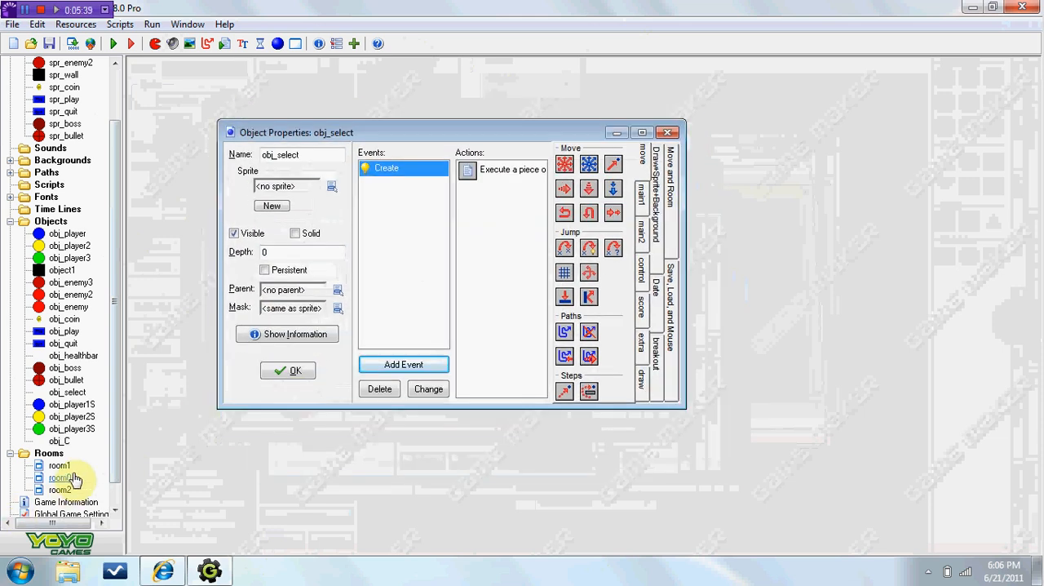
Step: Place obj_C at room1's top-left corner, then check room0 and close both rooms
double_click(59, 465)
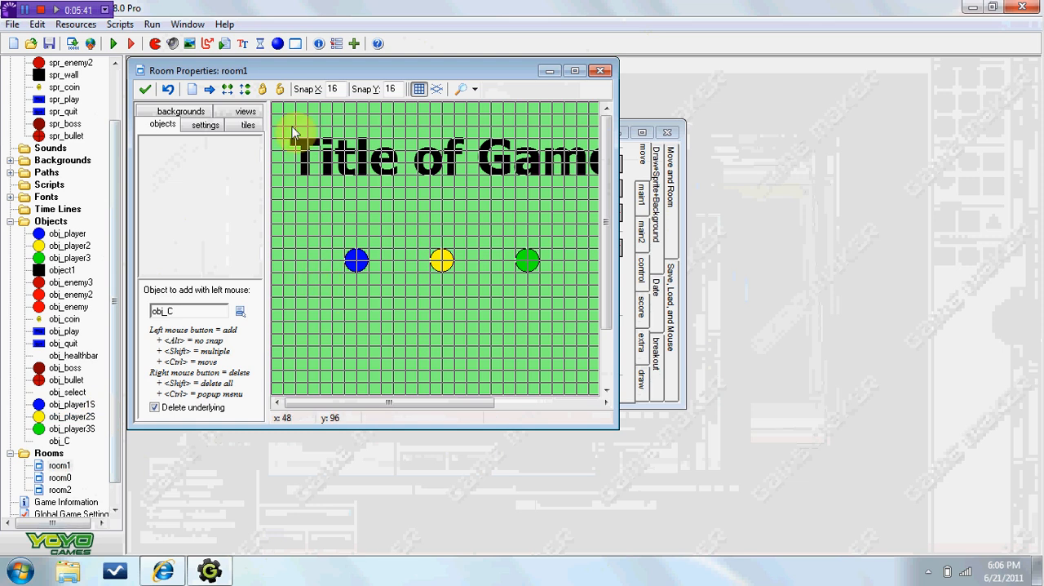
left_click(277, 107)
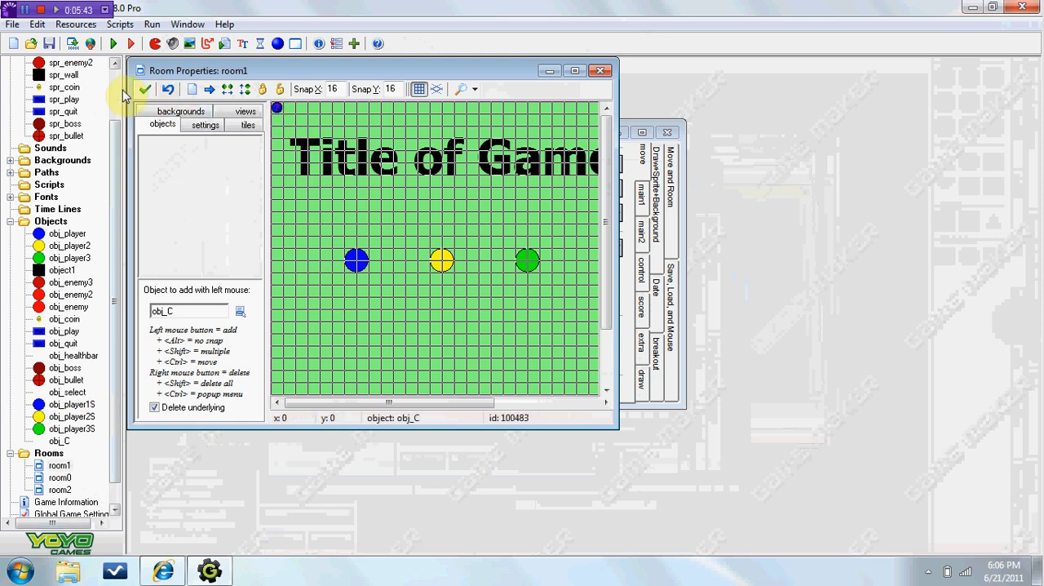
double_click(66, 392)
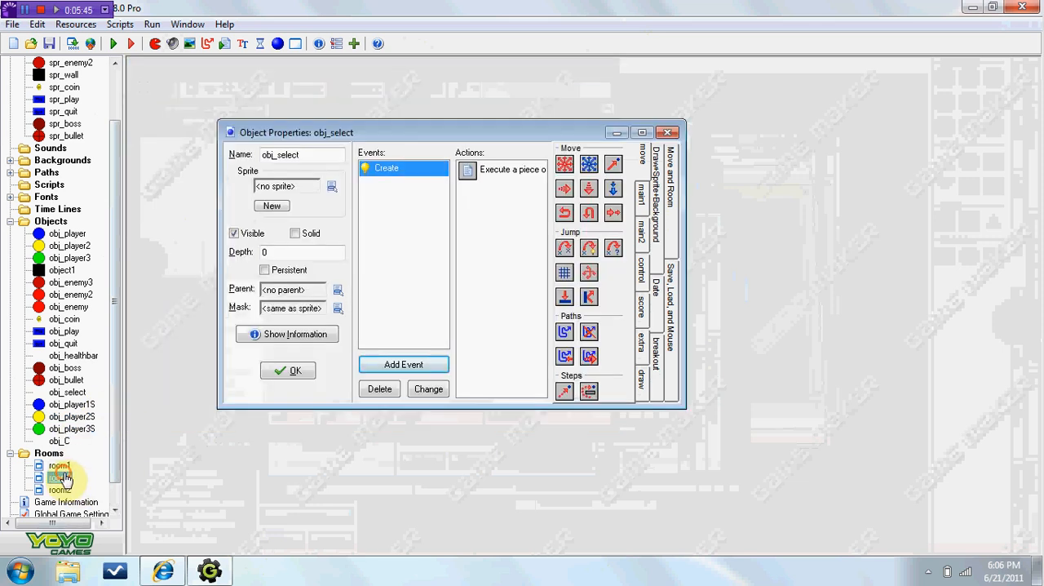
double_click(59, 477)
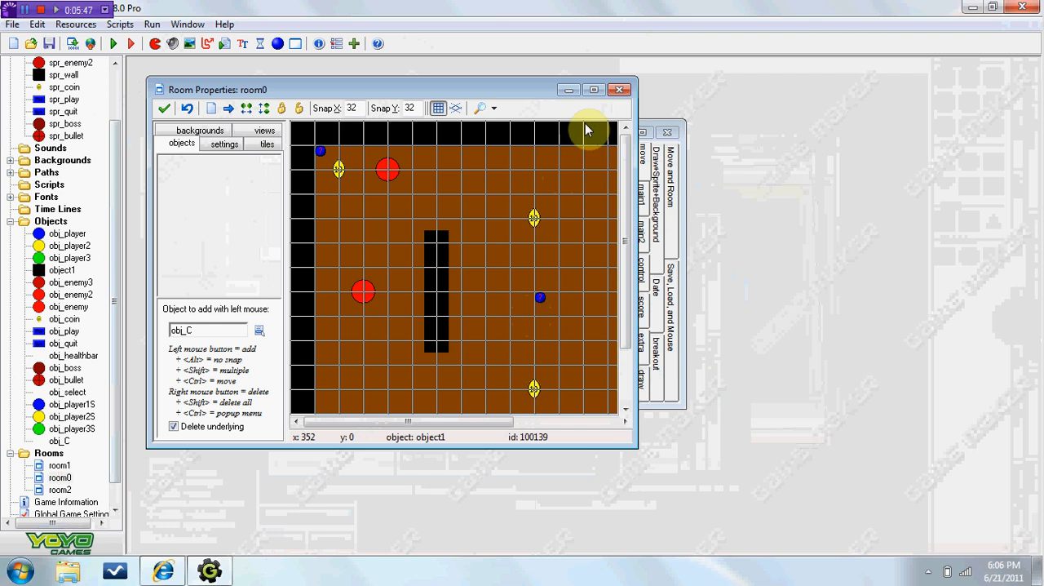
left_click(568, 90)
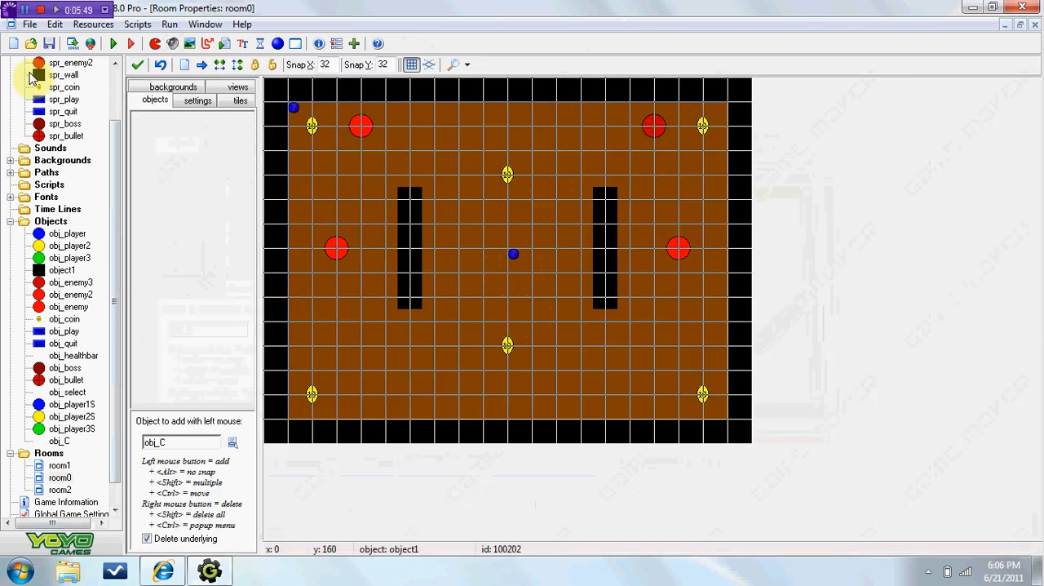
double_click(67, 392)
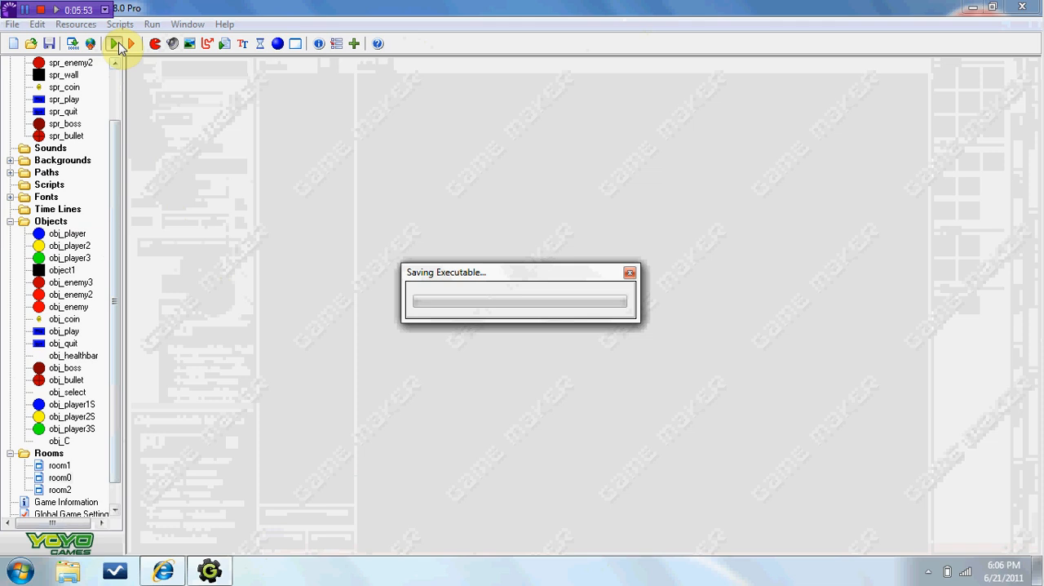
mouse_move(460, 157)
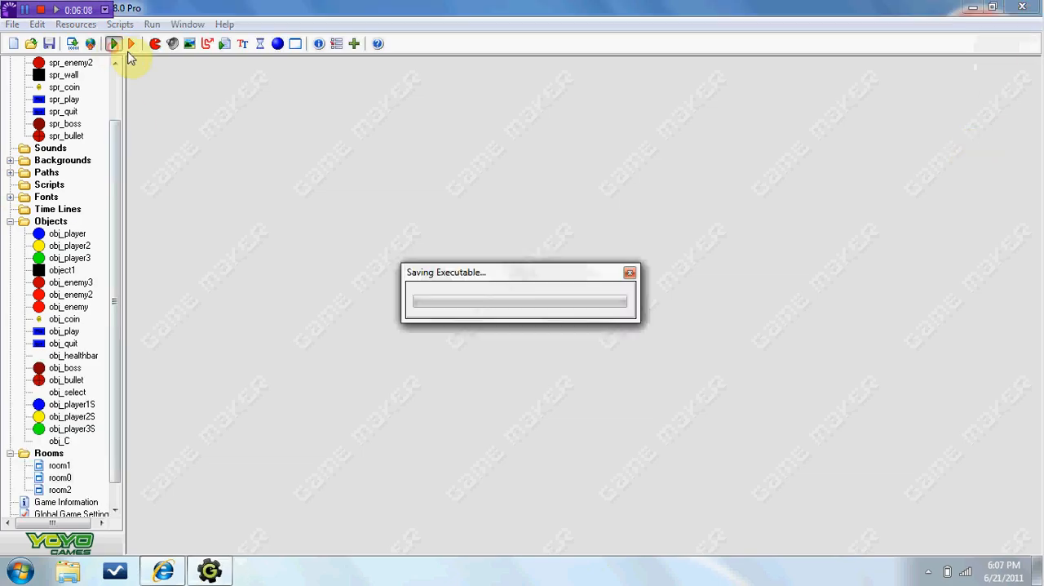
mouse_move(340, 223)
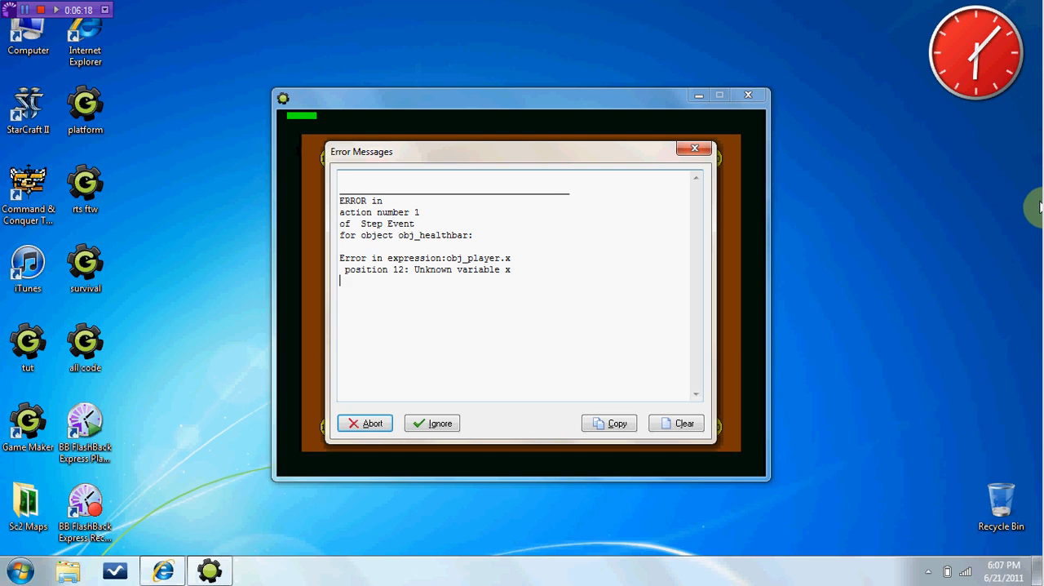
left_click(431, 422)
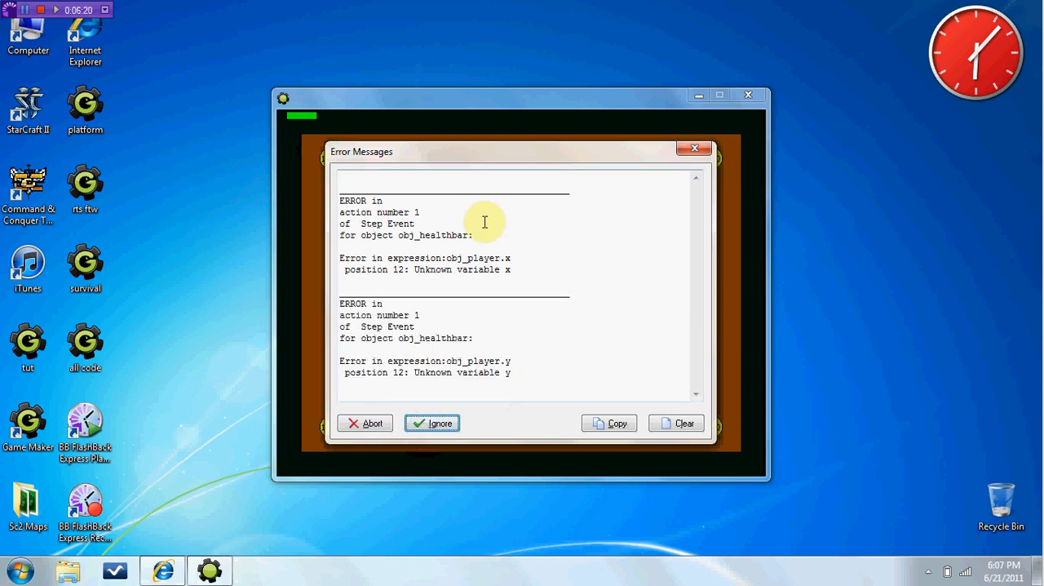
mouse_move(308, 124)
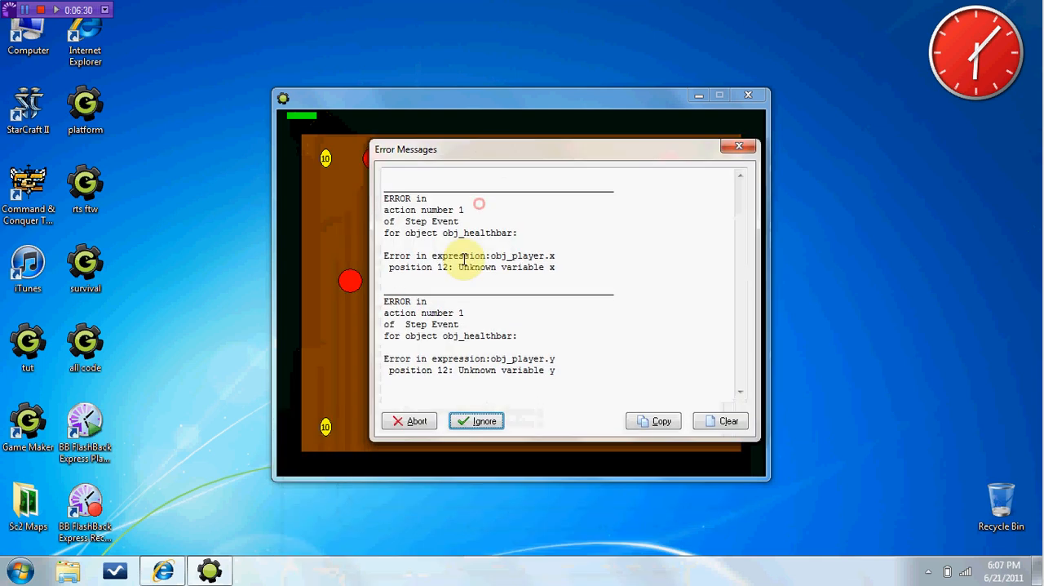
left_click(408, 421)
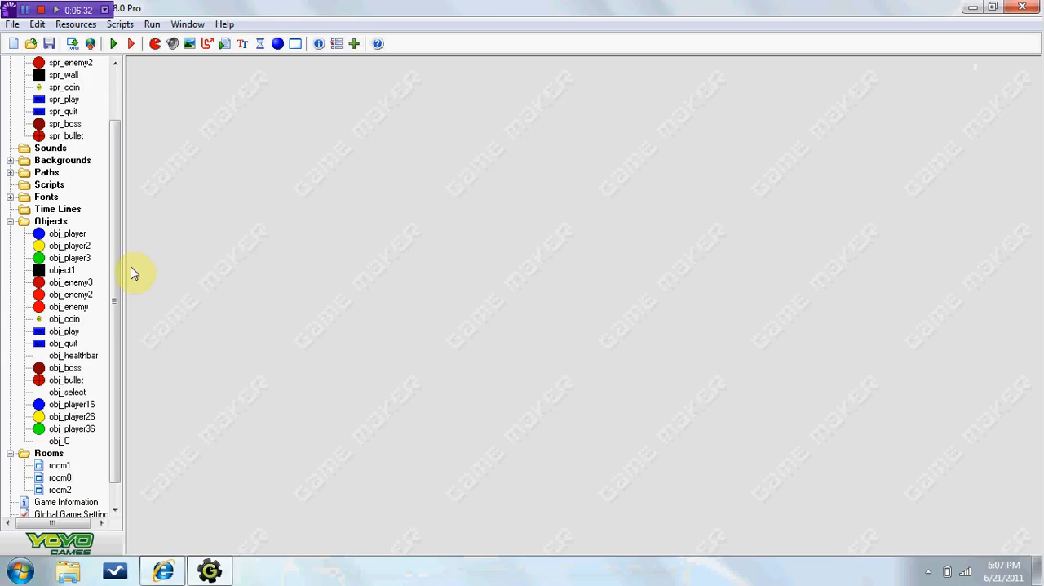
Step: Create a new object named obj_cam and bring up its Add Event chooser
scroll("down", 3)
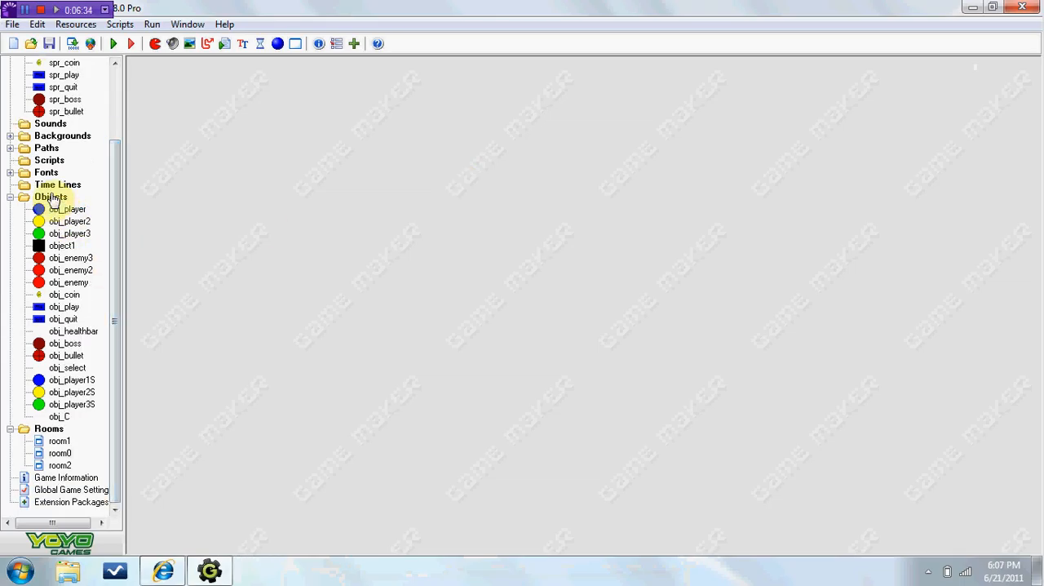
right_click(52, 196)
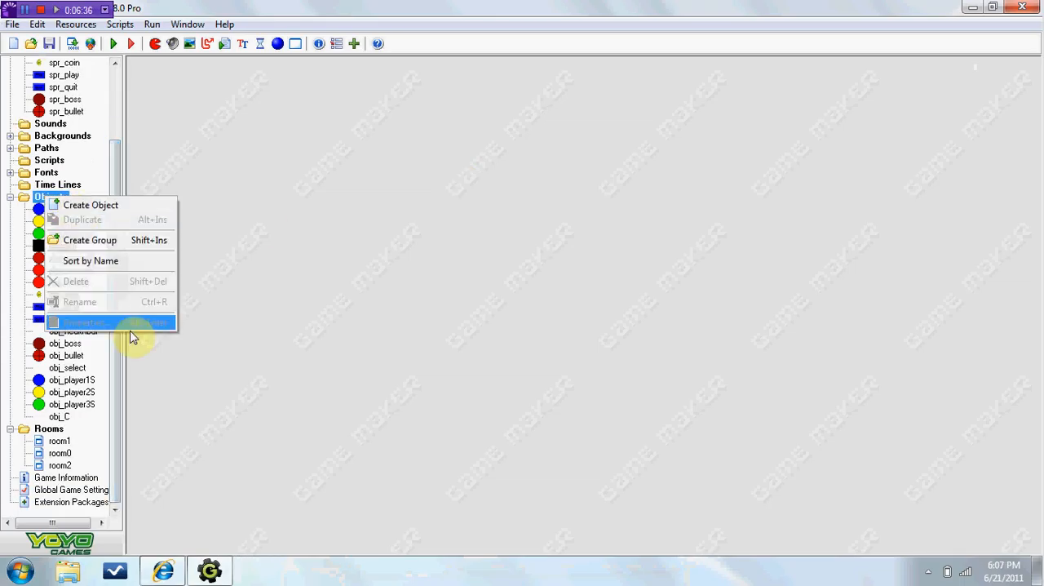
left_click(91, 206)
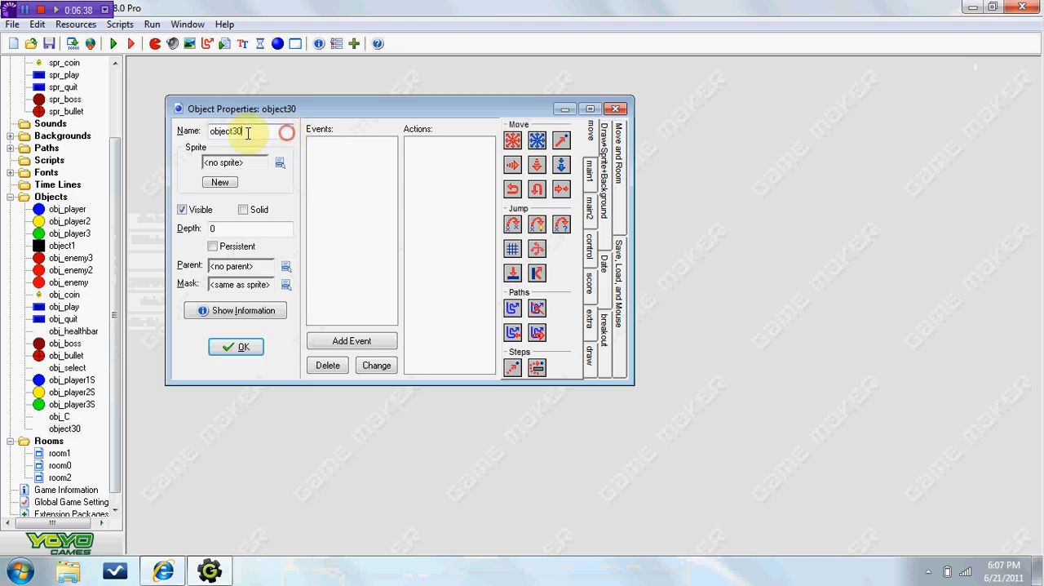
type("obj_cam")
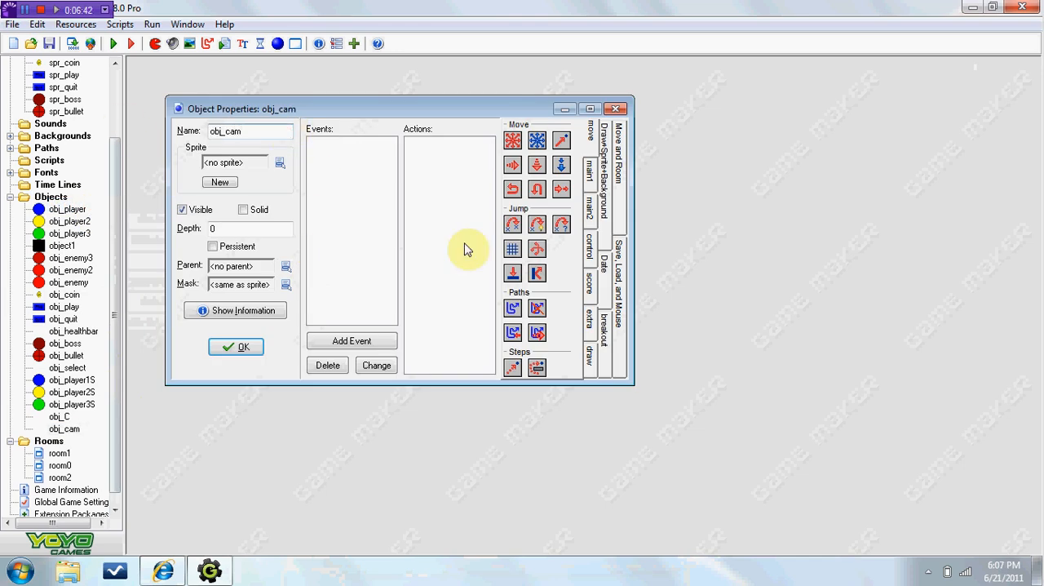
left_click(353, 340)
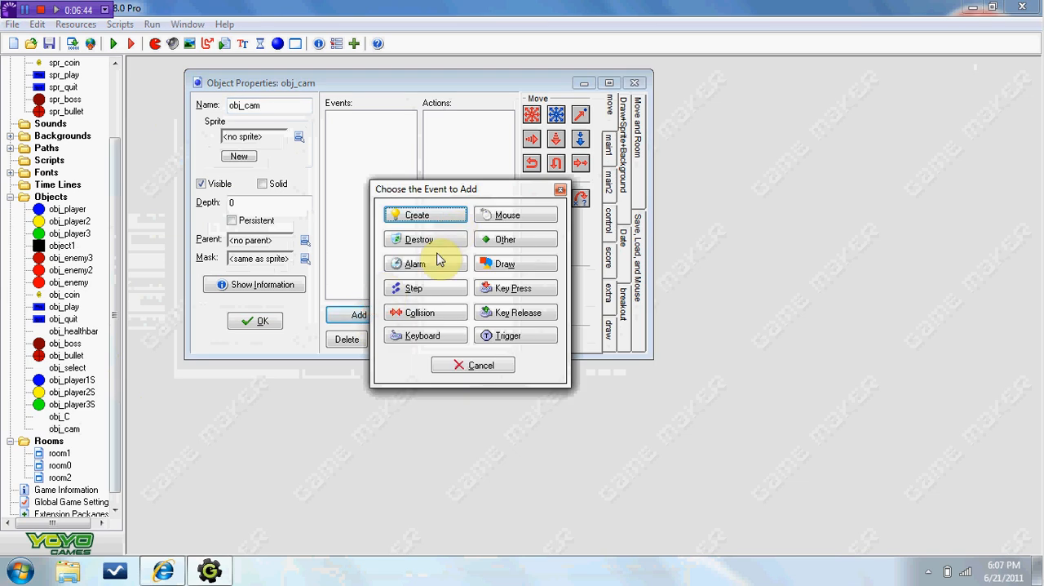
Step: In a Step event, check for obj_player and jump to obj_player.x, obj_player.y
left_click(409, 287)
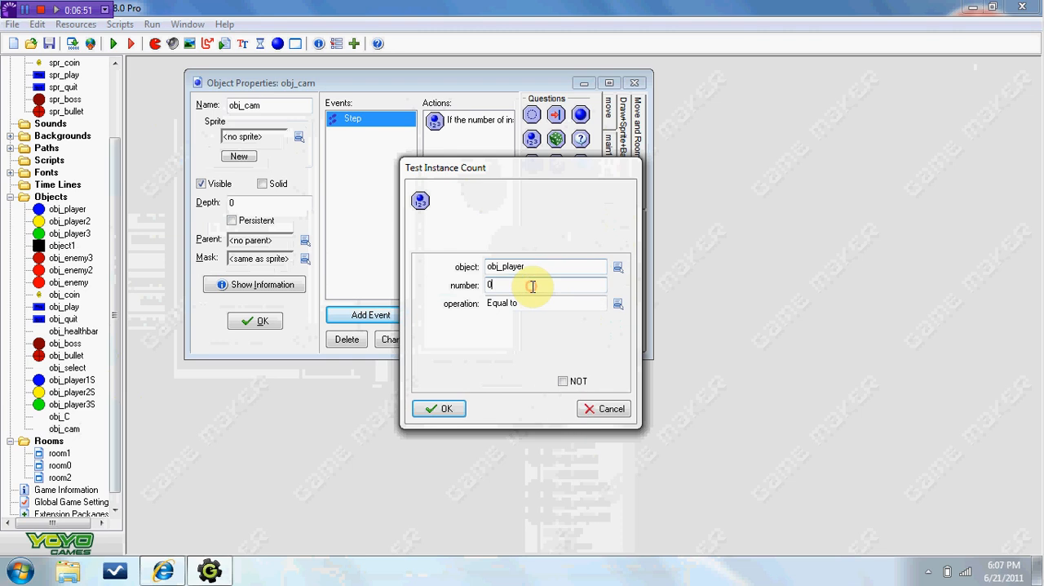
left_click(438, 408)
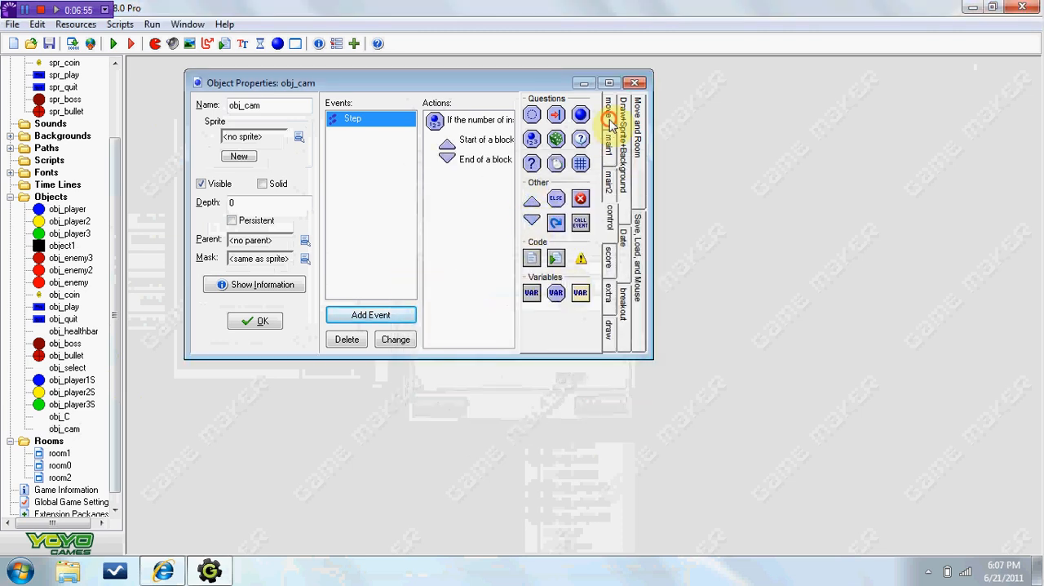
left_click(532, 114)
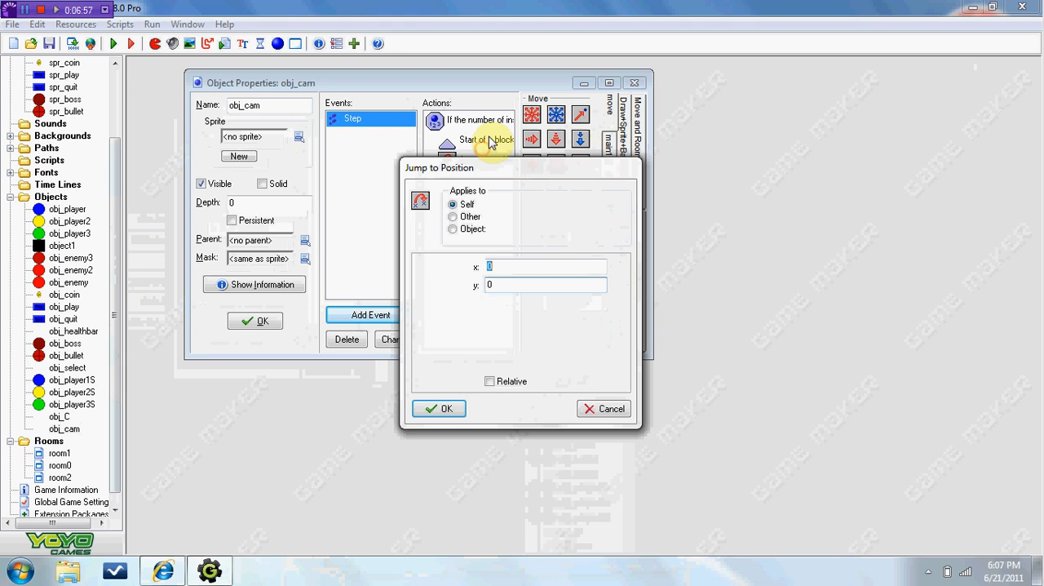
type("obj_playe")
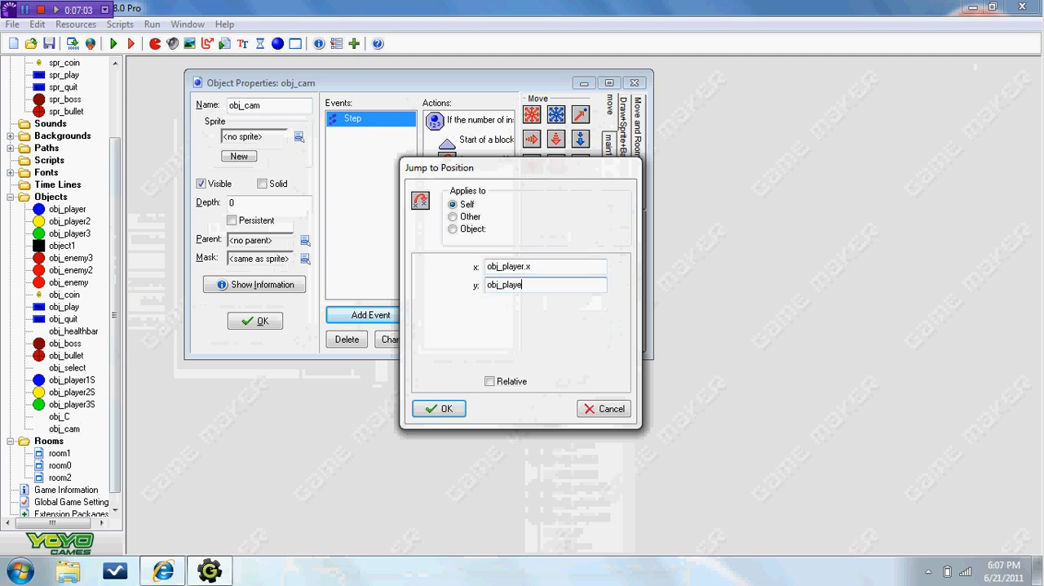
left_click(438, 408)
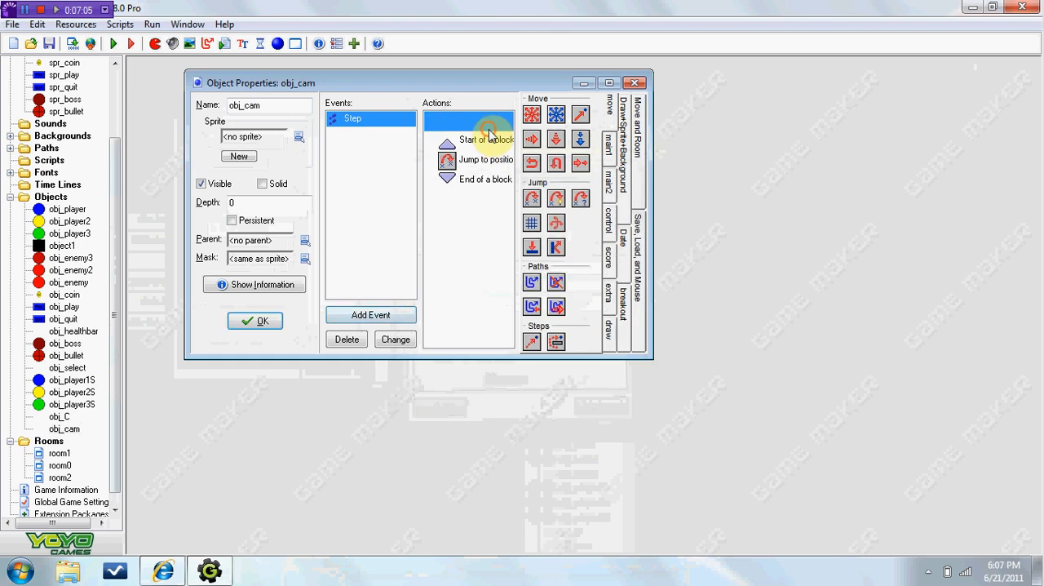
Step: Add matching checks jumping to obj_player2 and obj_player3 positions, then close obj_cam
left_click(486, 180)
type("obj_player2.y")
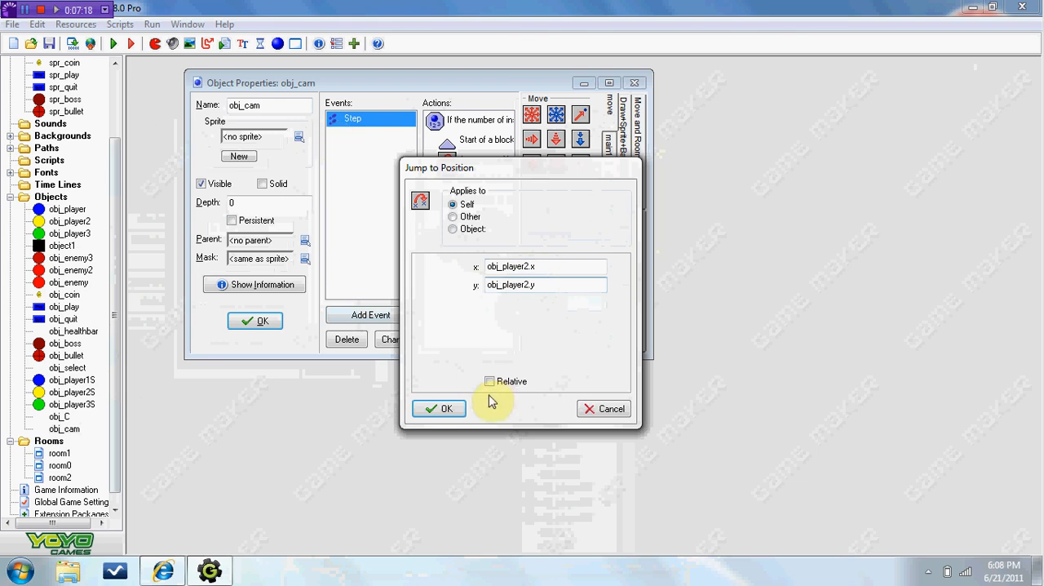
left_click(439, 407)
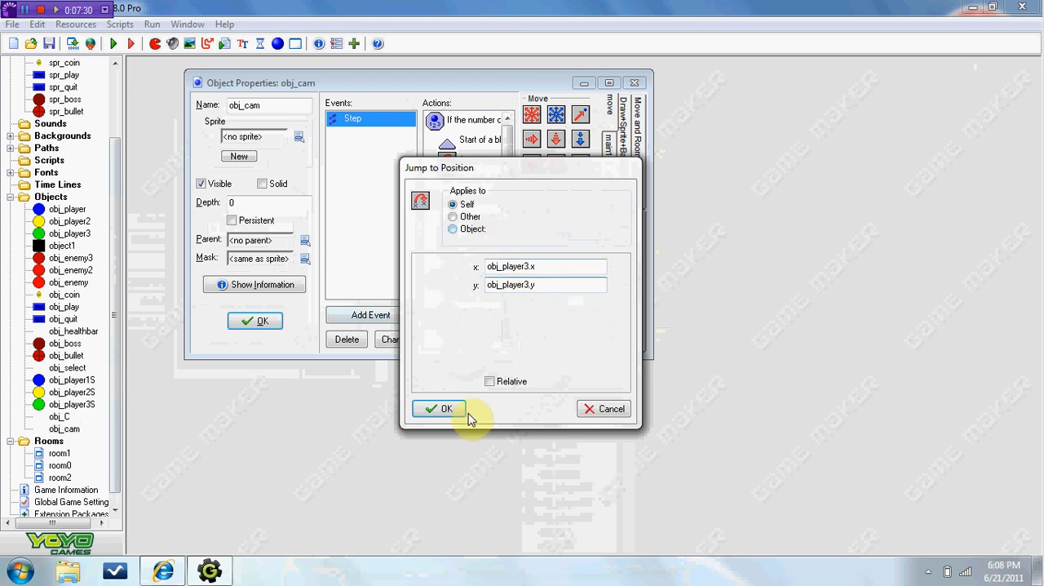
left_click(439, 408)
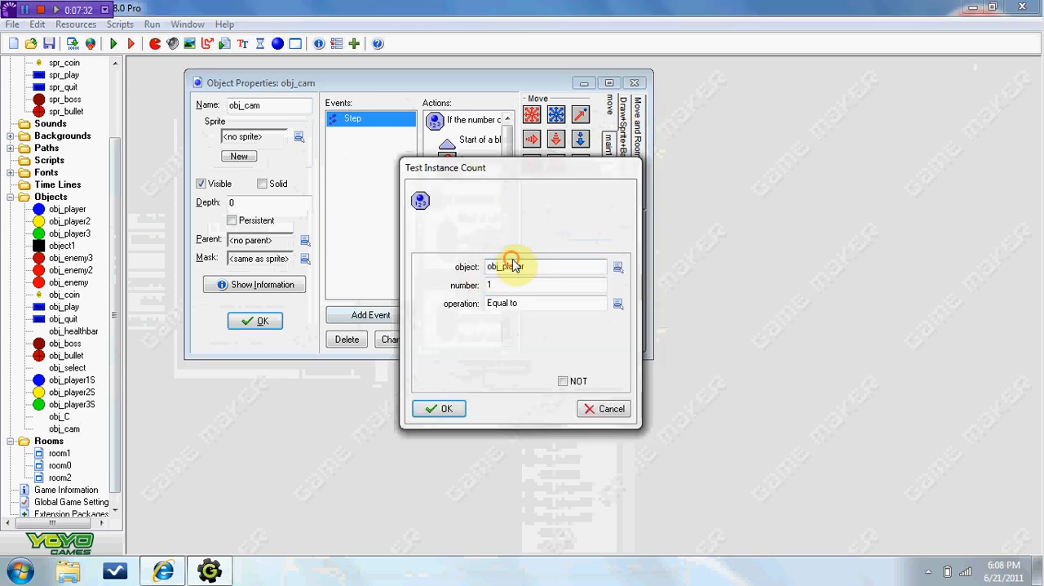
left_click(438, 408)
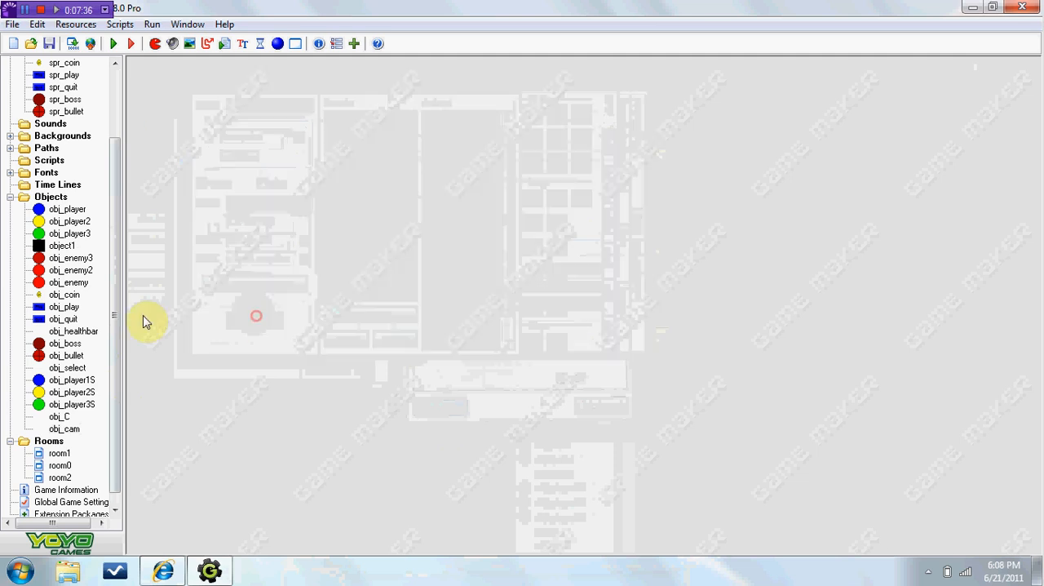
Step: Place an obj_cam instance in room0's grid
double_click(59, 465)
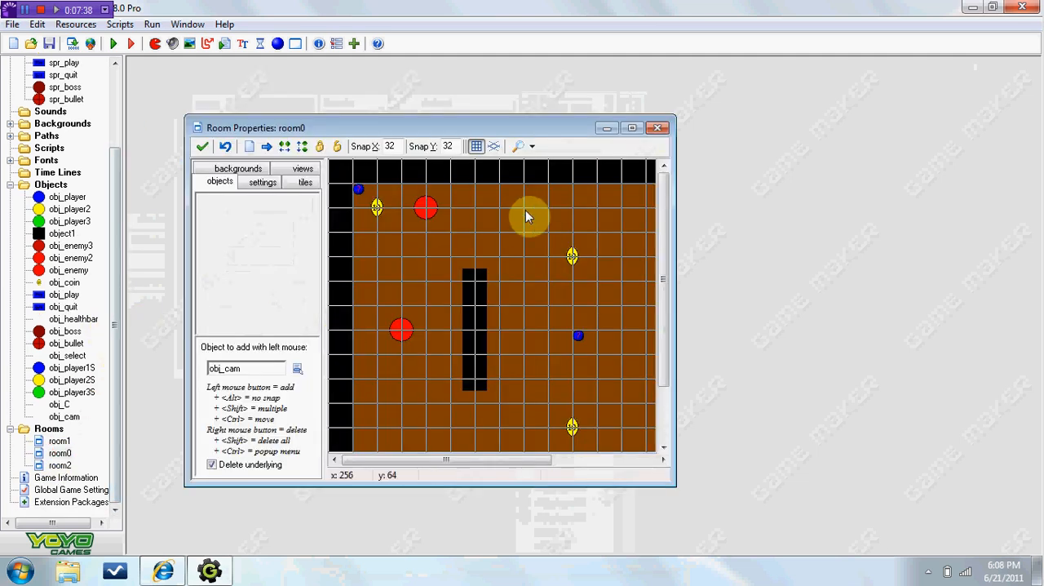
left_click(383, 210)
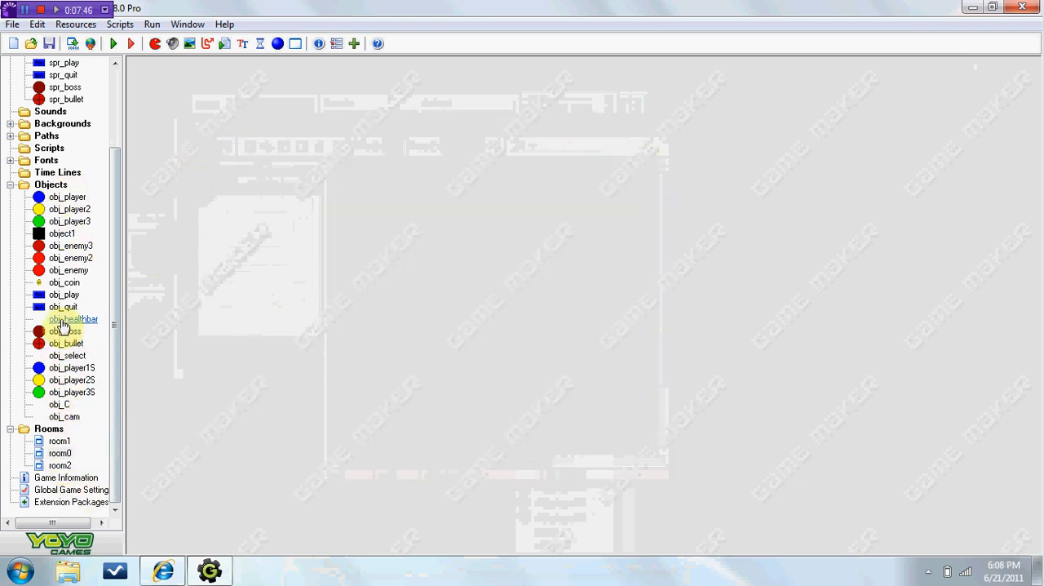
Step: Change obj_healthbar's Step jump target to obj_cam.x, obj_cam.y and close its properties
double_click(73, 320)
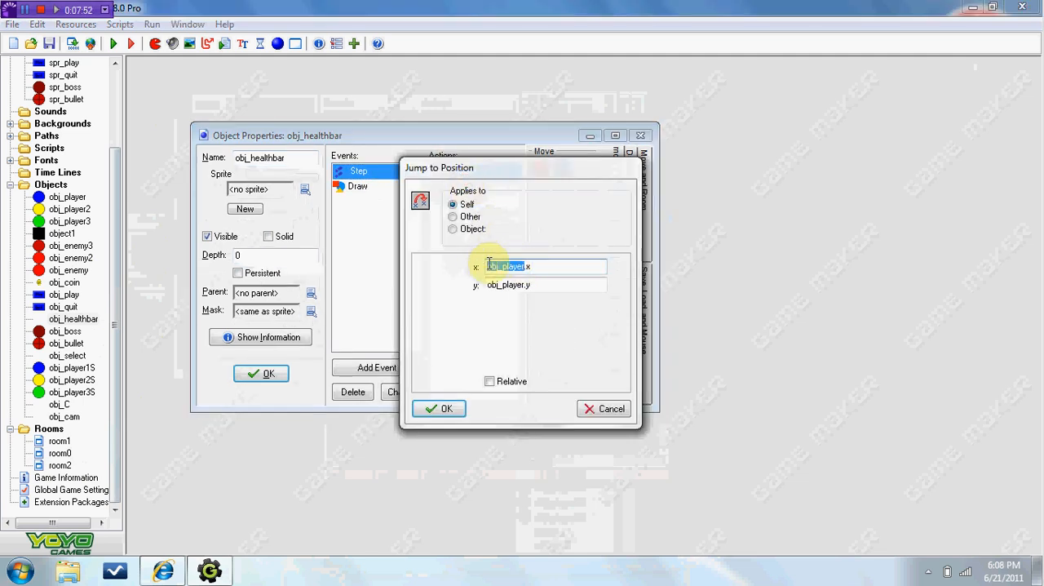
type("obj_cam.x")
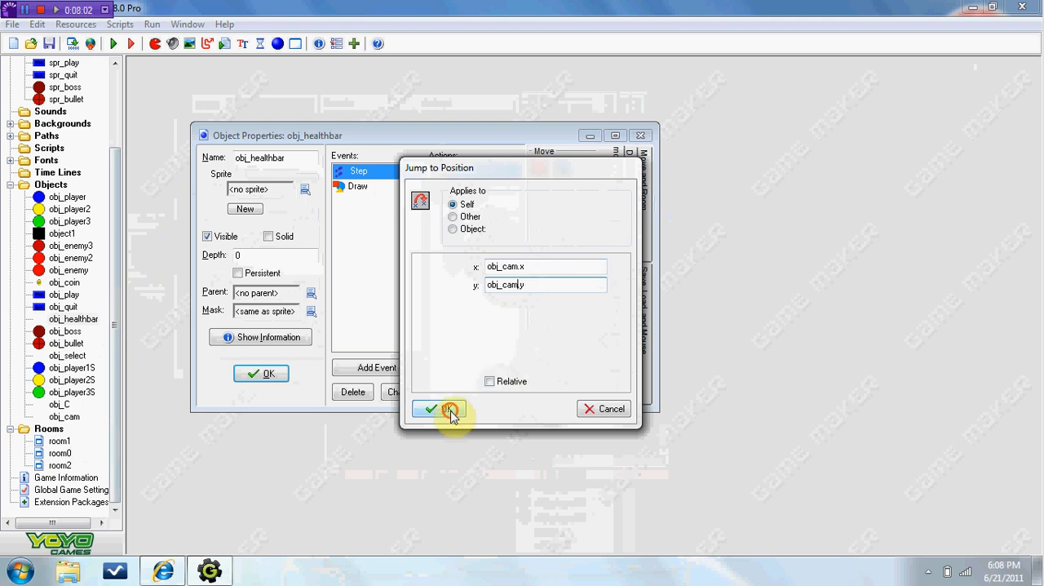
left_click(431, 408)
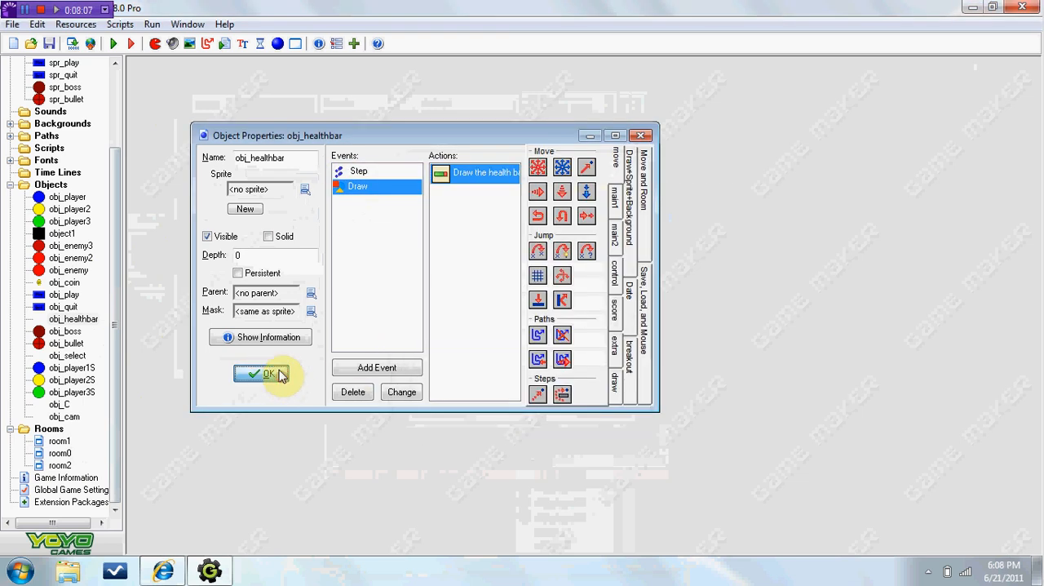
left_click(261, 373)
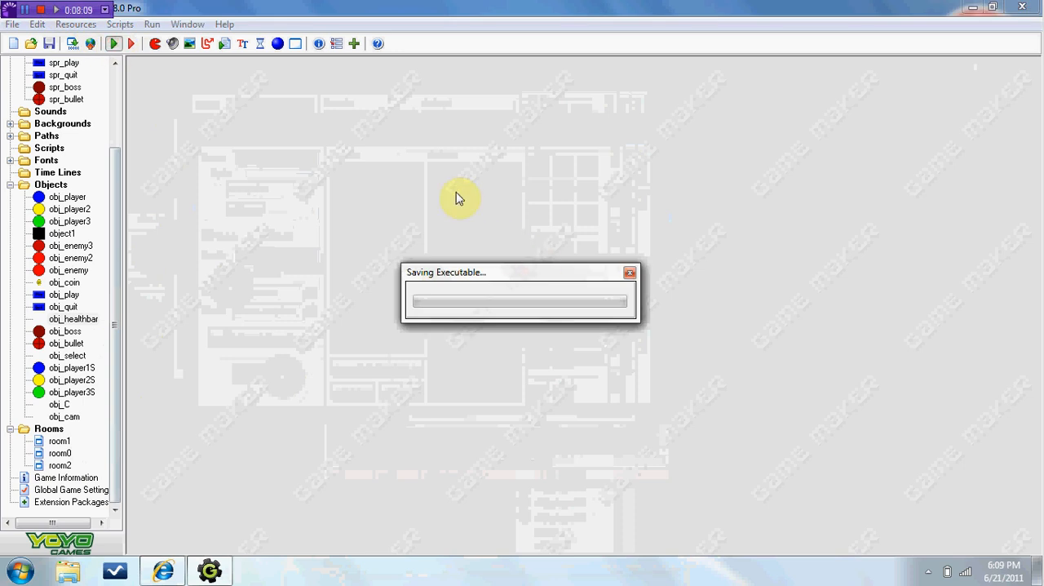
mouse_move(395, 132)
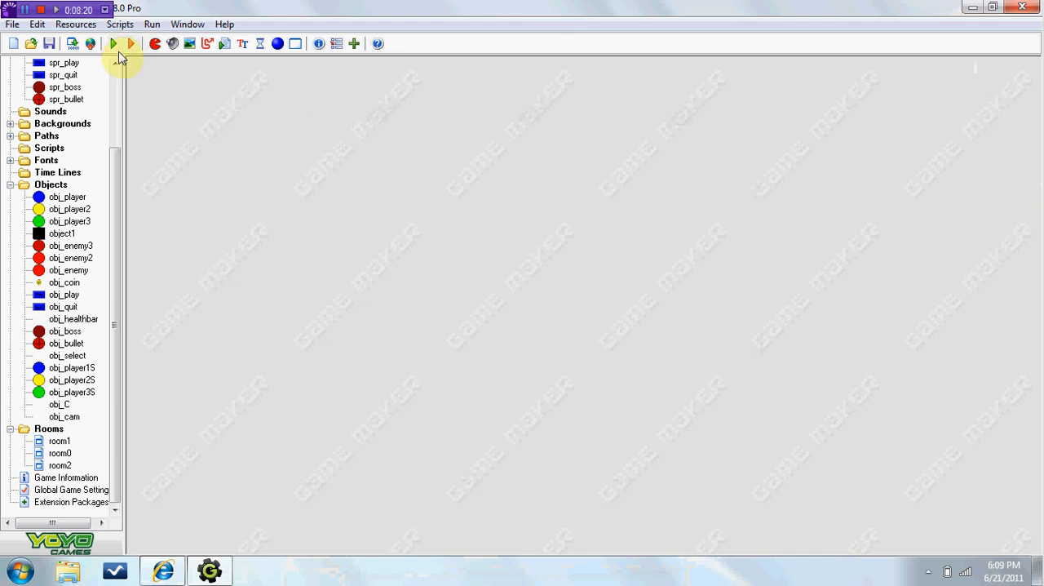
Step: Run the game to test the following health bar, then return to the editor
left_click(114, 42)
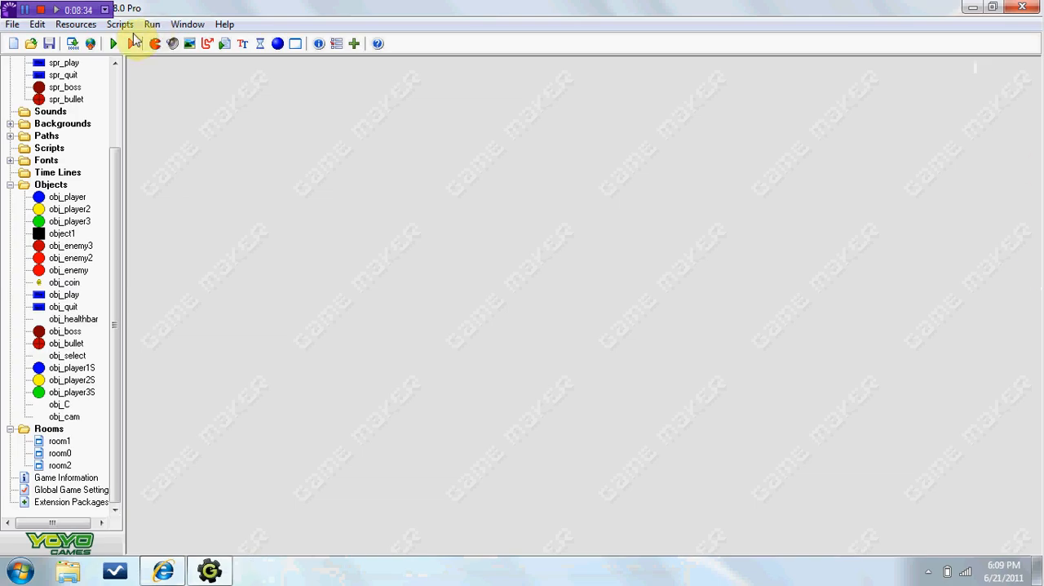
left_click(113, 43)
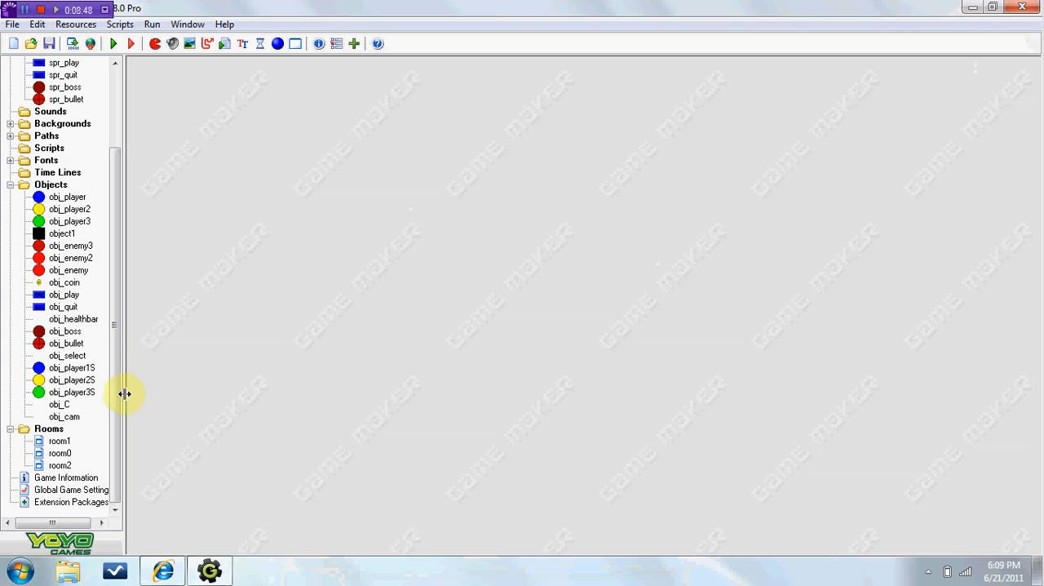
left_click(67, 354)
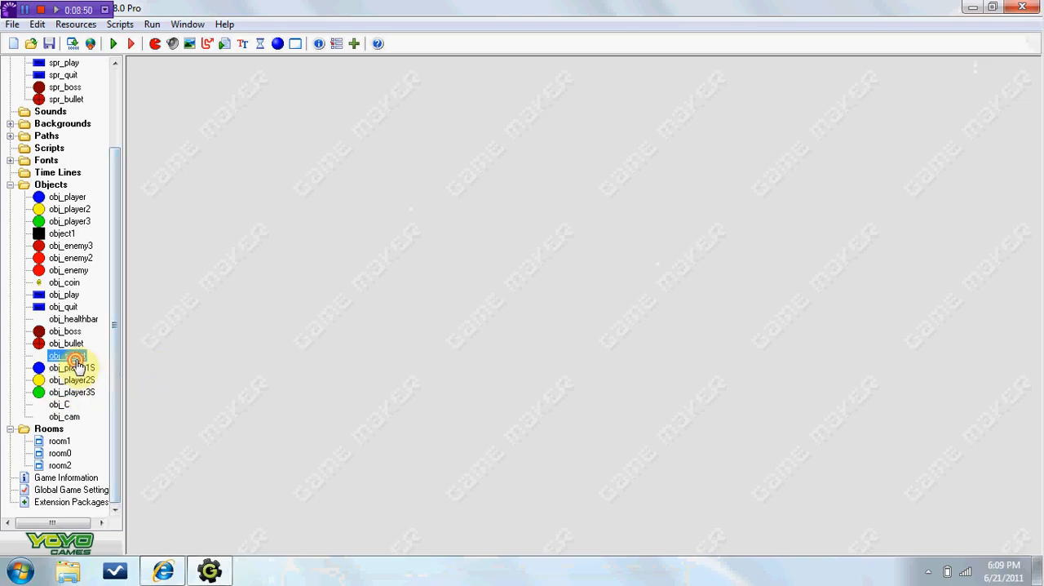
Step: Review obj_select's properties without changes
double_click(67, 356)
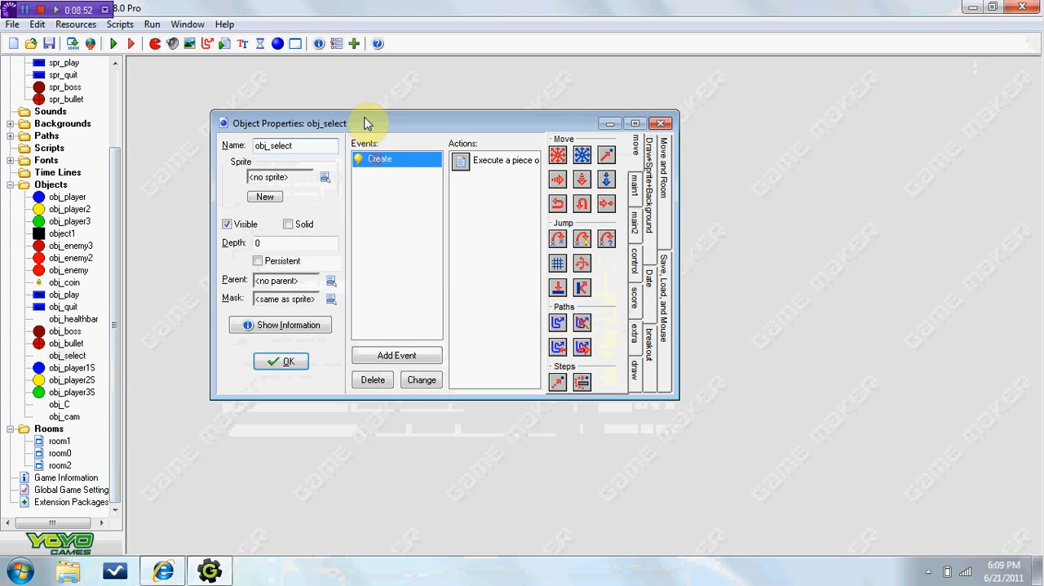
left_click(280, 361)
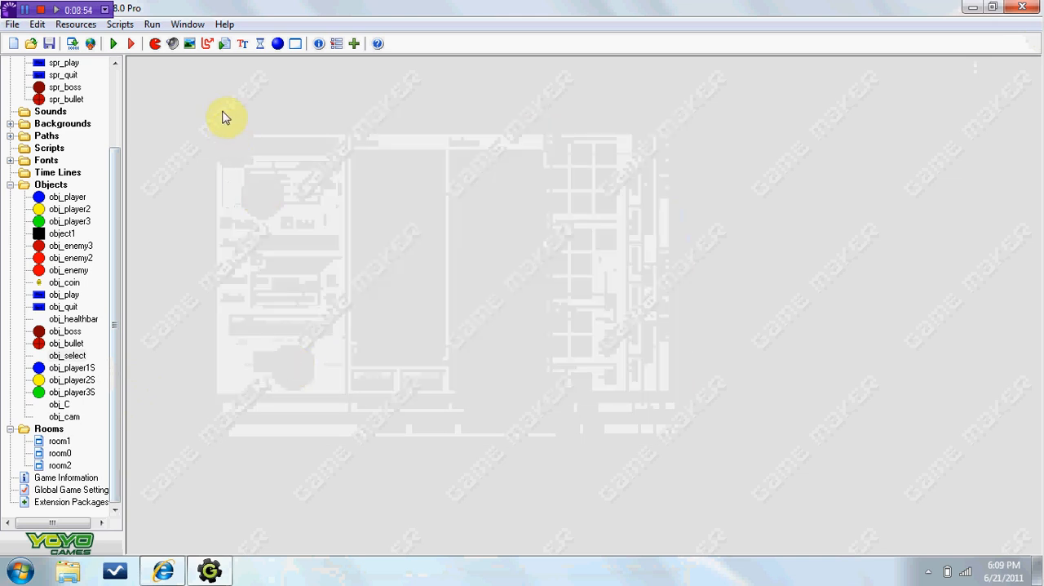
mouse_move(356, 219)
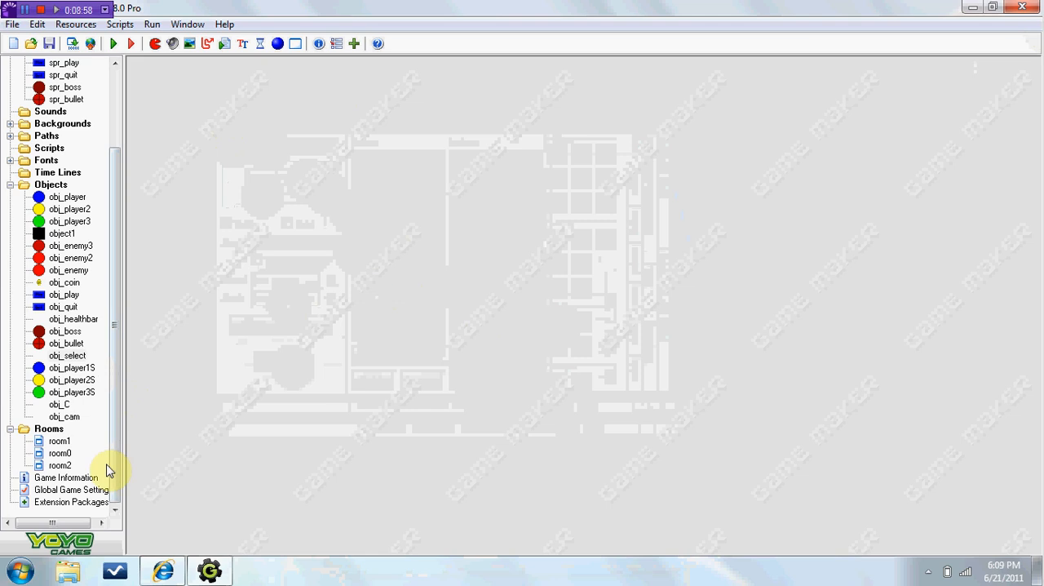
left_click(59, 440)
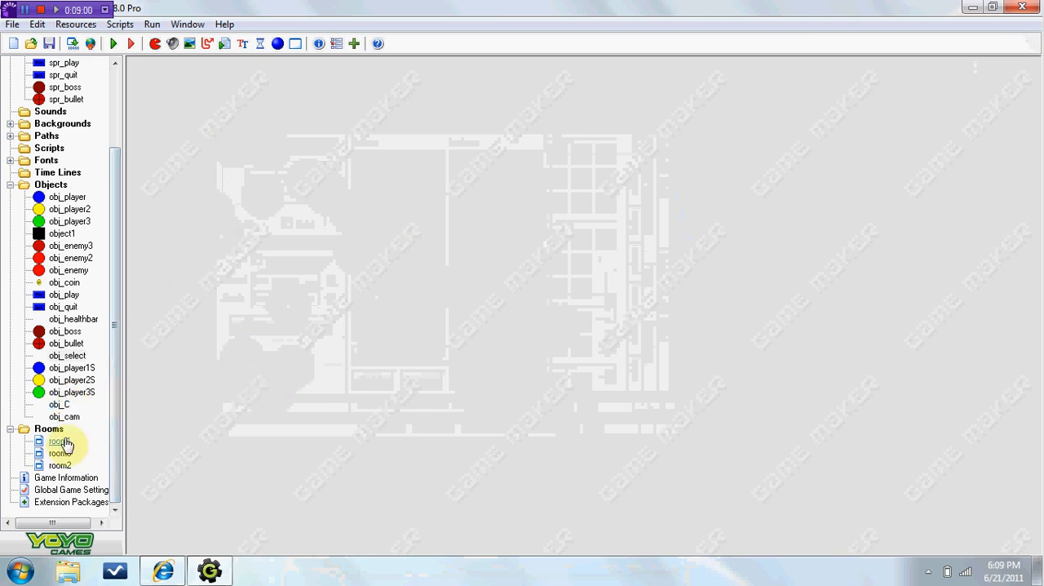
Step: Assign spr_player to obj_cam and toggle its Visible flag
double_click(64, 416)
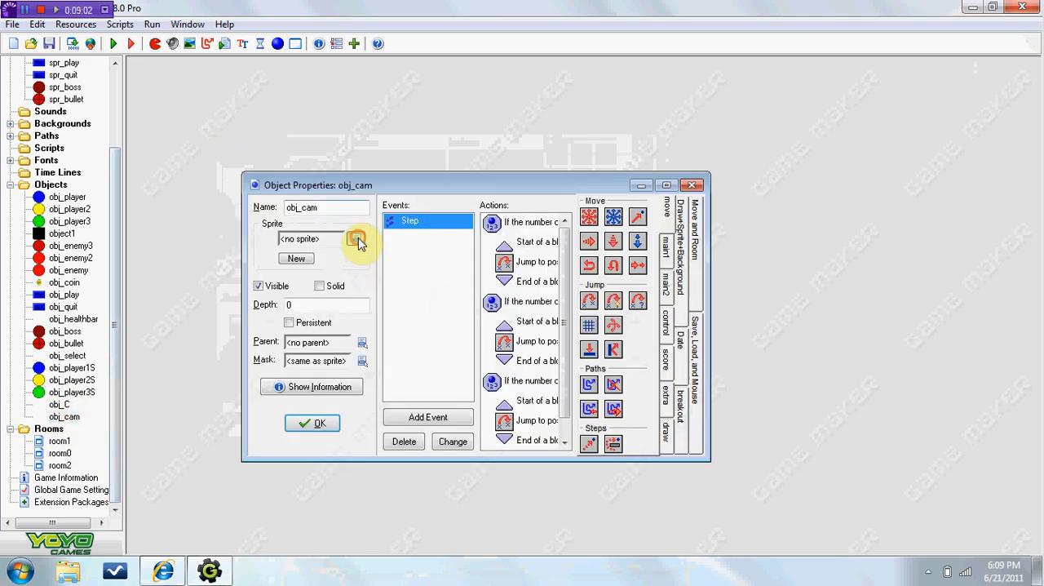
left_click(359, 238)
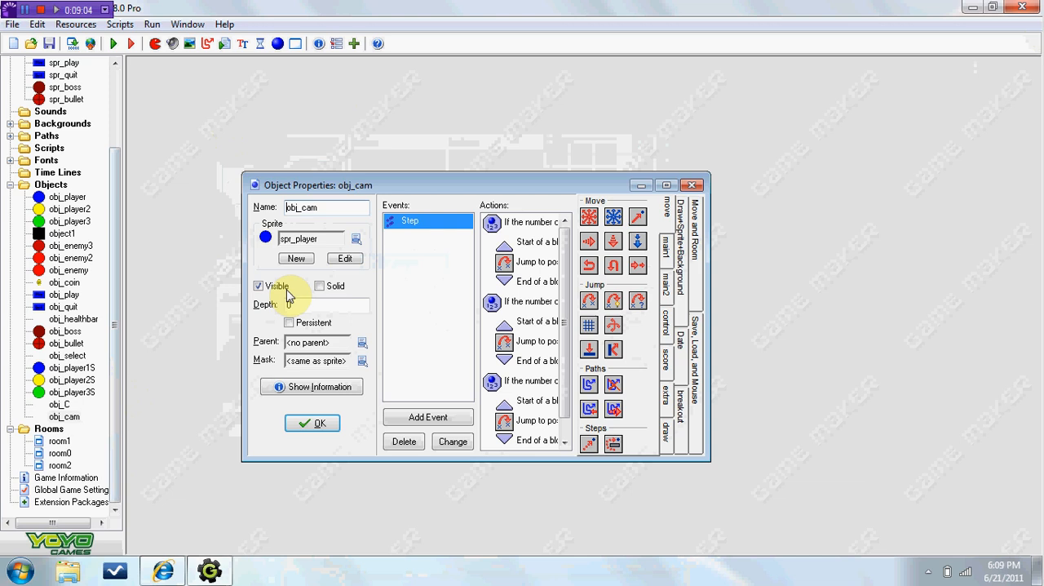
left_click(258, 286)
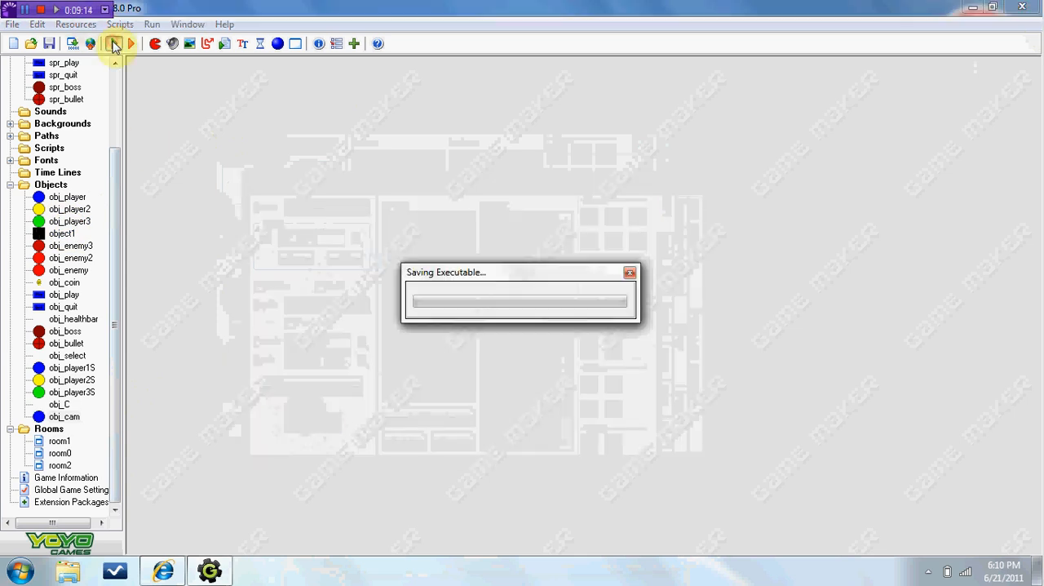
mouse_move(332, 216)
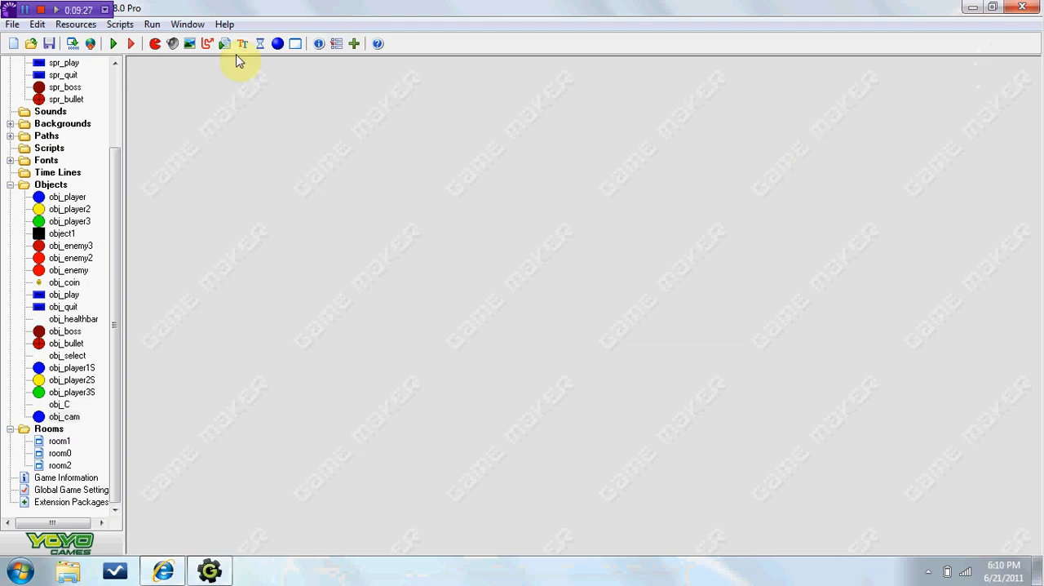
mouse_move(114, 67)
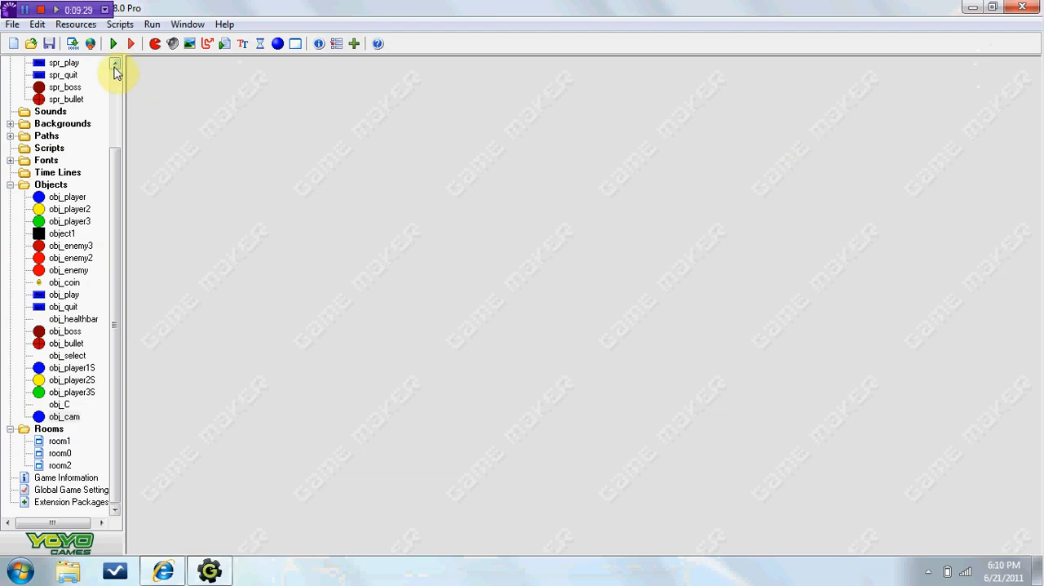
mouse_move(196, 138)
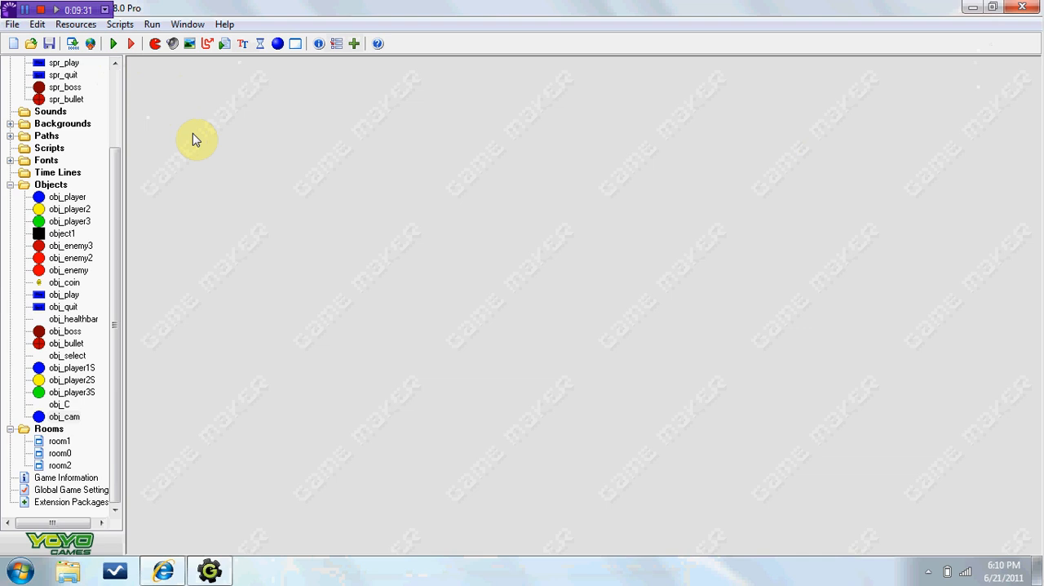